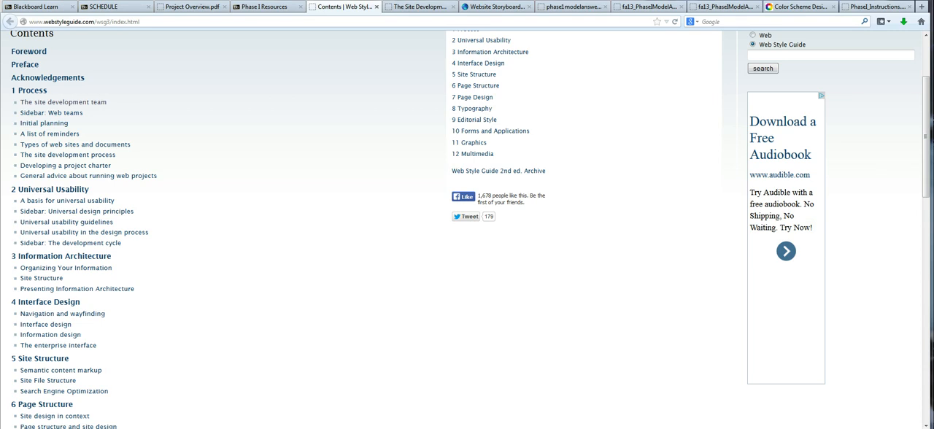
Step: Open the Web Style Guide link from the Phase I Resources list in Blackboard
click(265, 6)
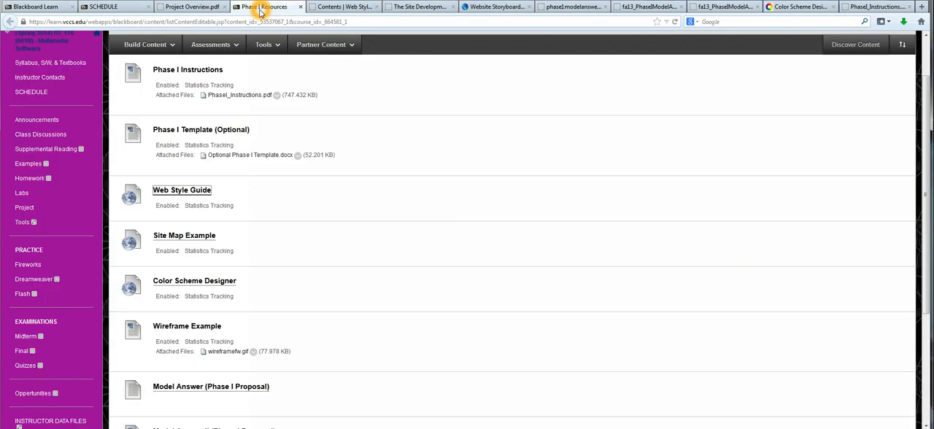
mouse_move(212, 205)
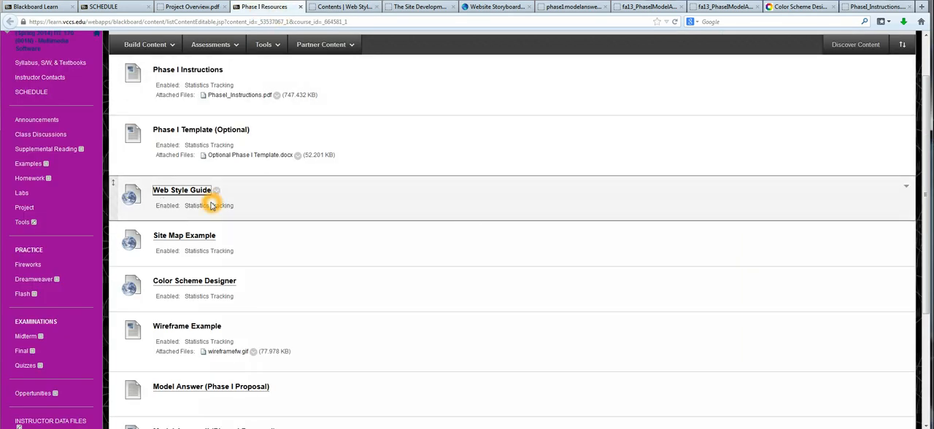
click(181, 189)
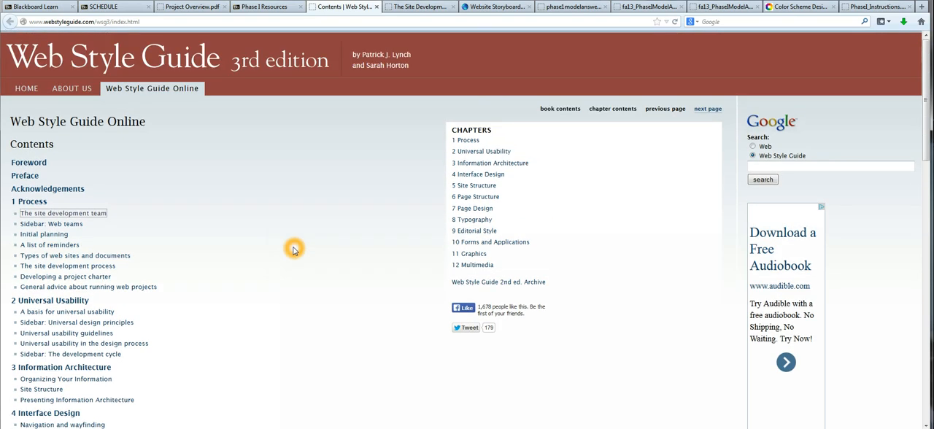
Step: Open 'The site development team' page from the guide's contents
scroll(down, 3)
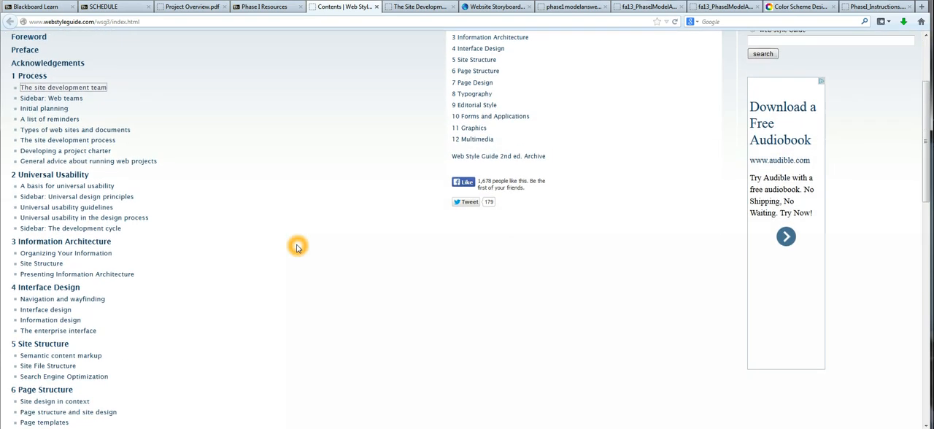
click(420, 6)
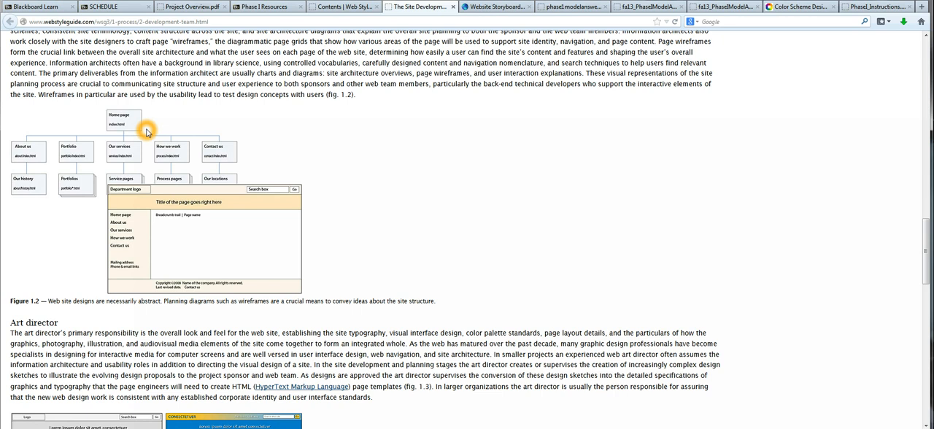
mouse_move(122, 212)
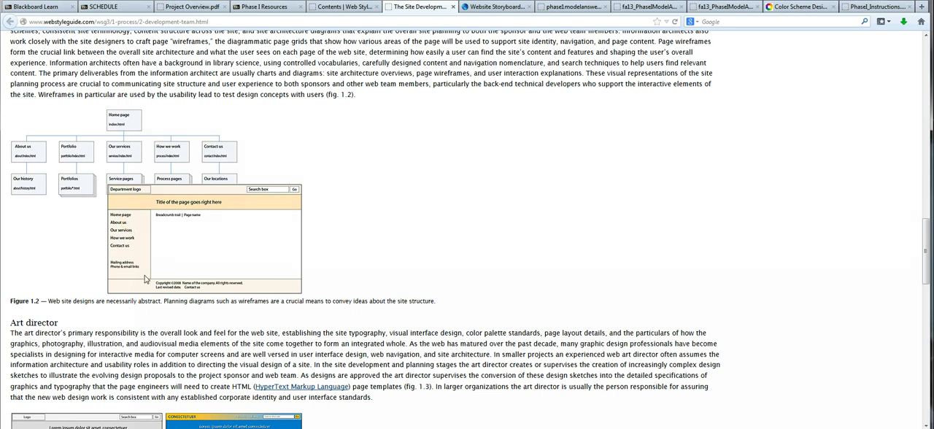
mouse_move(117, 262)
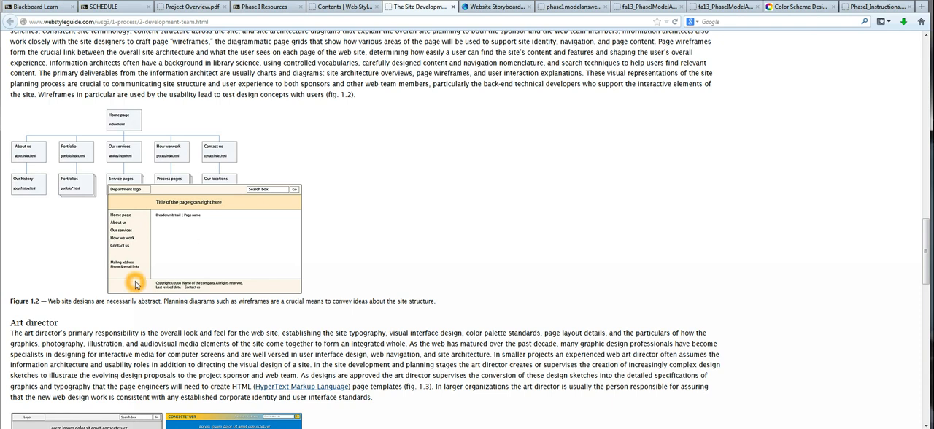
mouse_move(161, 268)
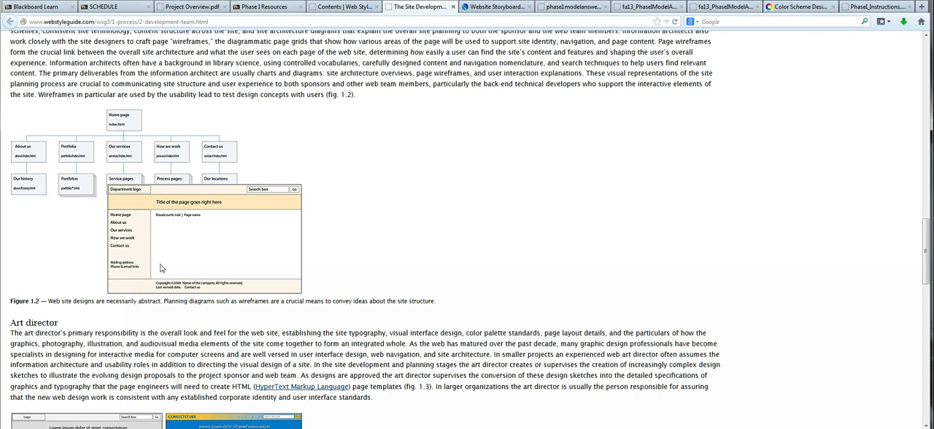
mouse_move(278, 209)
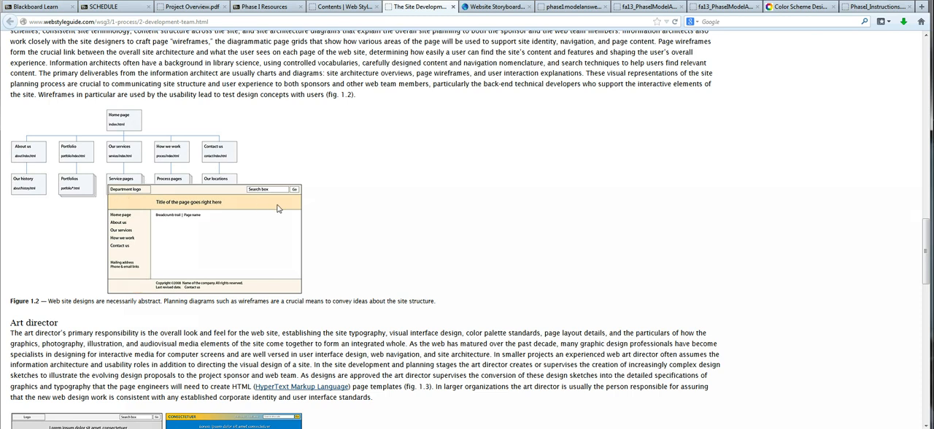
mouse_move(194, 227)
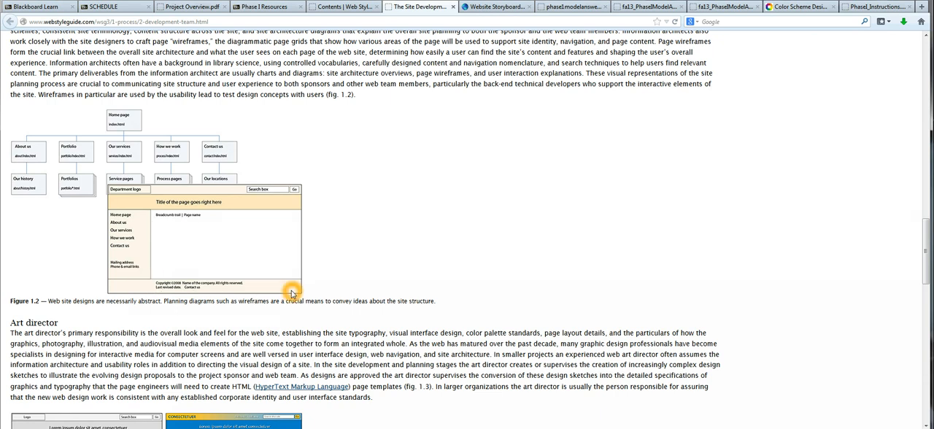
Step: Scroll past the Art director and Web technology lead roles to the Initial Planning page
scroll(down, 3)
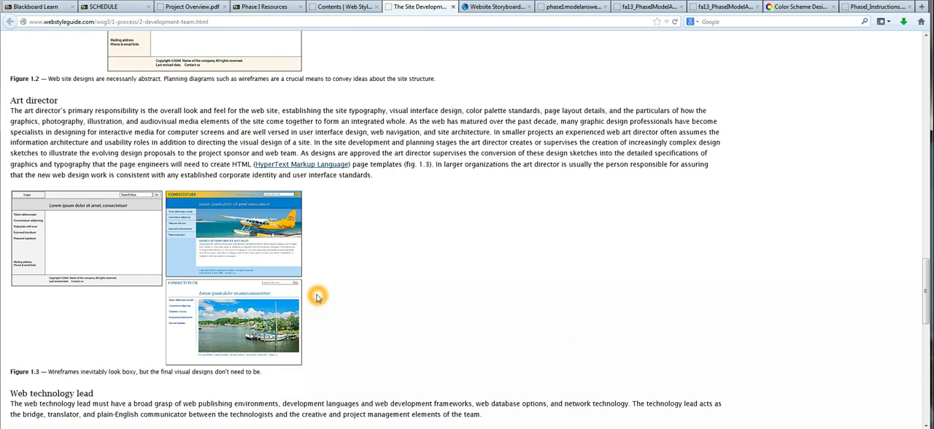
mouse_move(283, 288)
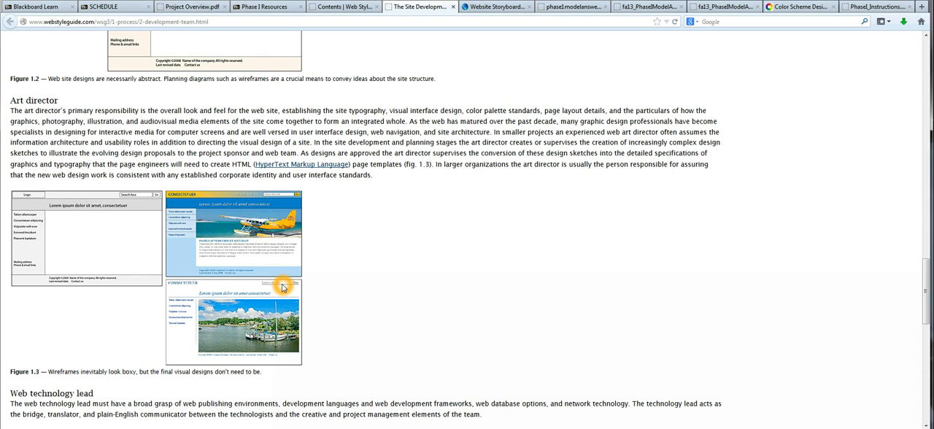
scroll(down, 3)
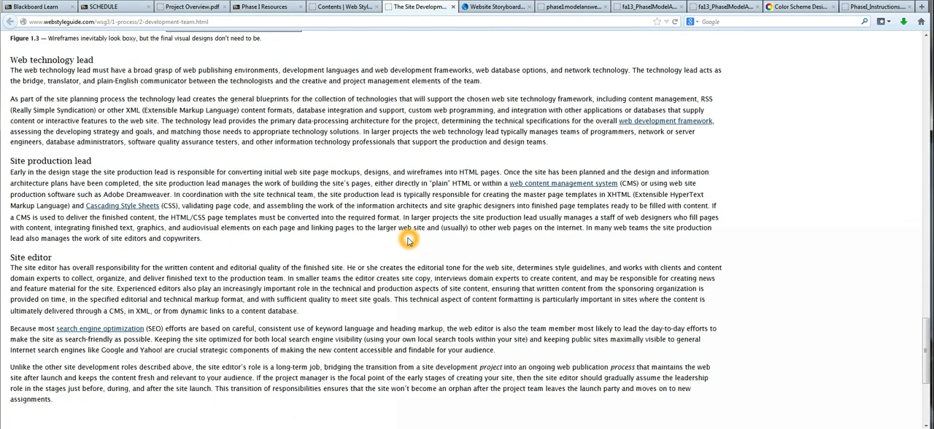
scroll(down, 3)
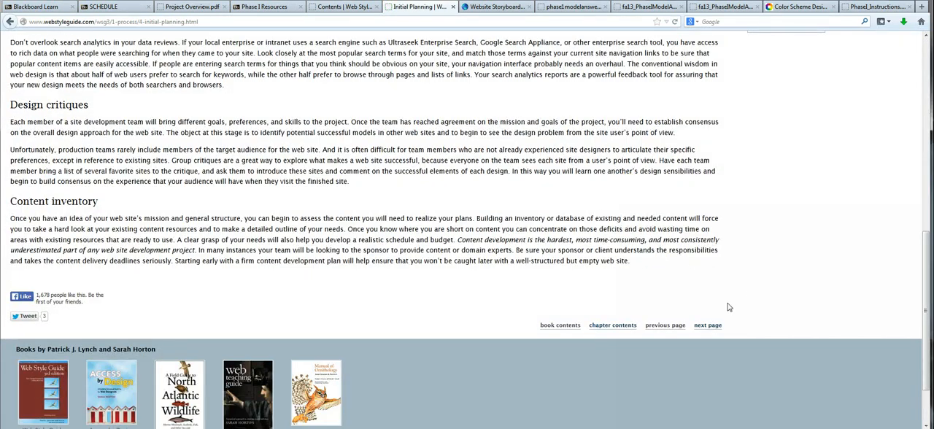
Step: Page through the List of Reminders sidebar to the end of Types of Web Sites and Documents
click(707, 324)
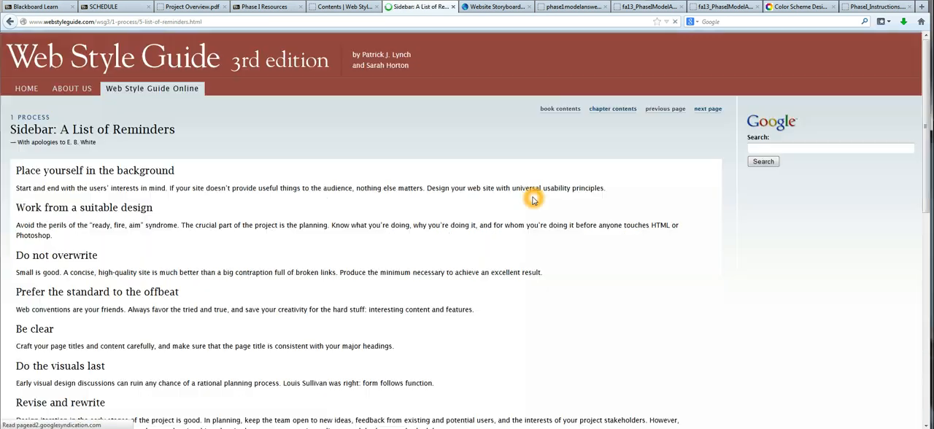
scroll(down, 3)
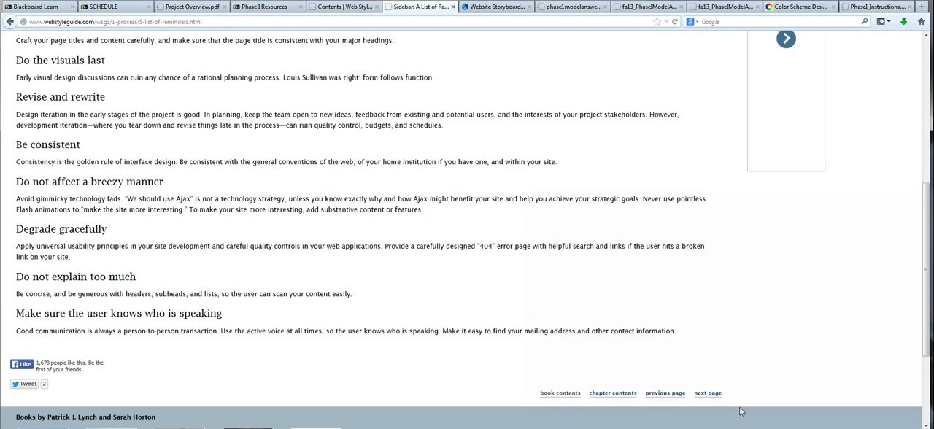
click(706, 392)
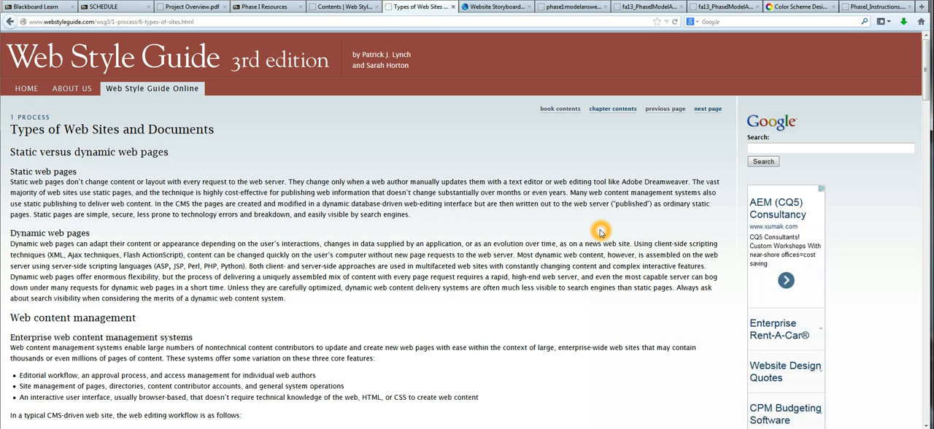
scroll(down, 3)
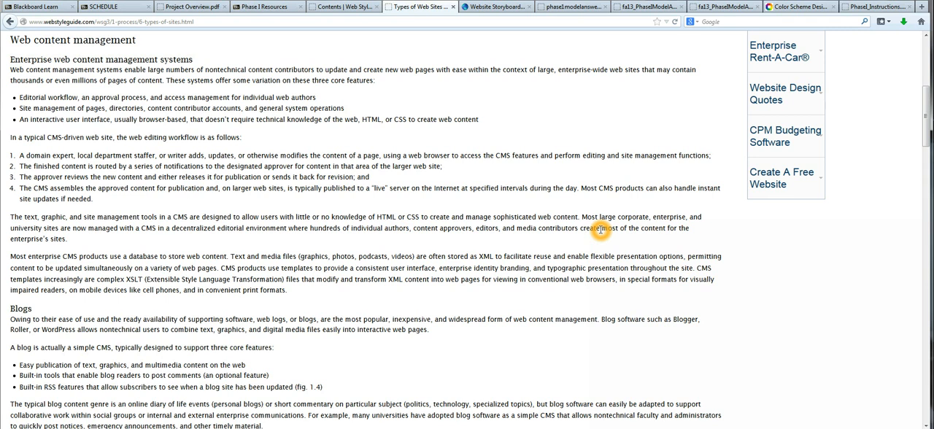
scroll(down, 3)
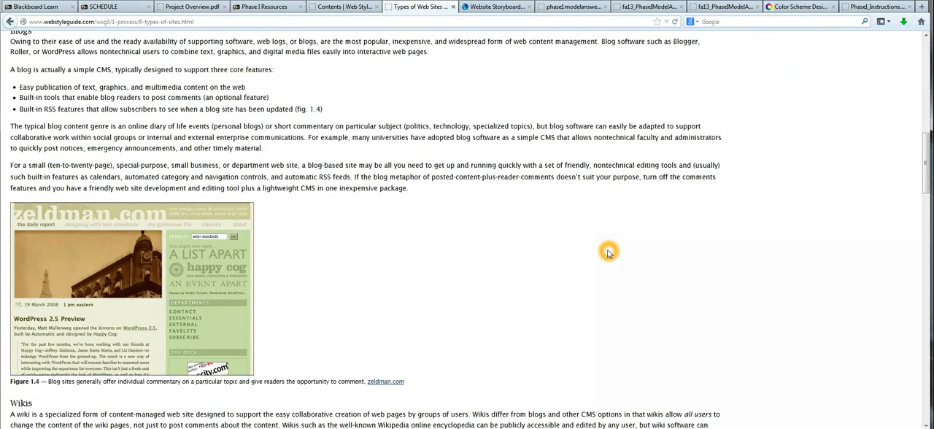
scroll(down, 3)
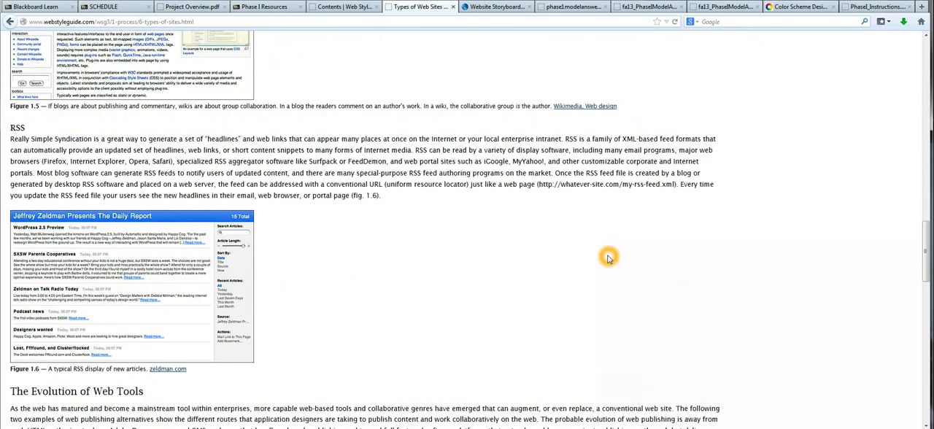
scroll(down, 3)
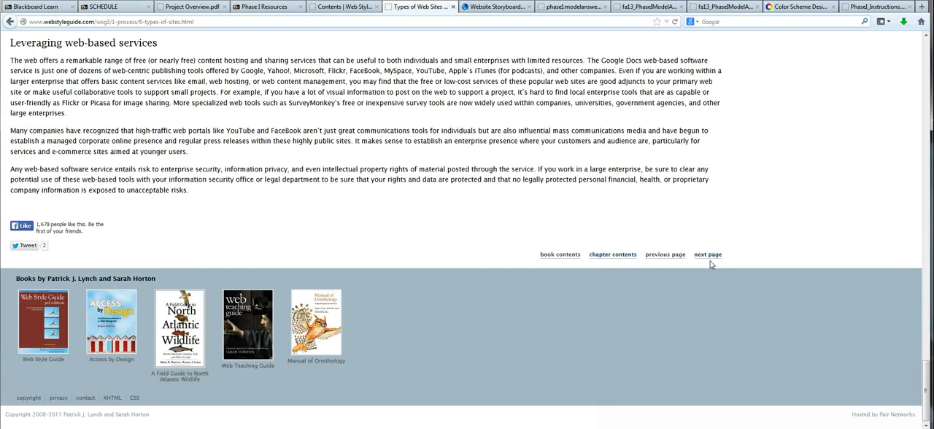
Step: Read down The Site Development Process page to its end
click(706, 254)
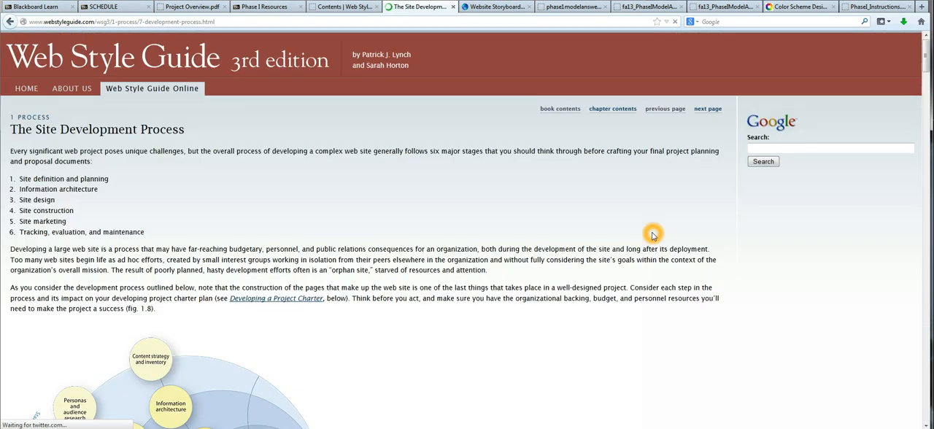
scroll(down, 3)
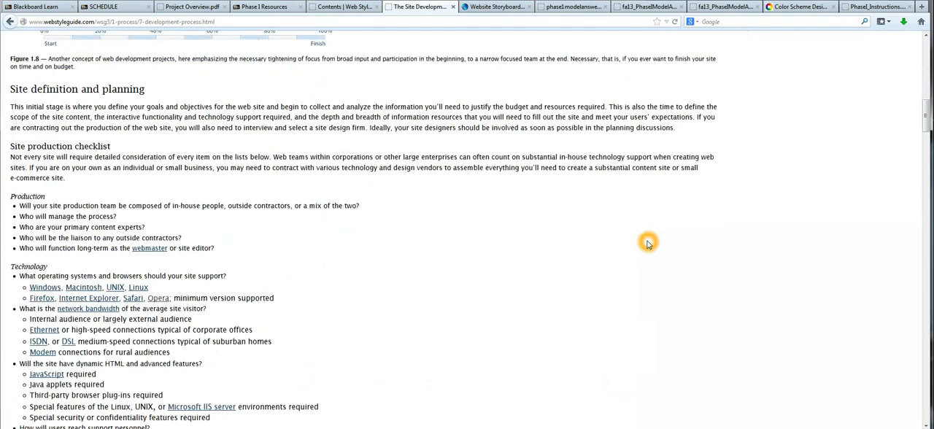
scroll(down, 3)
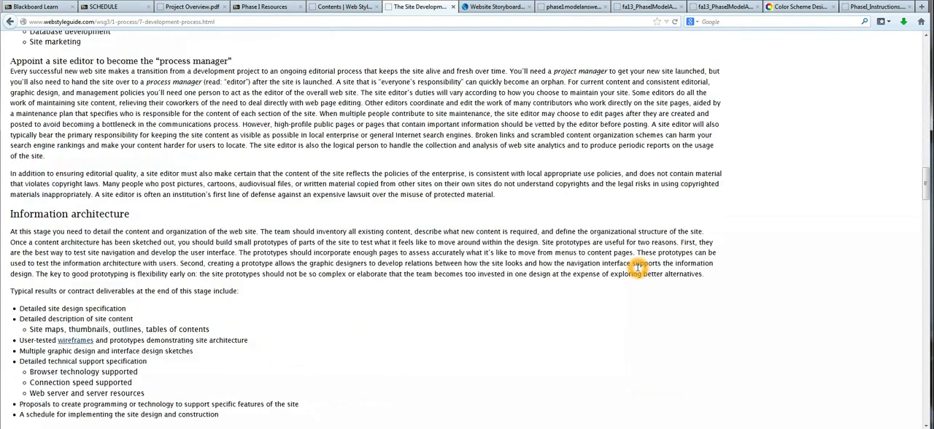
scroll(down, 3)
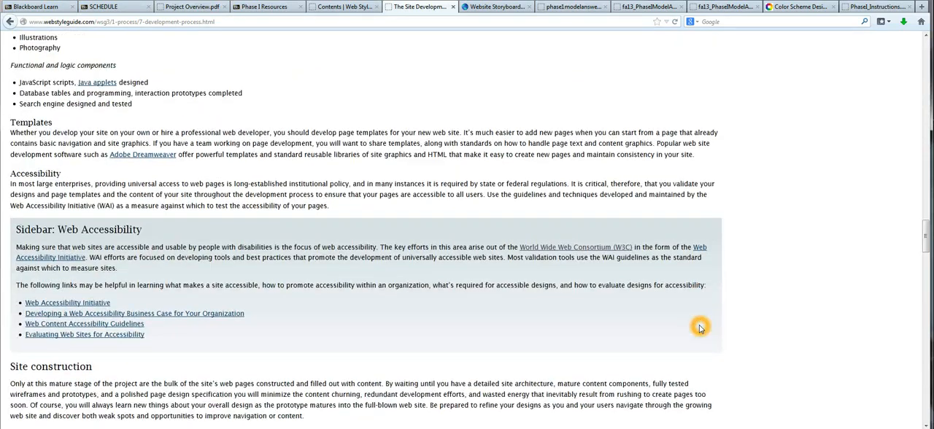
scroll(down, 3)
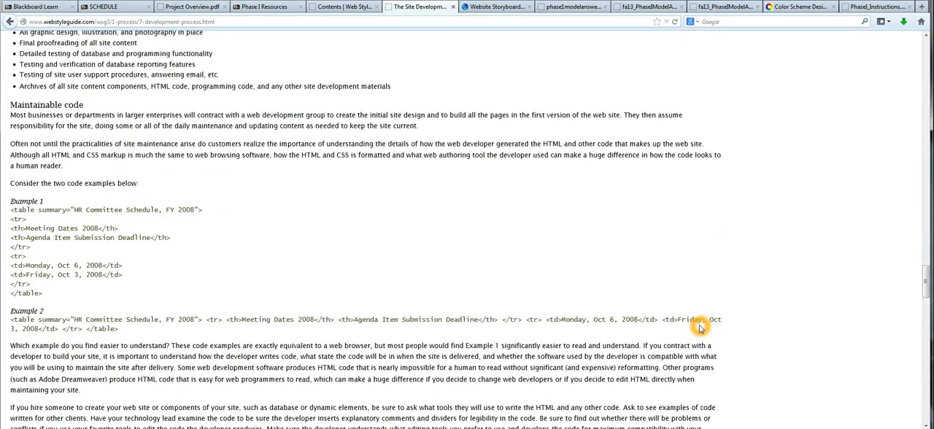
scroll(down, 3)
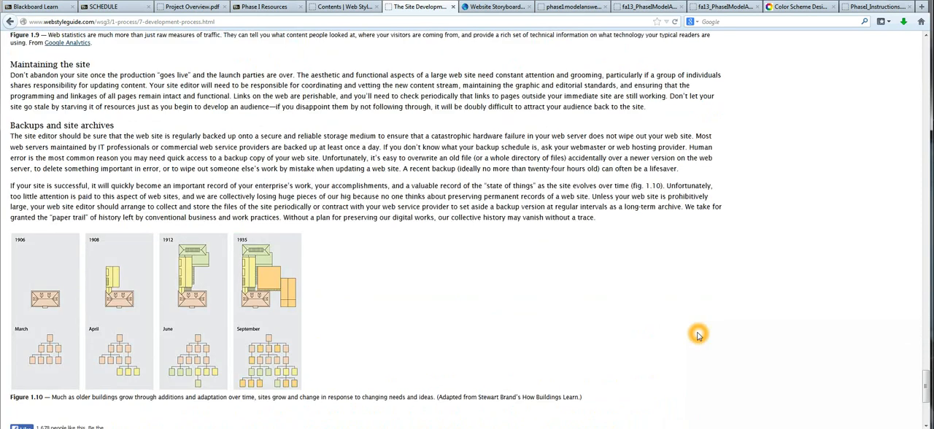
scroll(down, 3)
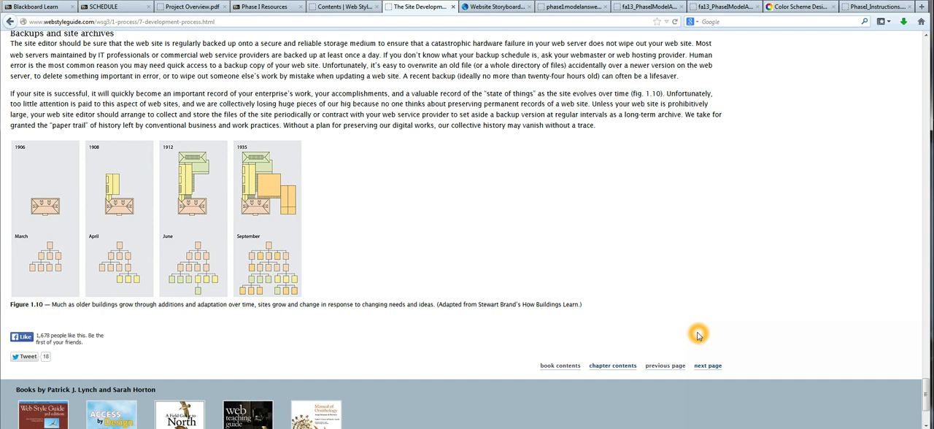
Step: Page through the project charter to General Advice About Running Web Projects
click(706, 364)
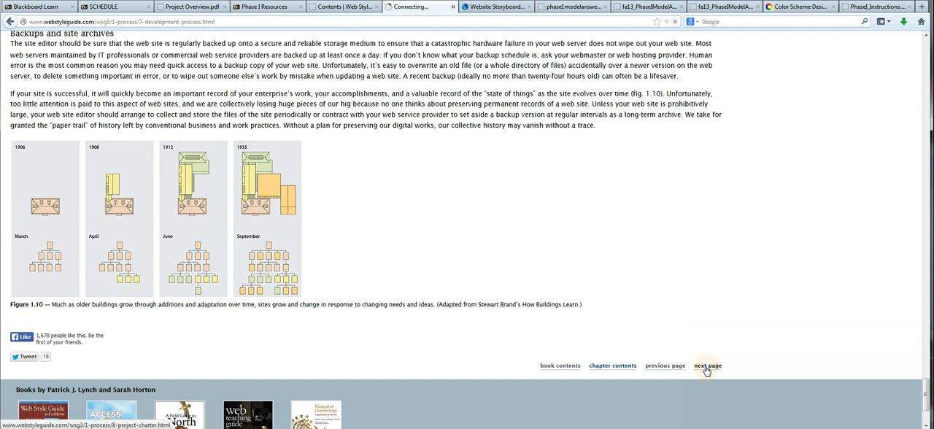
click(707, 365)
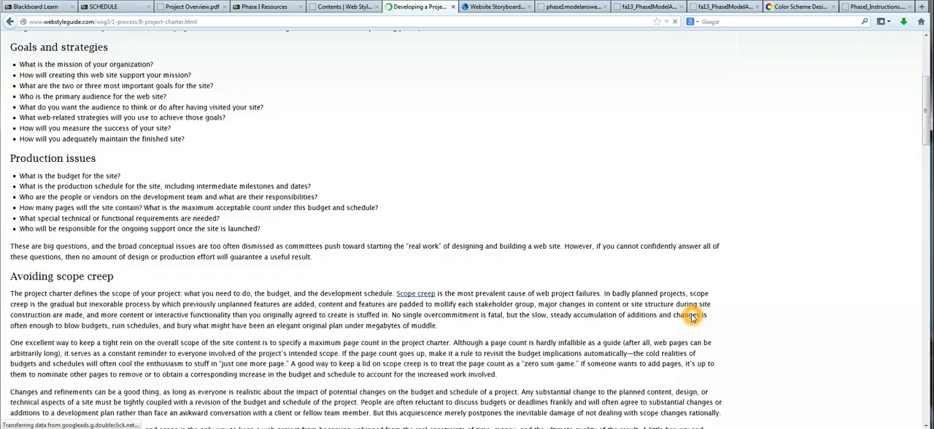
scroll(down, 3)
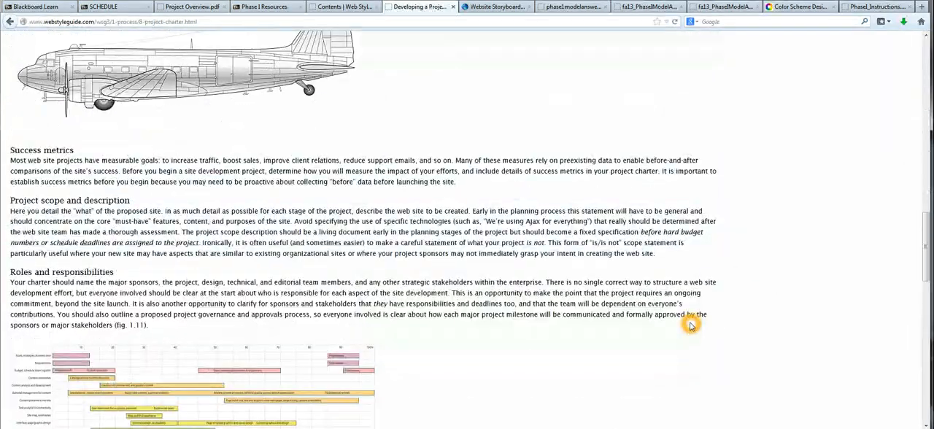
scroll(down, 3)
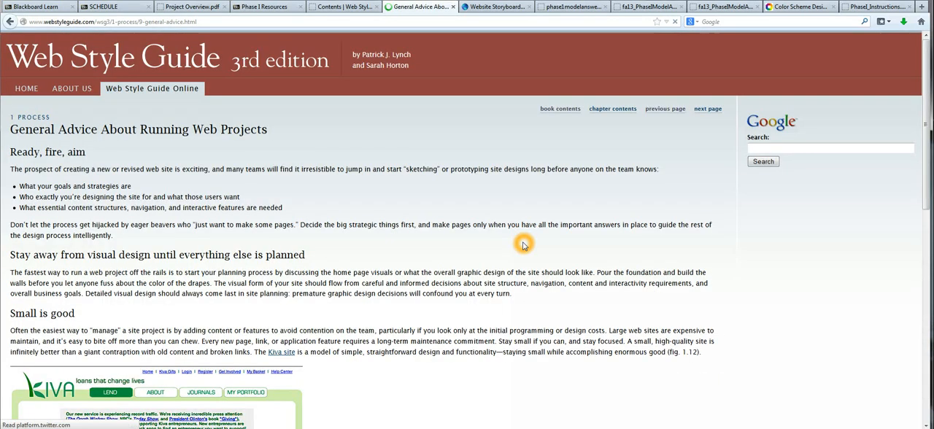
Step: Advance past Universal Usability to Sidebar: Universal Design Principles and read to Principle Four
scroll(down, 3)
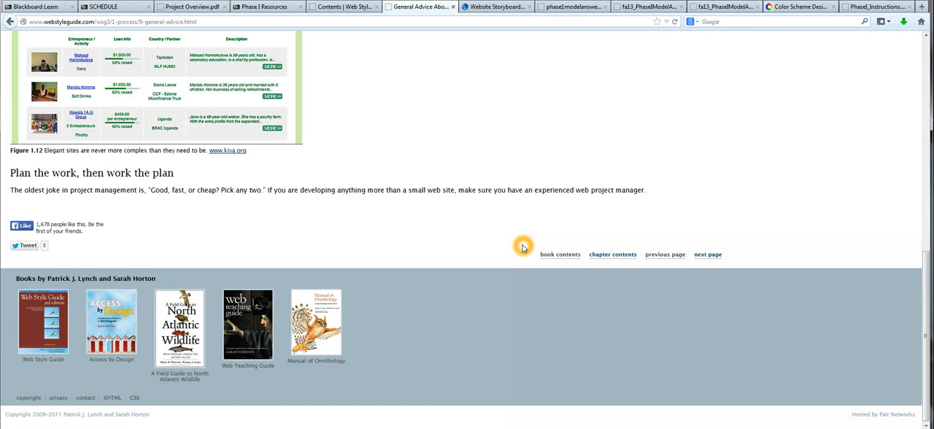
click(707, 254)
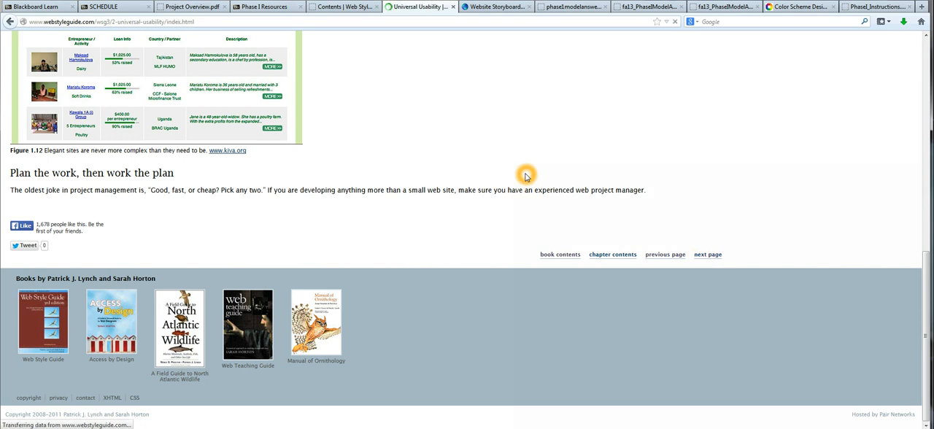
scroll(up, 3)
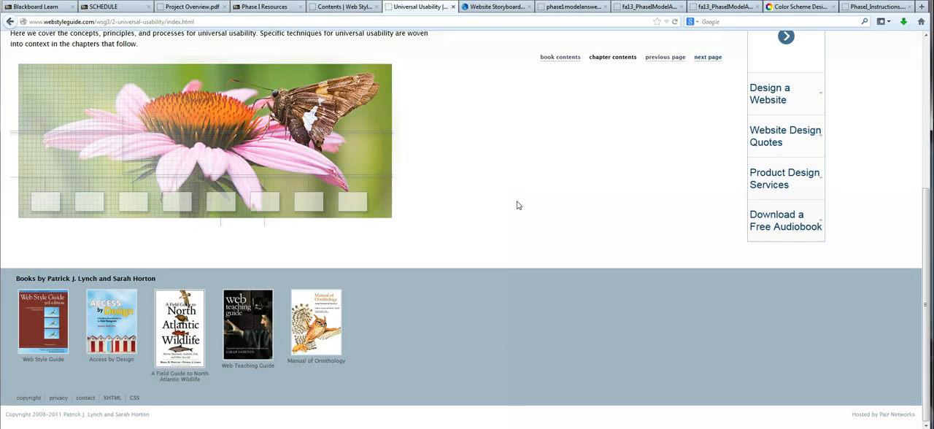
click(706, 57)
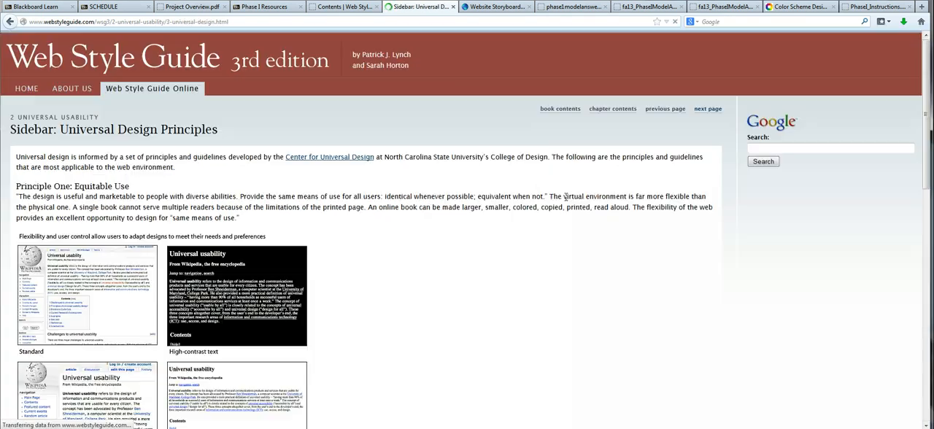
scroll(down, 3)
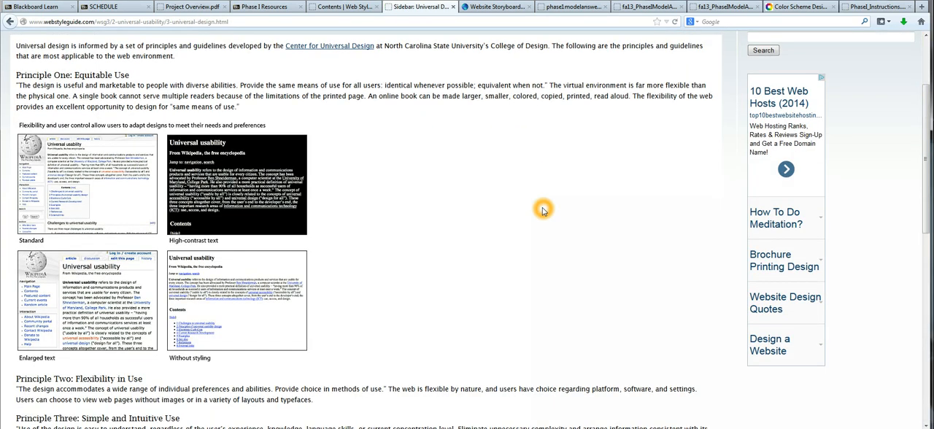
scroll(down, 3)
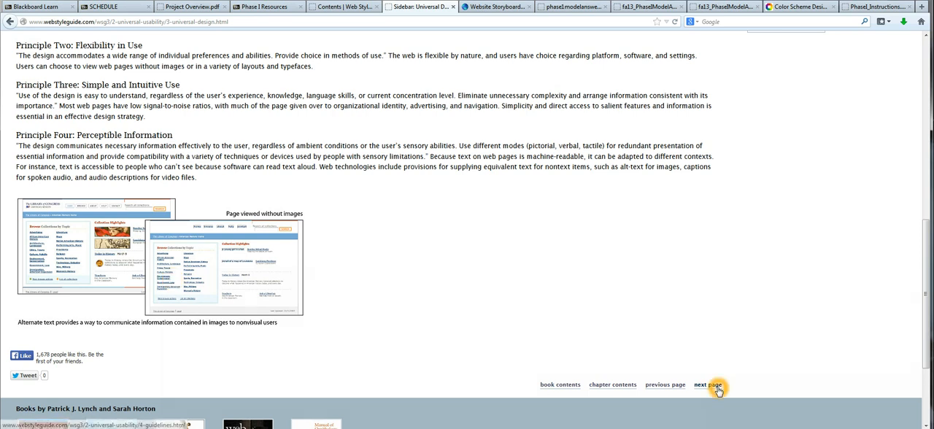
Step: Read through the Universal Usability Guidelines page
click(706, 385)
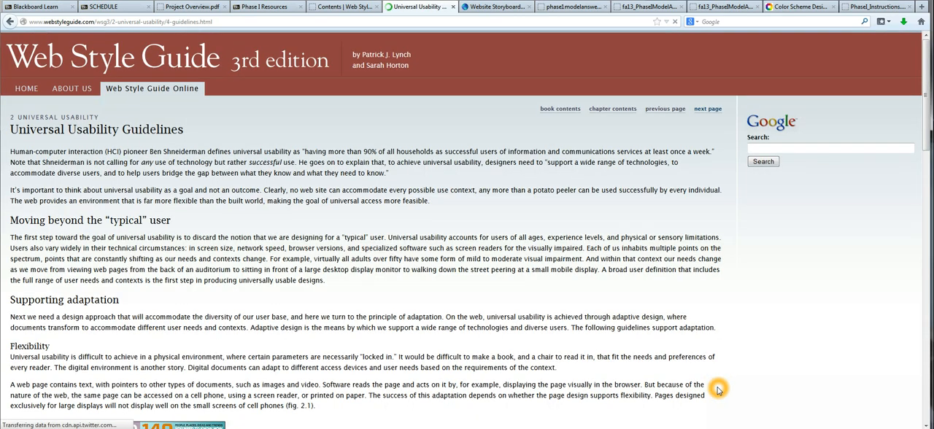
scroll(down, 3)
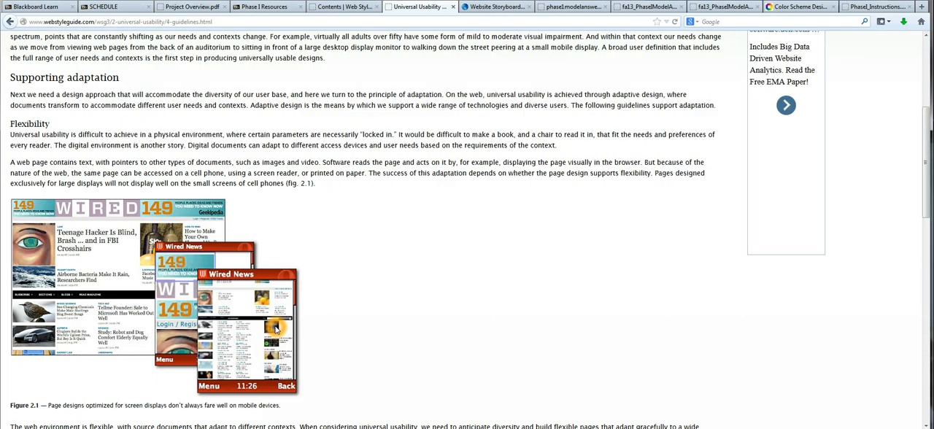
scroll(down, 3)
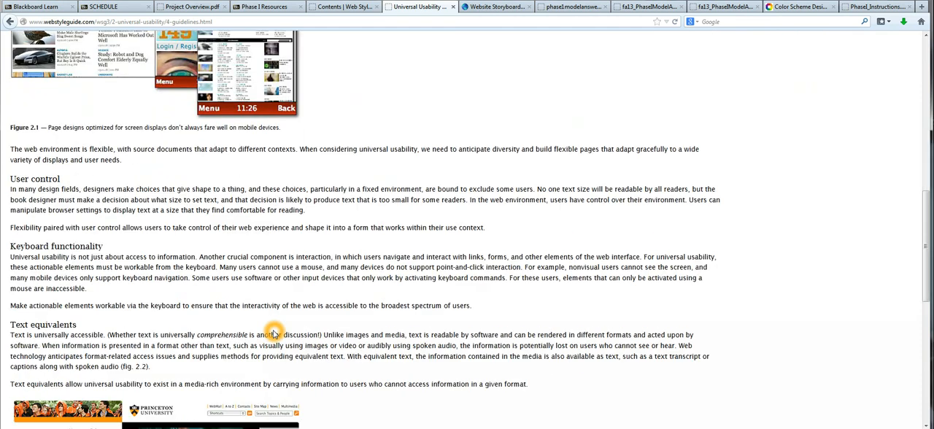
scroll(down, 3)
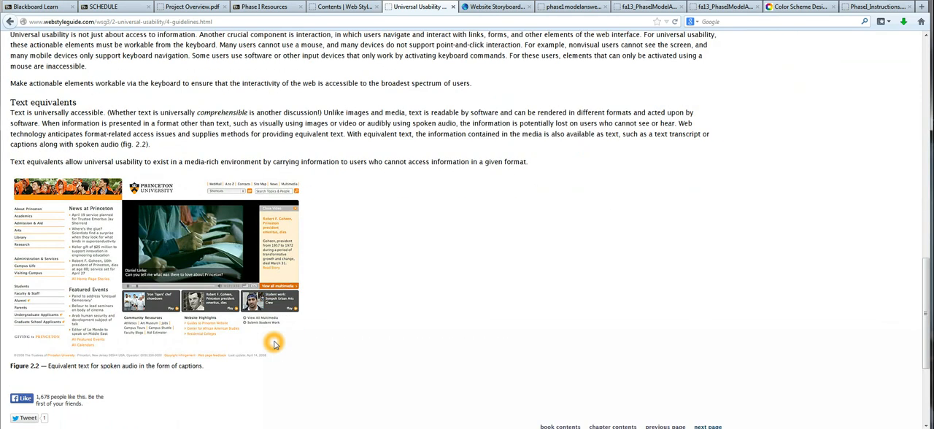
Step: Advance to the design process page and read down to its prototypes and wireframes section
click(706, 260)
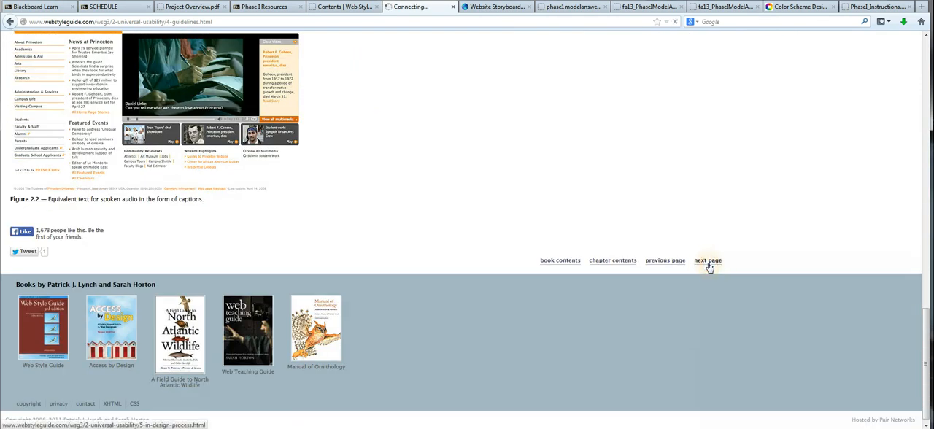
click(706, 259)
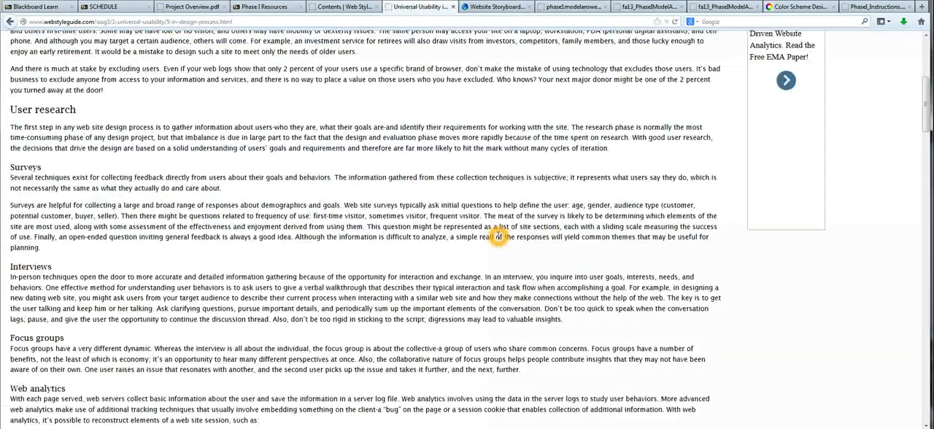
scroll(down, 3)
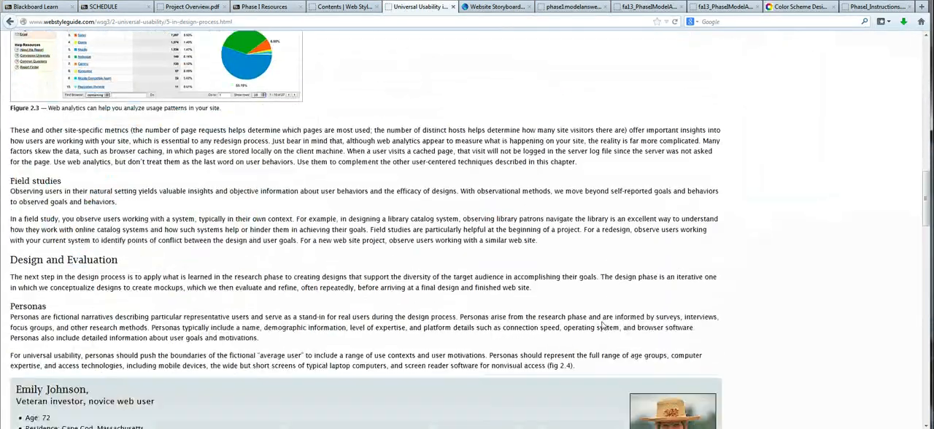
scroll(down, 3)
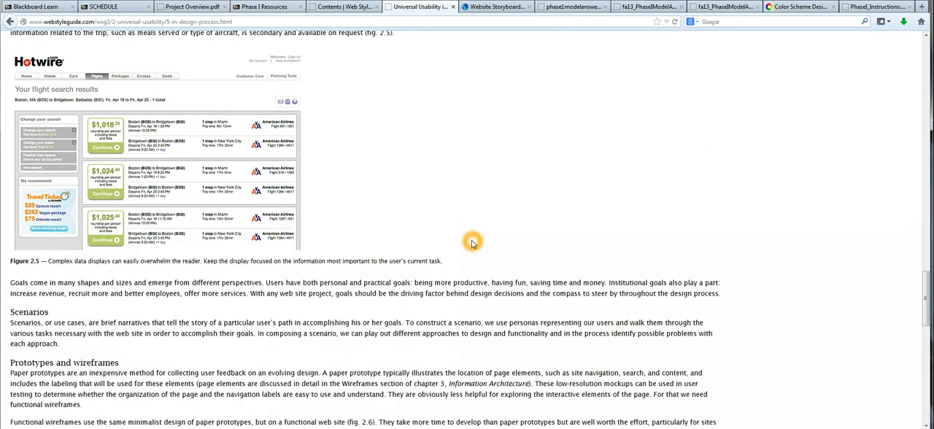
scroll(down, 3)
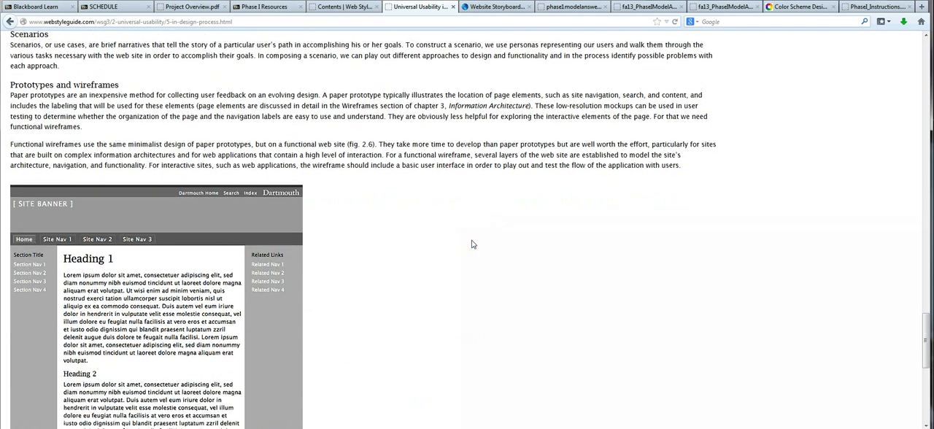
scroll(down, 3)
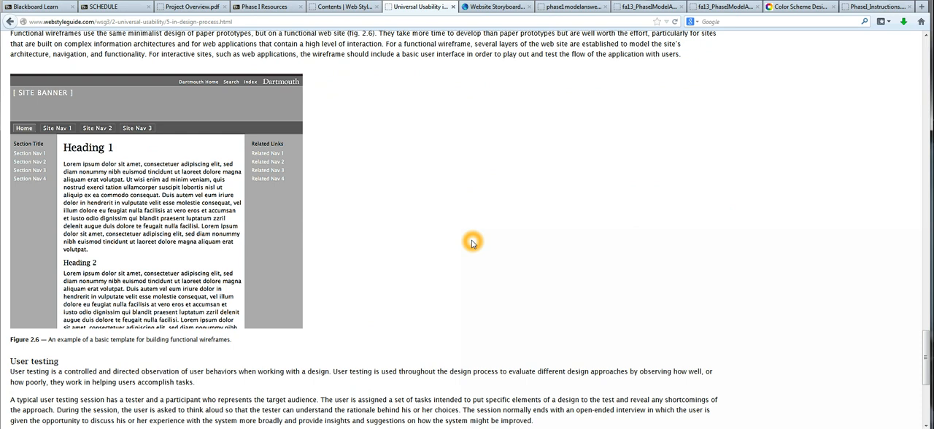
scroll(down, 3)
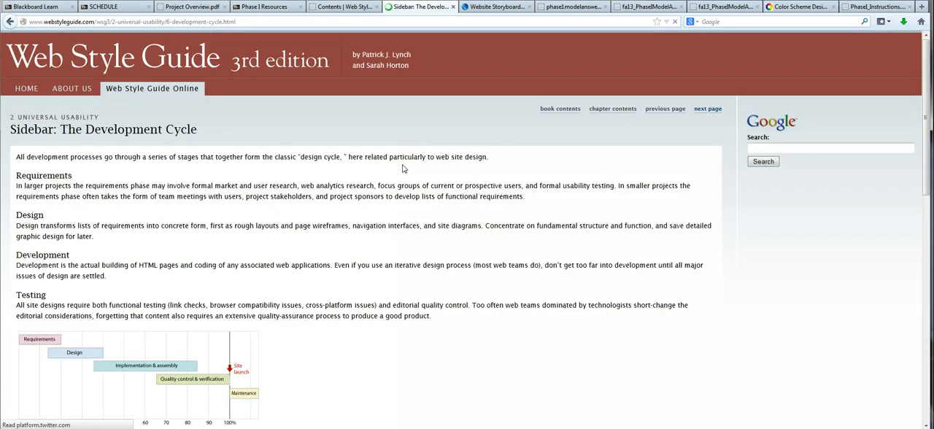
Step: Page through the Information Architecture chapter to Organizing Your Information and its Chunking section
scroll(down, 3)
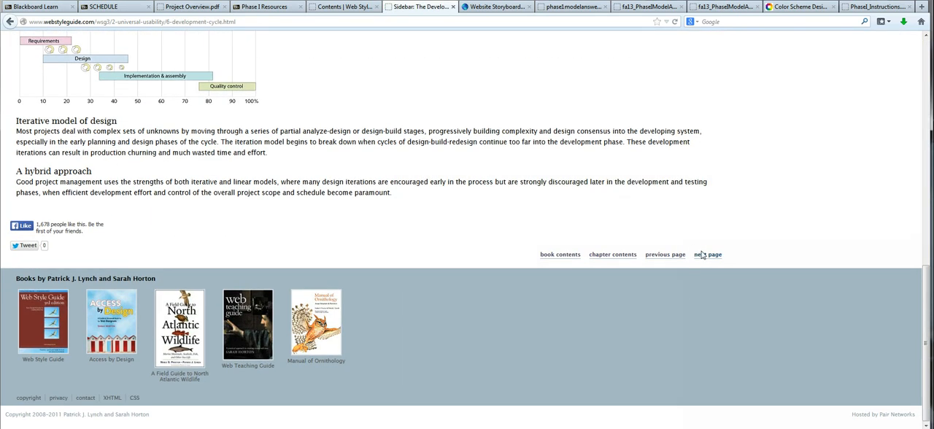
click(706, 253)
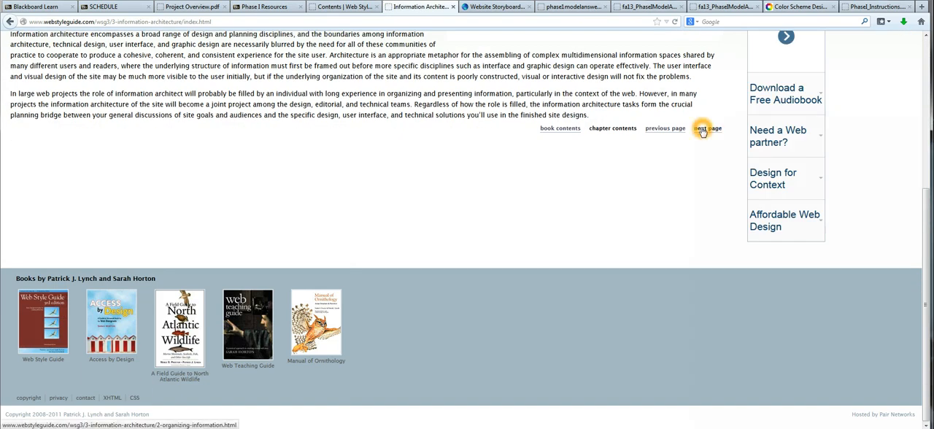
click(706, 129)
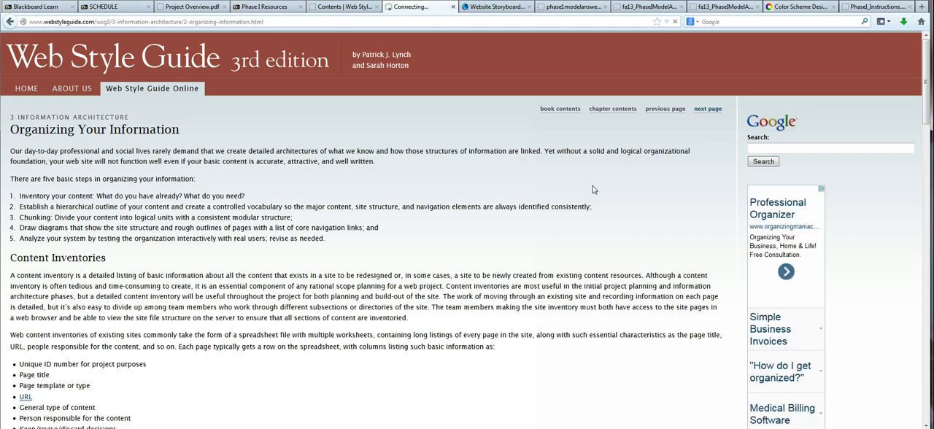
scroll(down, 3)
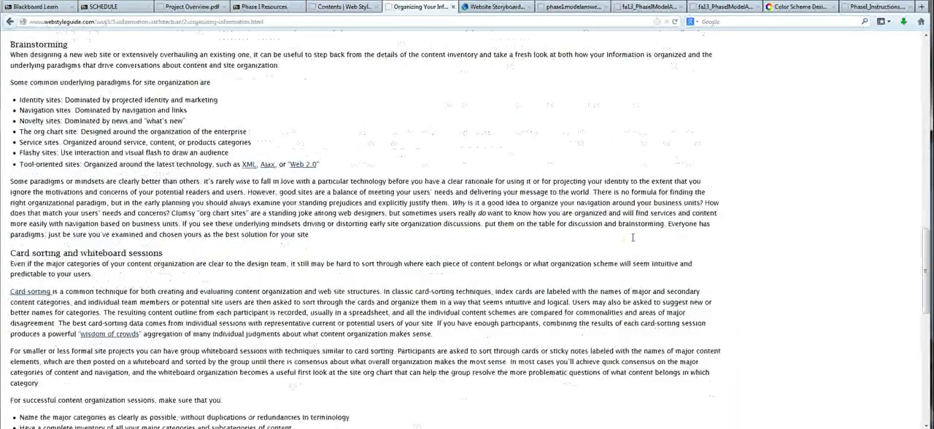
click(706, 254)
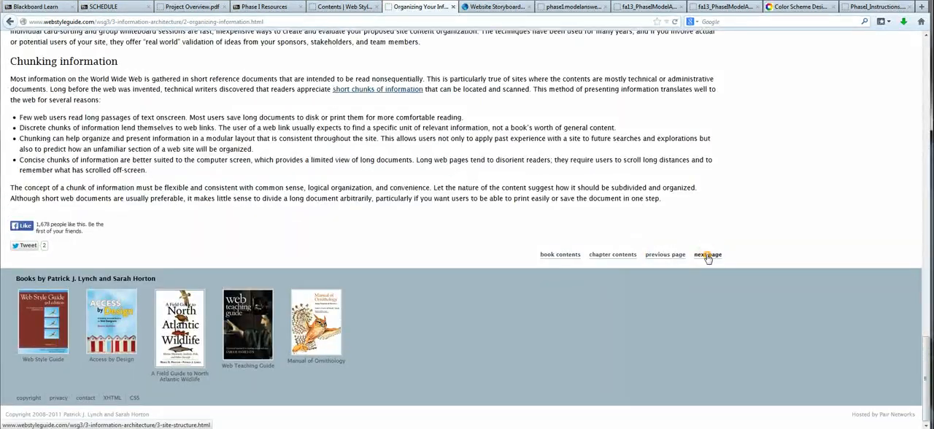
click(706, 254)
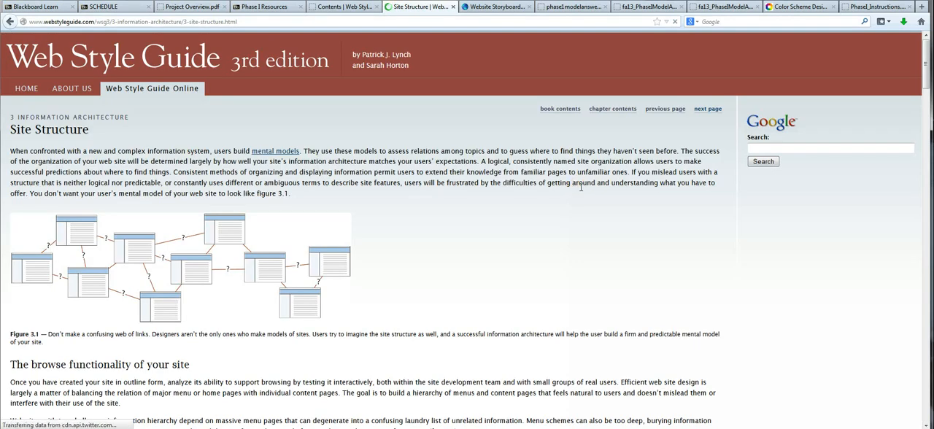
scroll(down, 3)
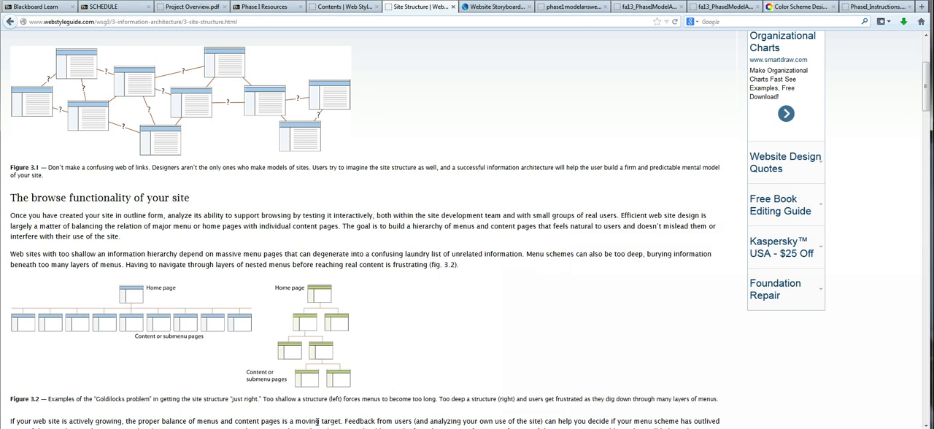
scroll(down, 3)
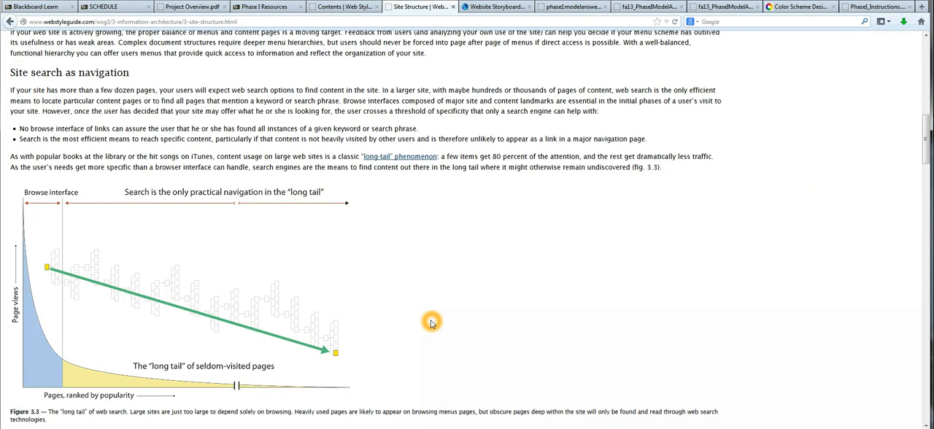
scroll(down, 3)
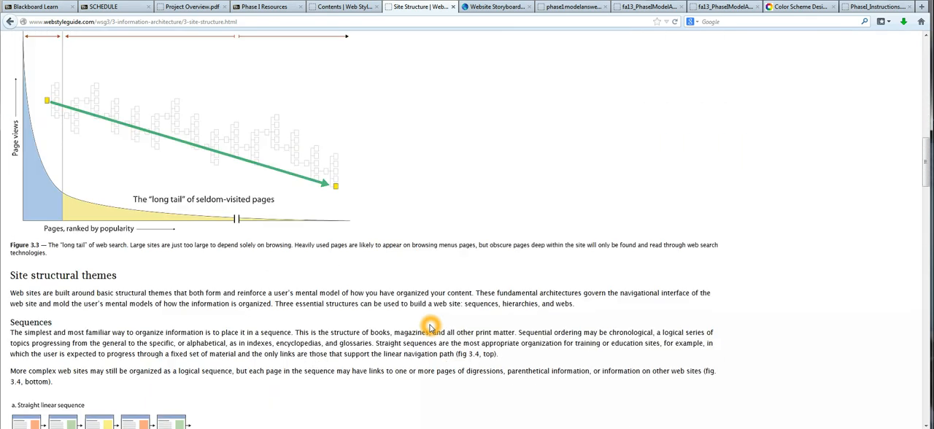
scroll(down, 3)
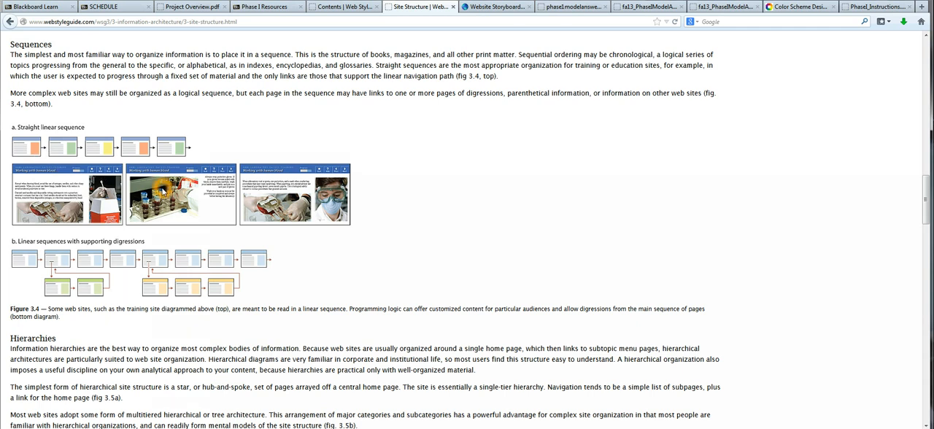
scroll(down, 3)
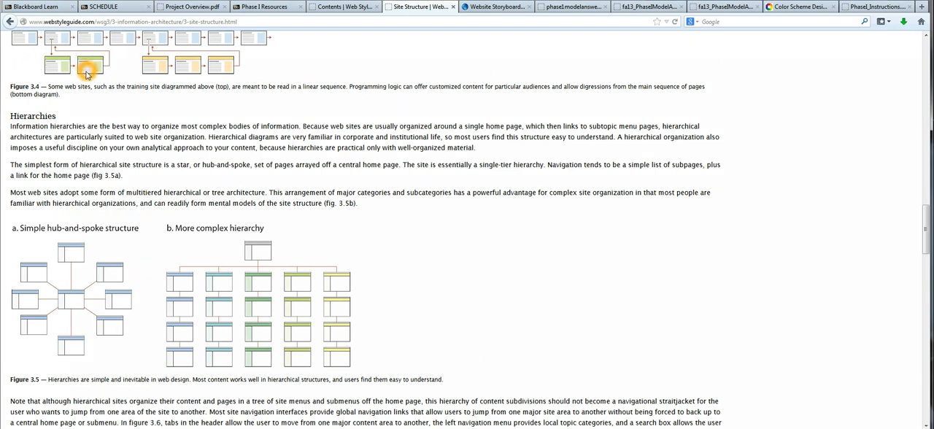
scroll(down, 3)
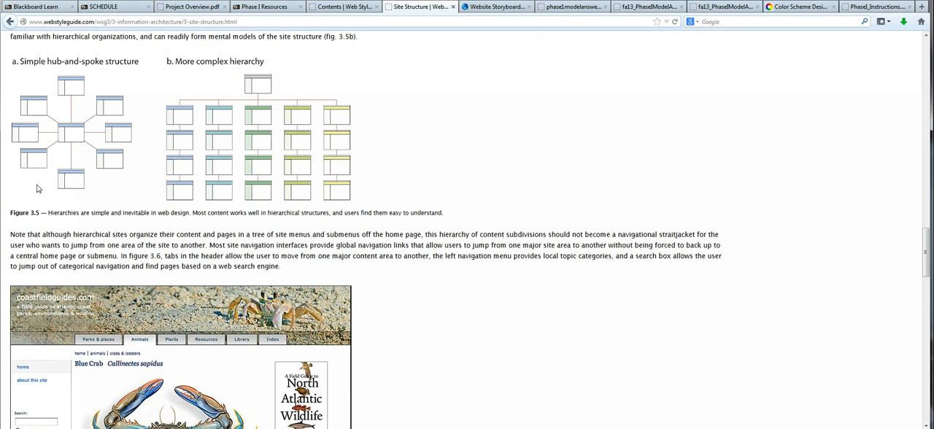
mouse_move(79, 90)
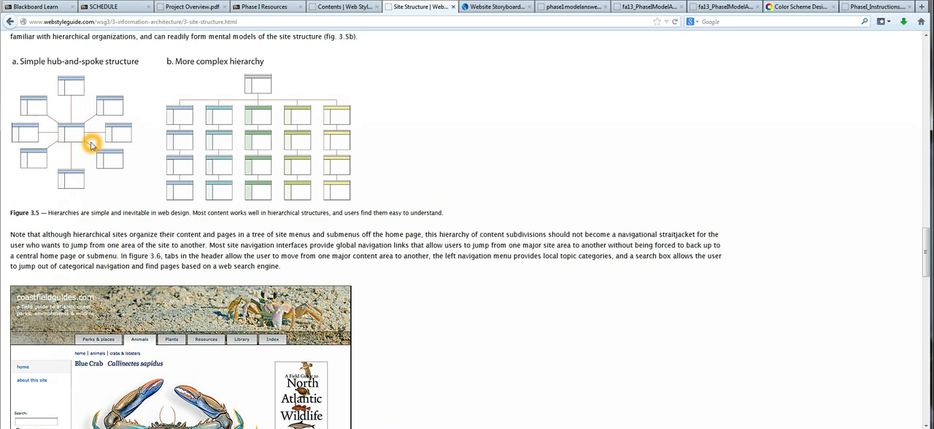
mouse_move(260, 89)
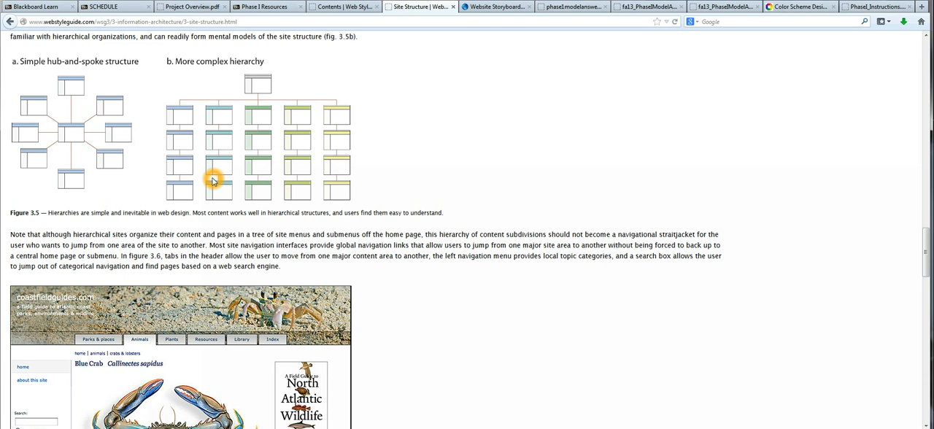
mouse_move(62, 104)
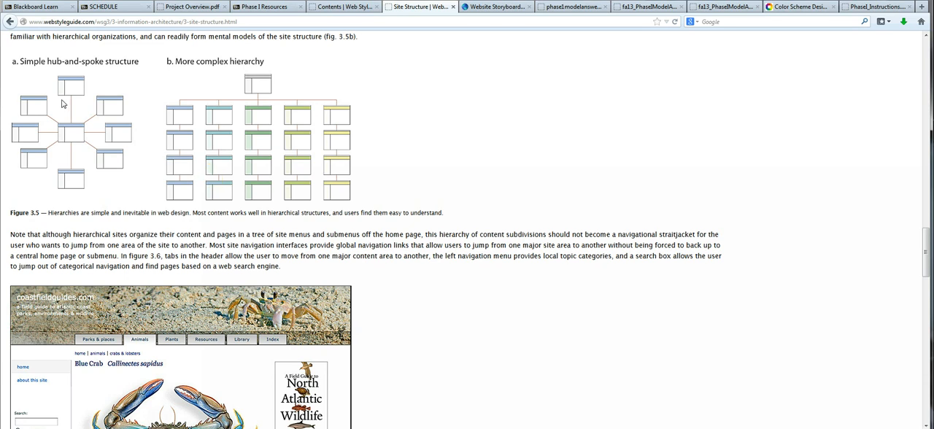
click(61, 101)
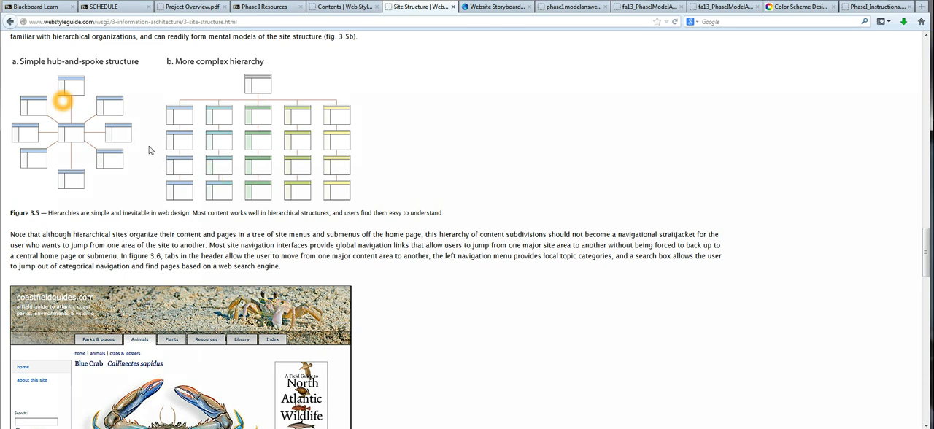
scroll(down, 3)
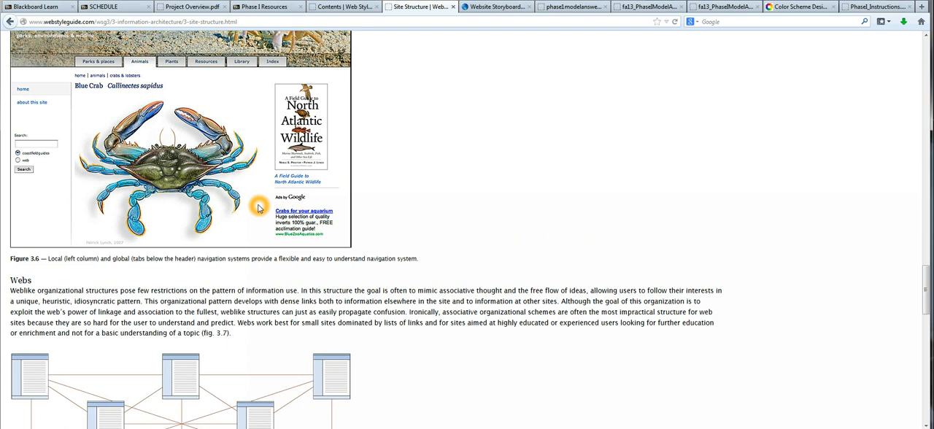
scroll(down, 3)
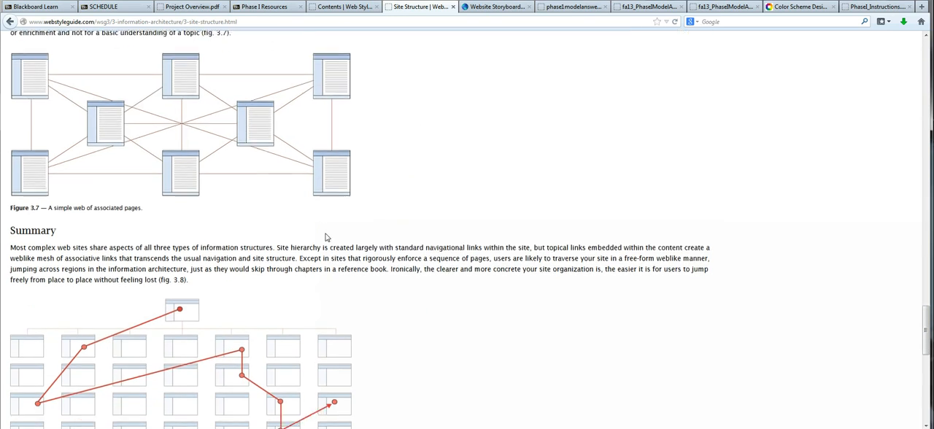
scroll(down, 3)
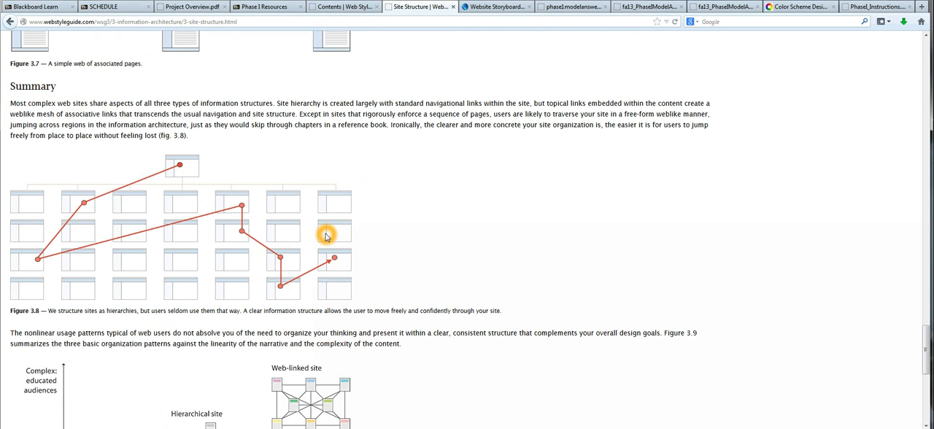
scroll(down, 3)
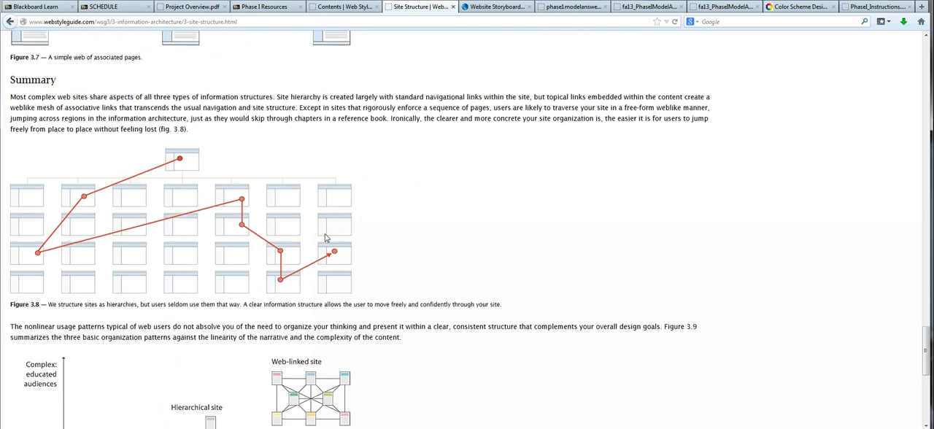
scroll(down, 3)
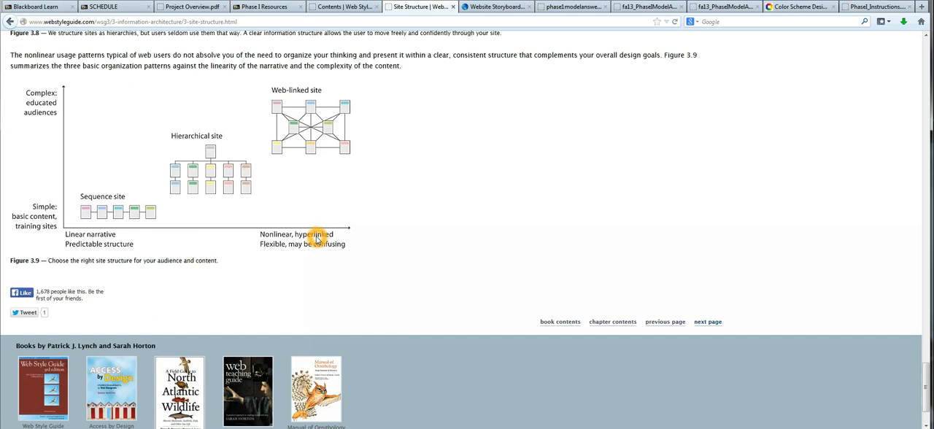
mouse_move(356, 289)
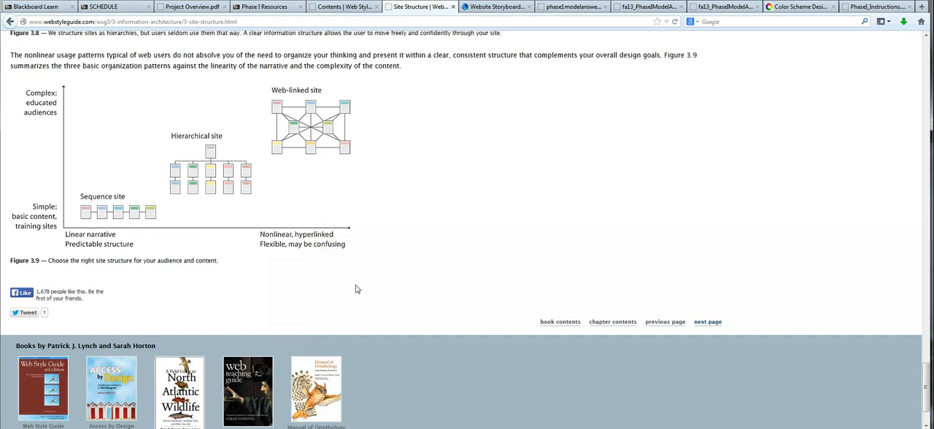
Step: Advance to Presenting Information Architecture and read down to its Wireframes section
click(707, 321)
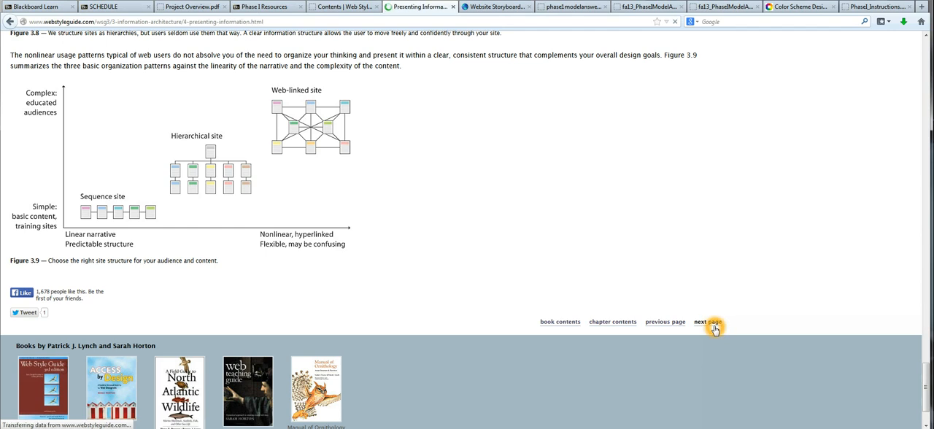
click(708, 321)
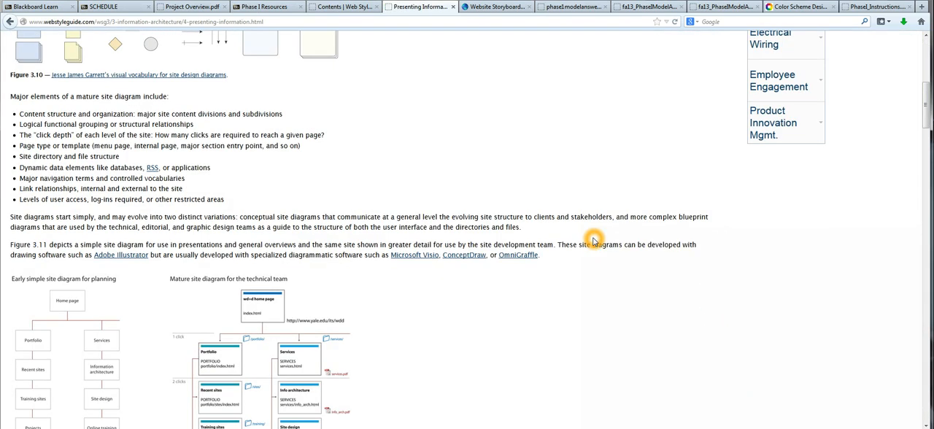
scroll(down, 3)
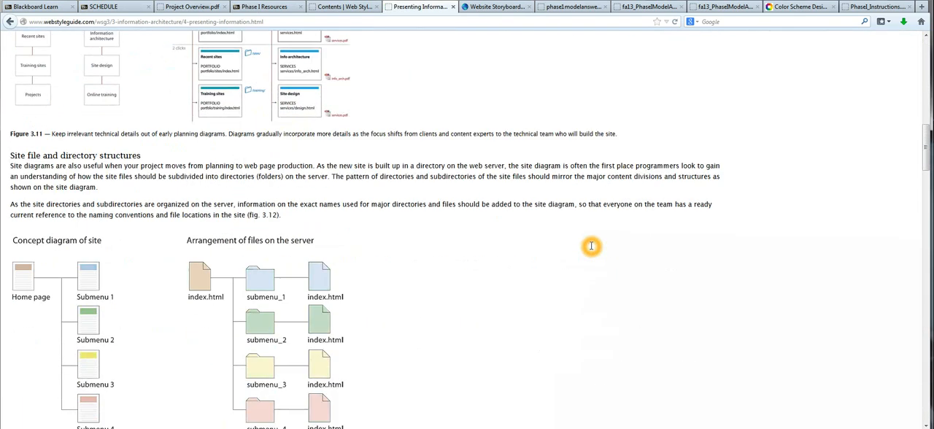
scroll(down, 3)
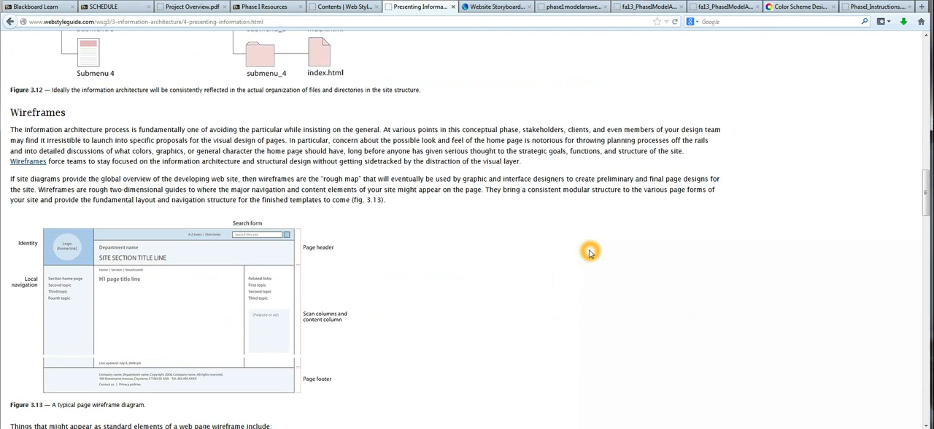
scroll(down, 3)
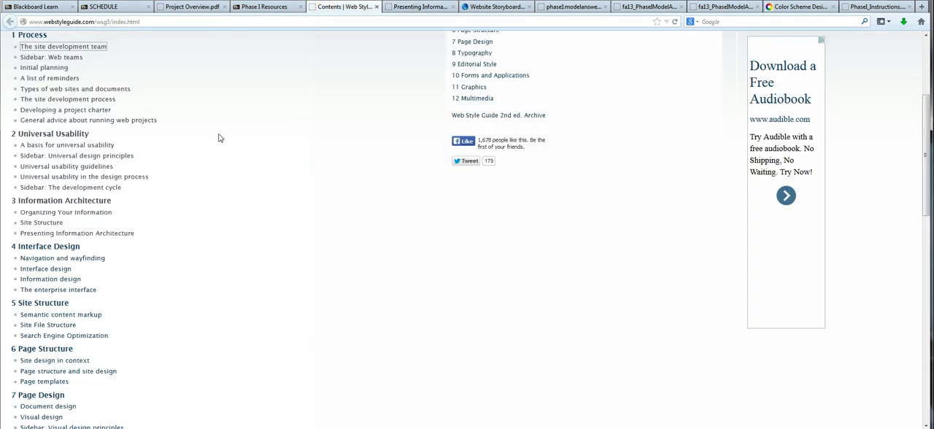
mouse_move(45, 245)
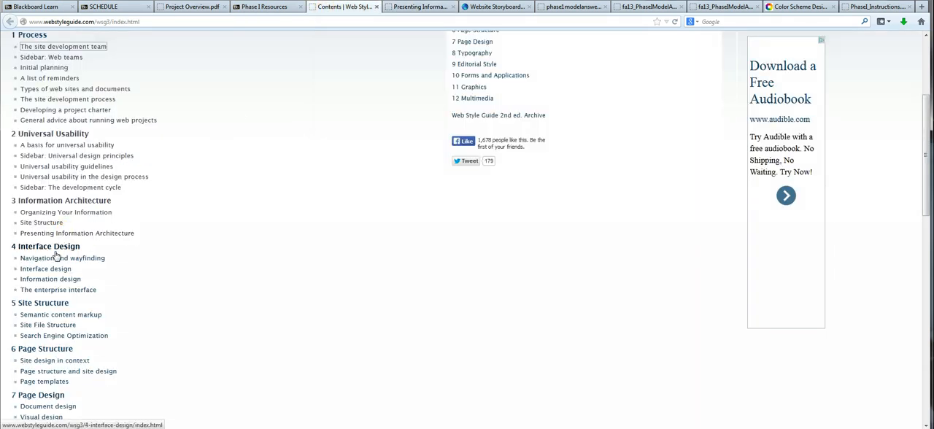
Step: Check the guide's Contents list, then return to the Presenting Information Architecture page
click(417, 6)
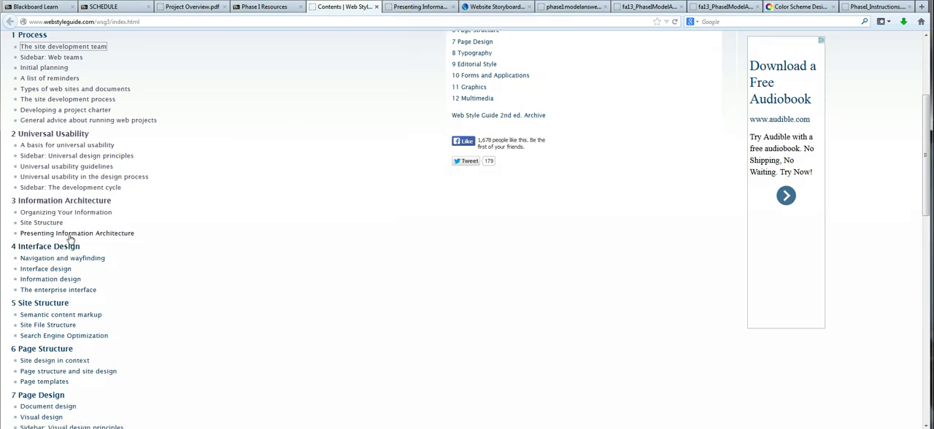
click(76, 234)
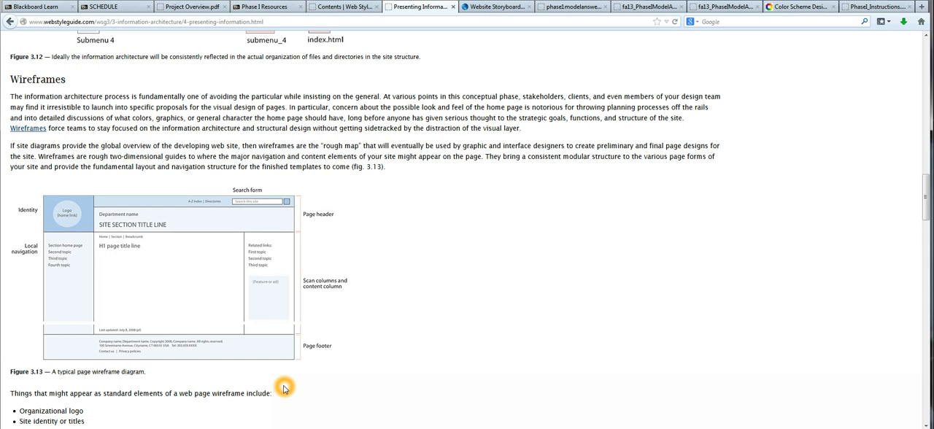
scroll(down, 3)
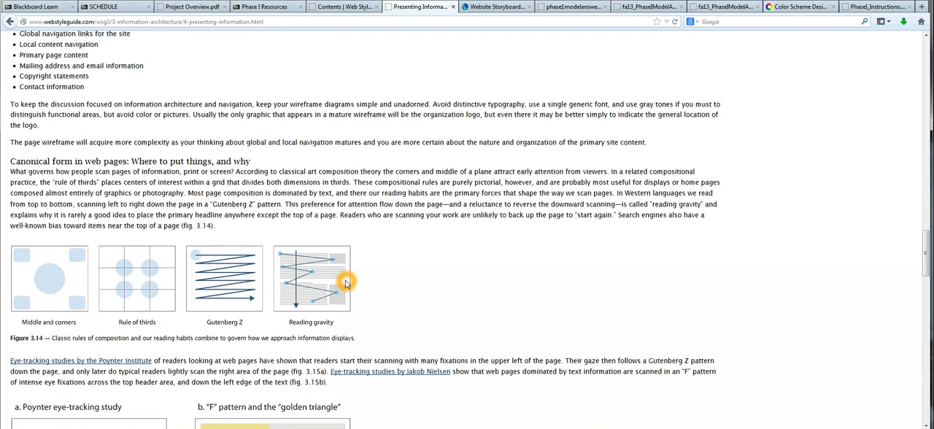
scroll(down, 3)
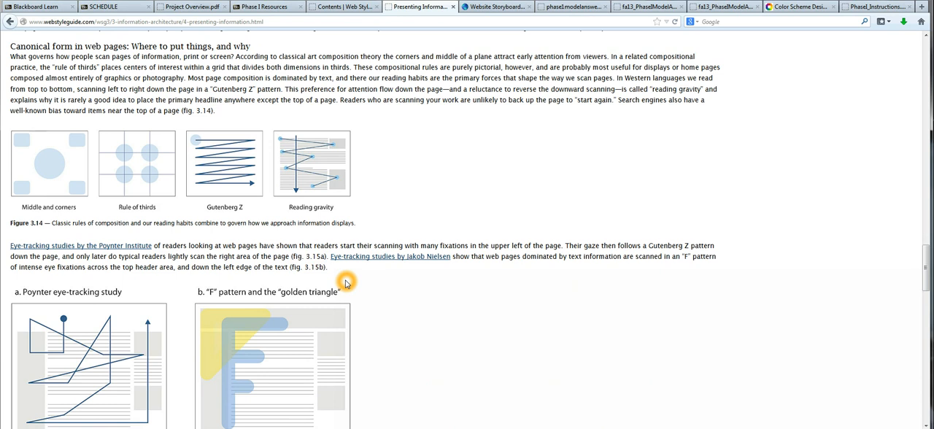
mouse_move(441, 278)
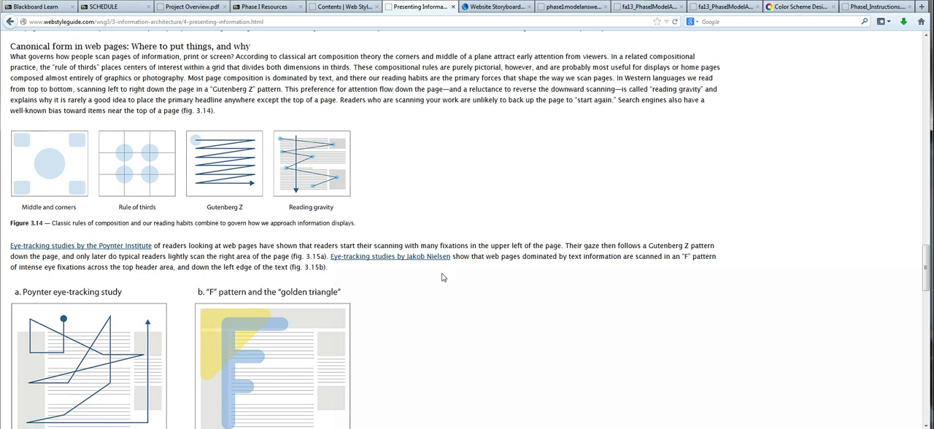
scroll(down, 3)
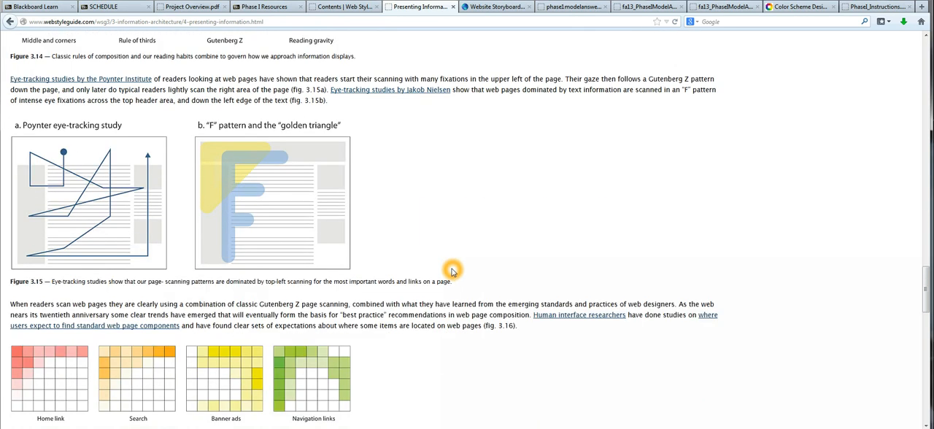
mouse_move(460, 281)
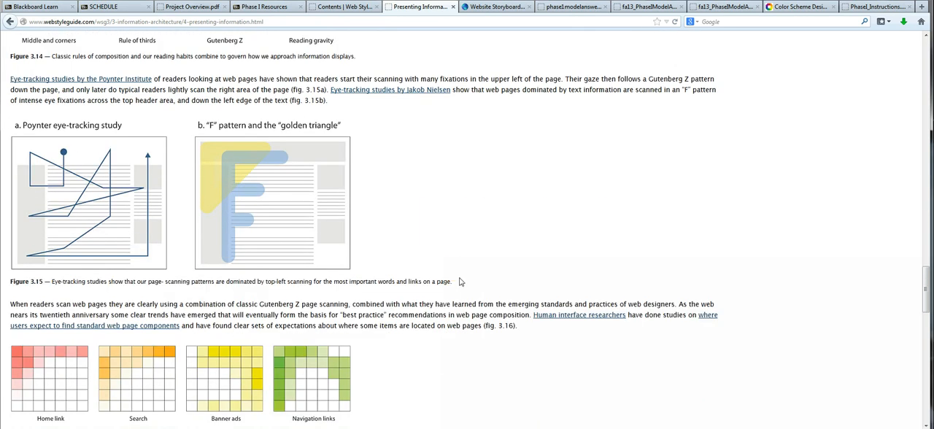
scroll(down, 3)
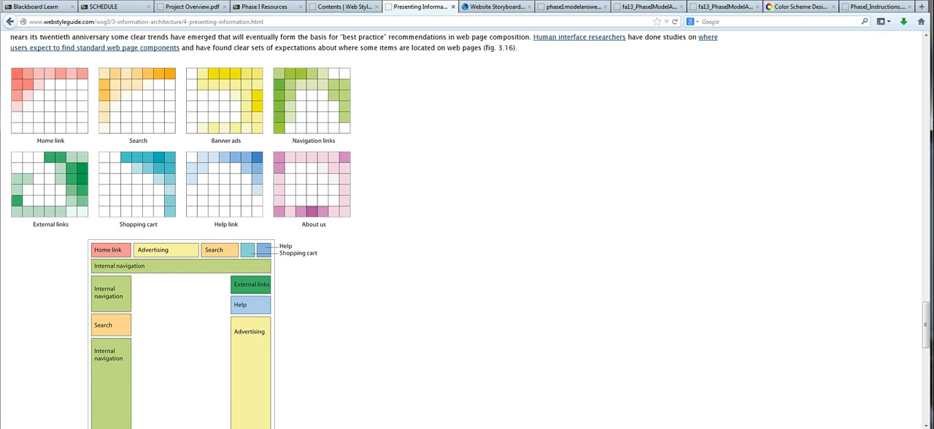
mouse_move(16, 73)
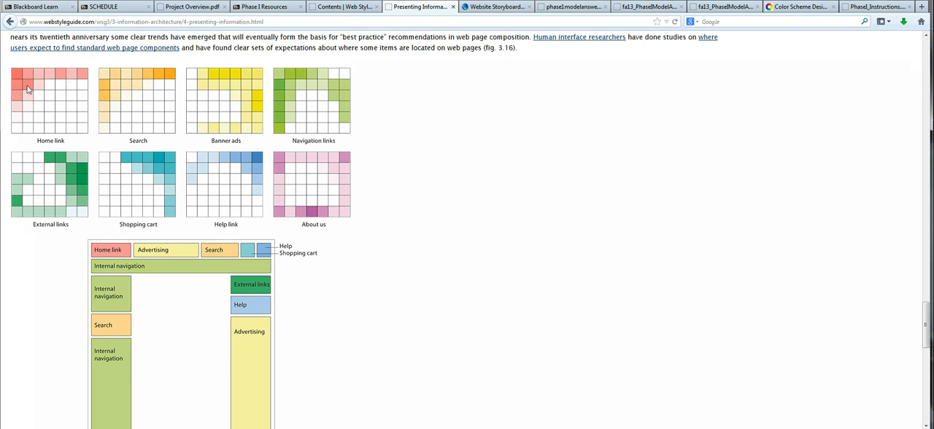
mouse_move(64, 105)
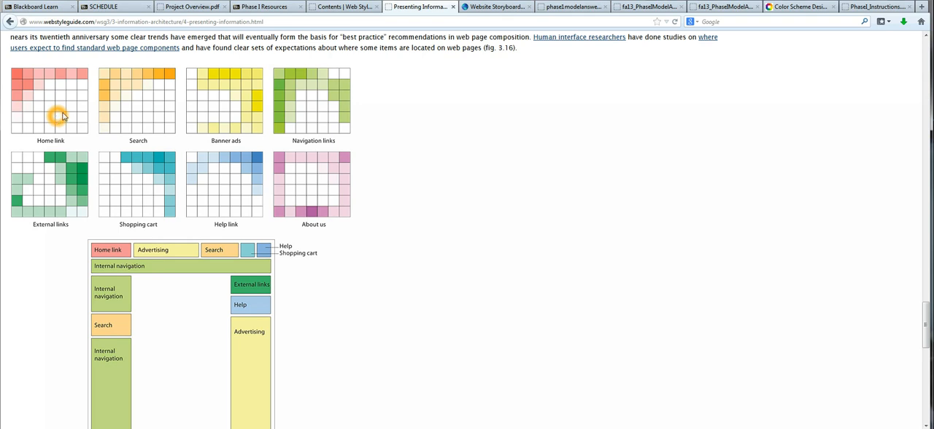
mouse_move(156, 73)
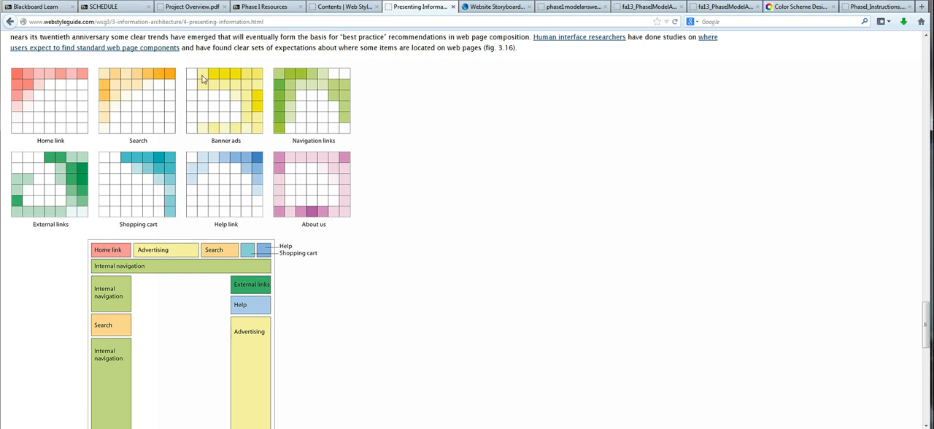
mouse_move(261, 104)
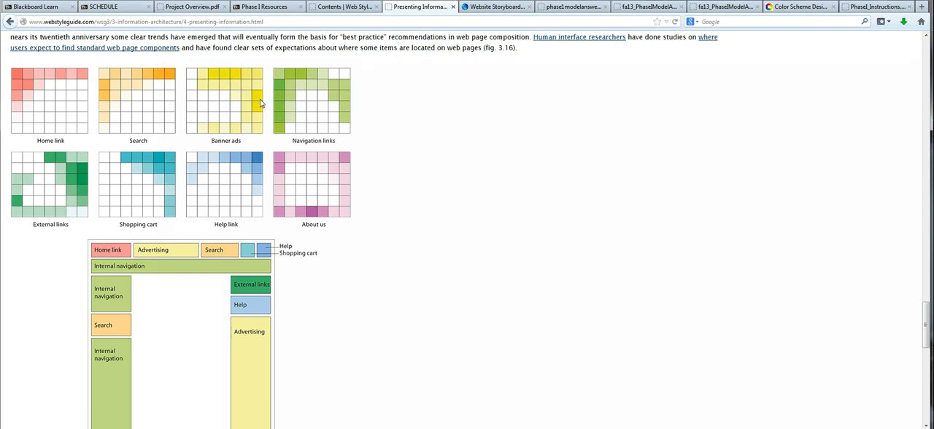
mouse_move(275, 137)
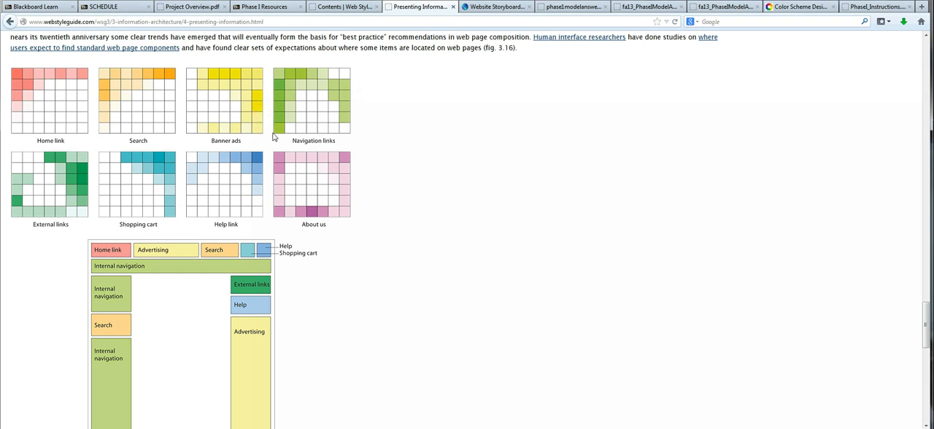
mouse_move(285, 102)
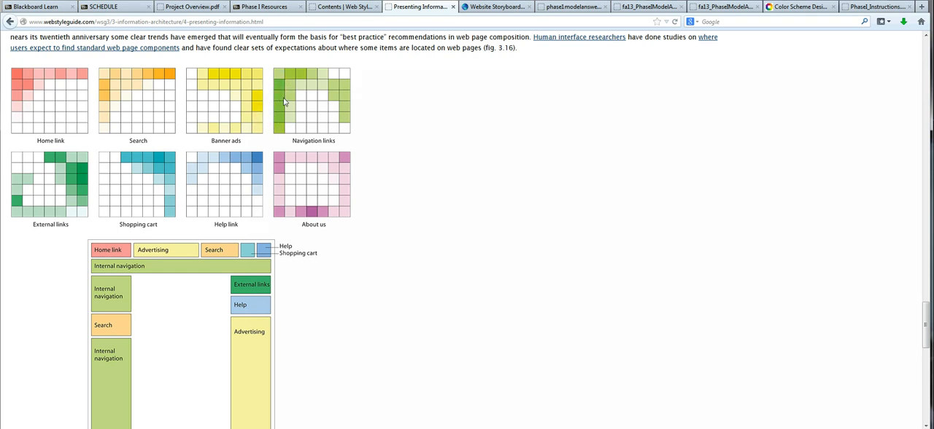
mouse_move(315, 73)
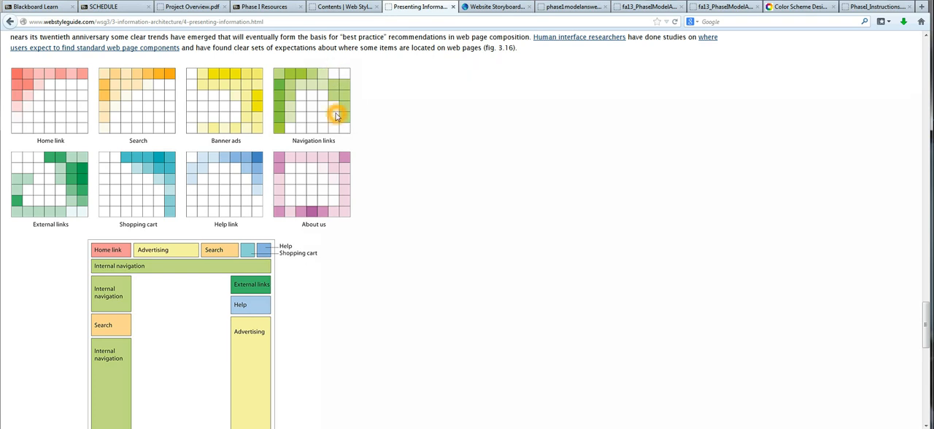
mouse_move(114, 149)
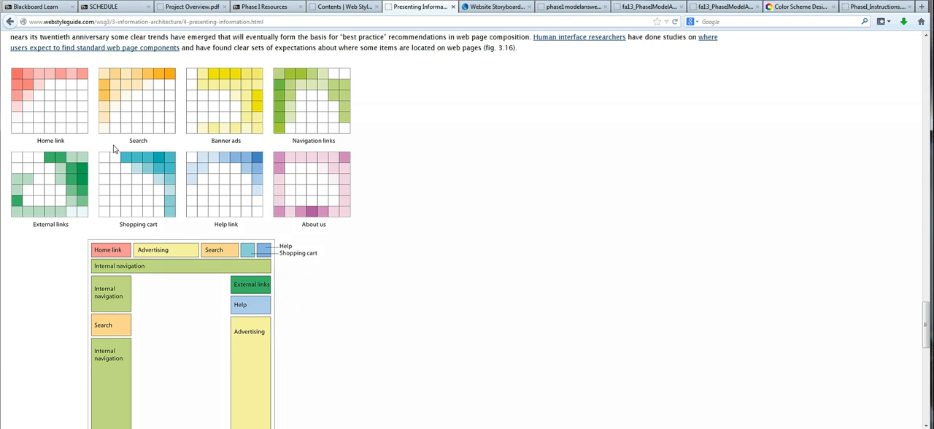
scroll(down, 3)
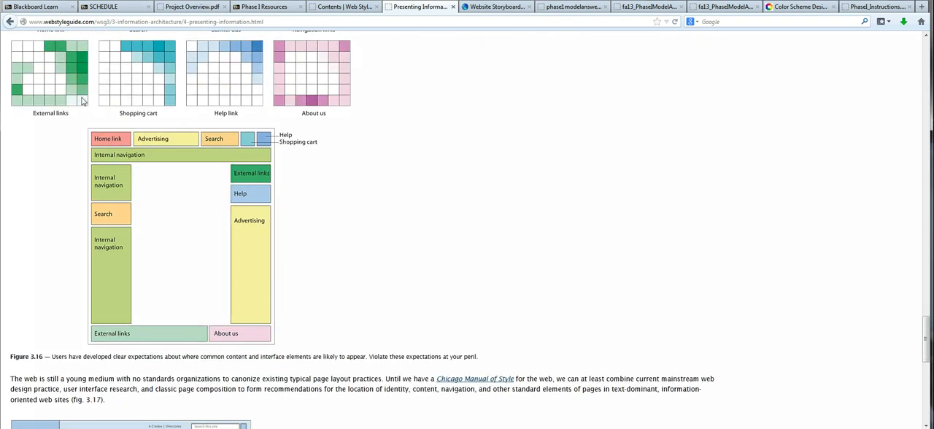
mouse_move(149, 86)
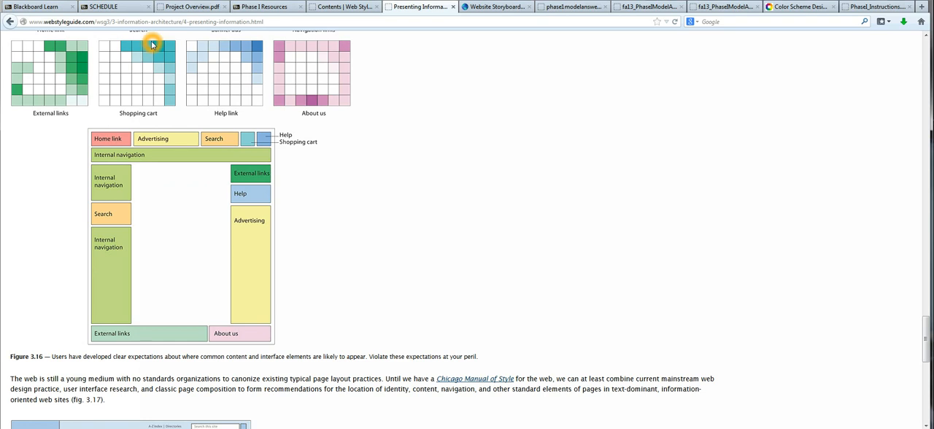
mouse_move(204, 149)
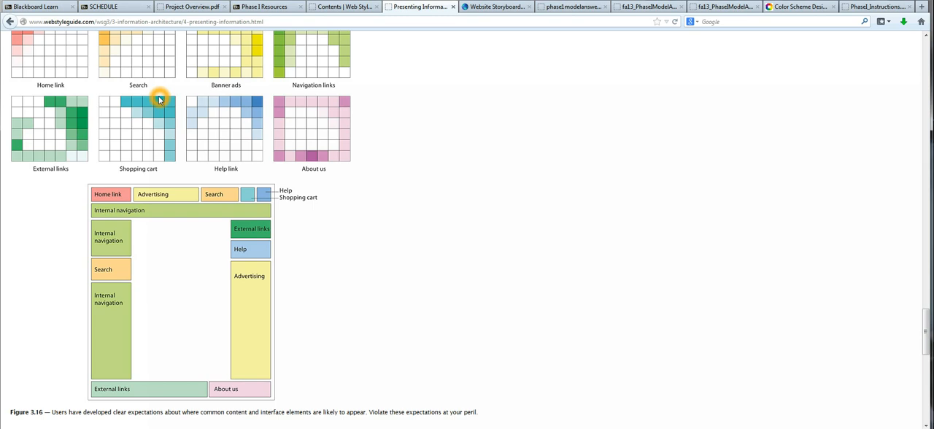
mouse_move(259, 105)
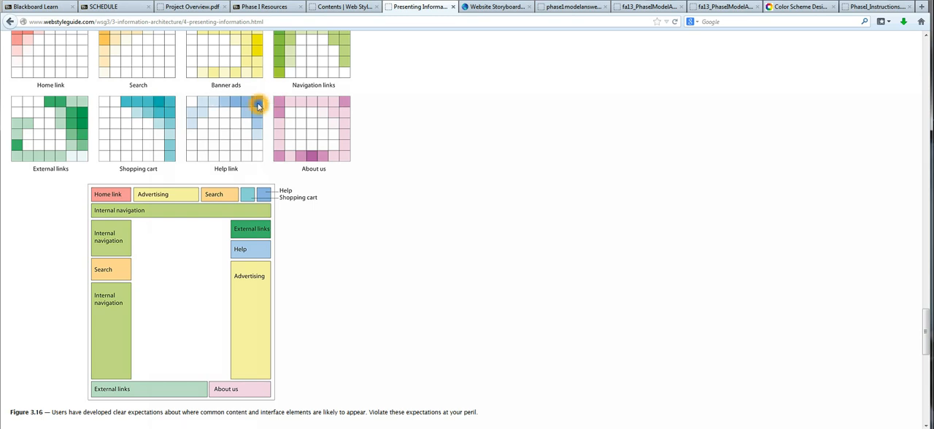
mouse_move(313, 168)
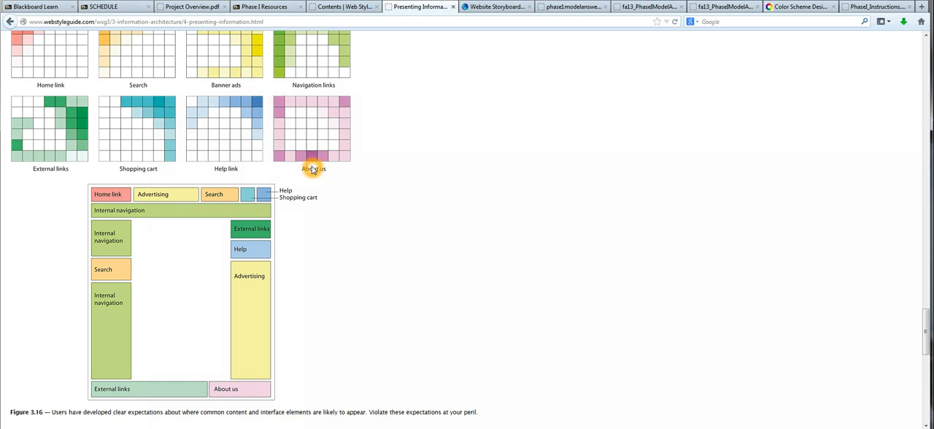
scroll(down, 3)
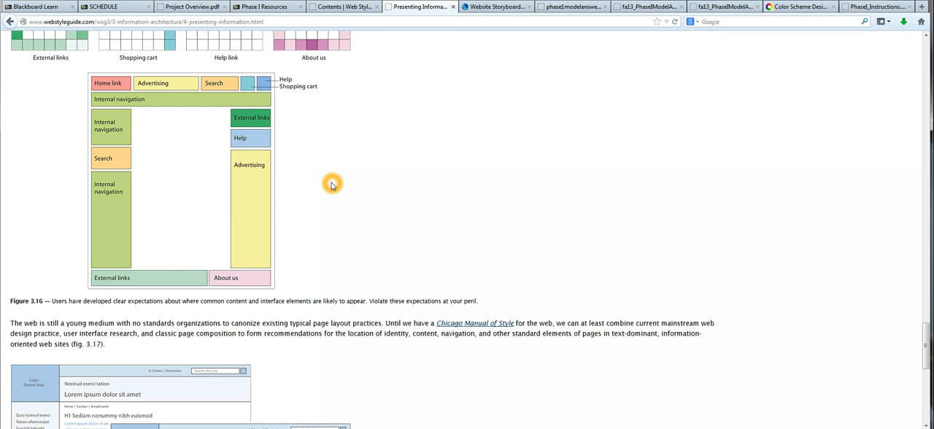
scroll(down, 3)
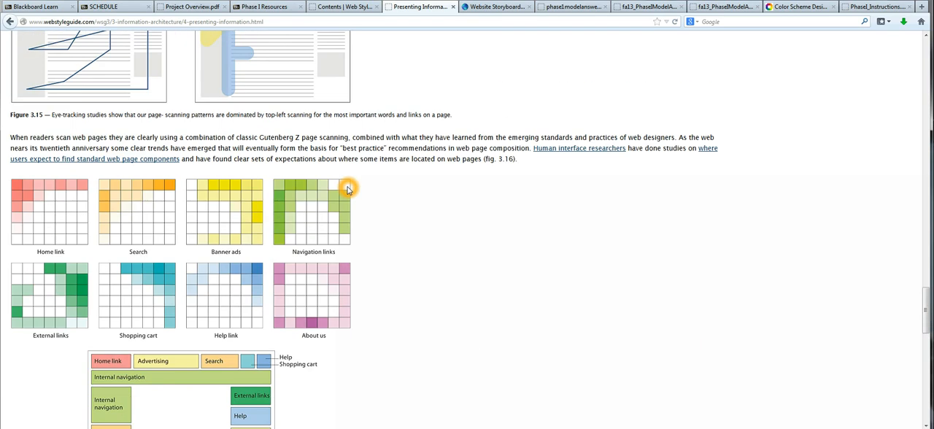
scroll(up, 3)
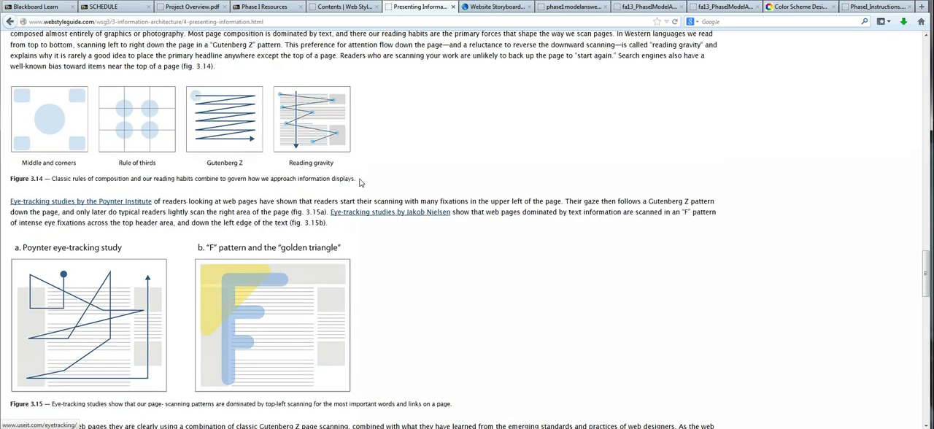
scroll(down, 3)
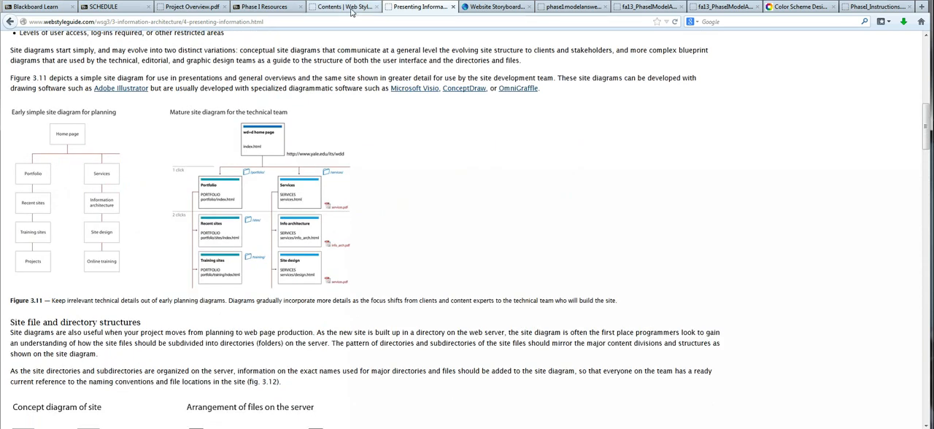
Step: Check the Contents page, then continue past Interface Design to Navigation and Wayfinding
click(343, 6)
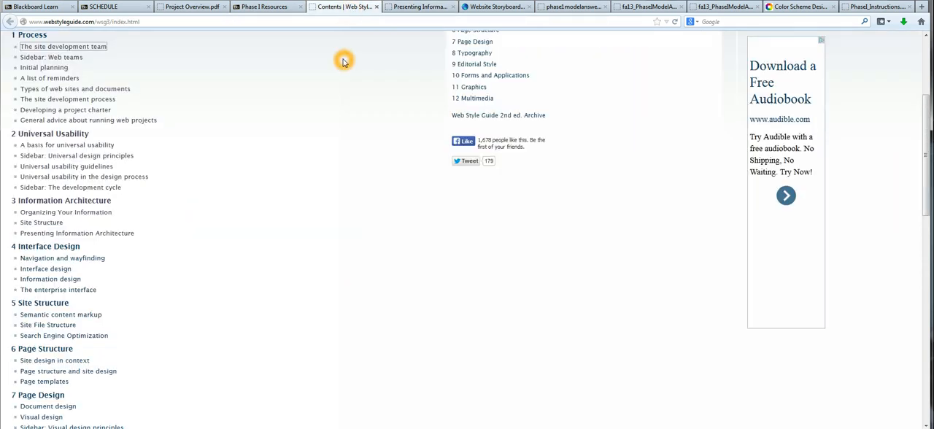
mouse_move(251, 61)
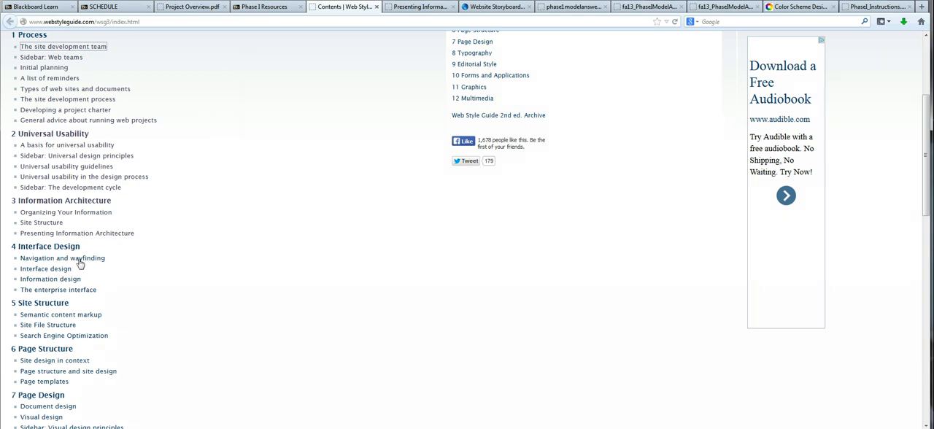
click(75, 234)
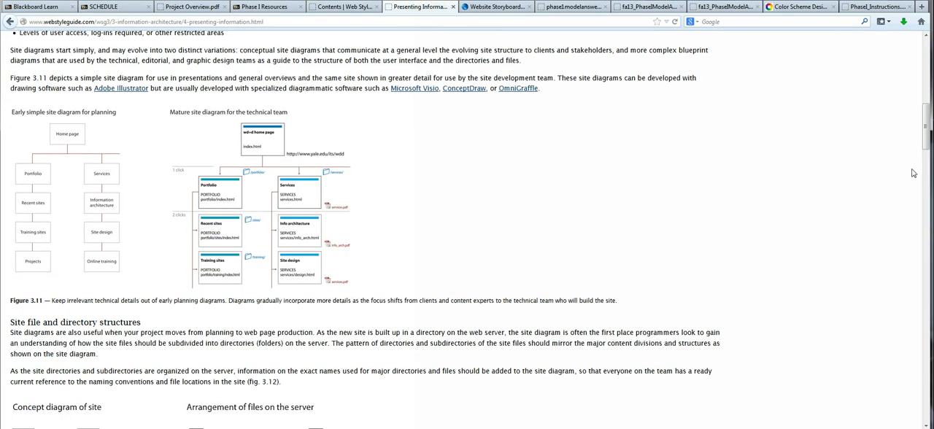
scroll(down, 3)
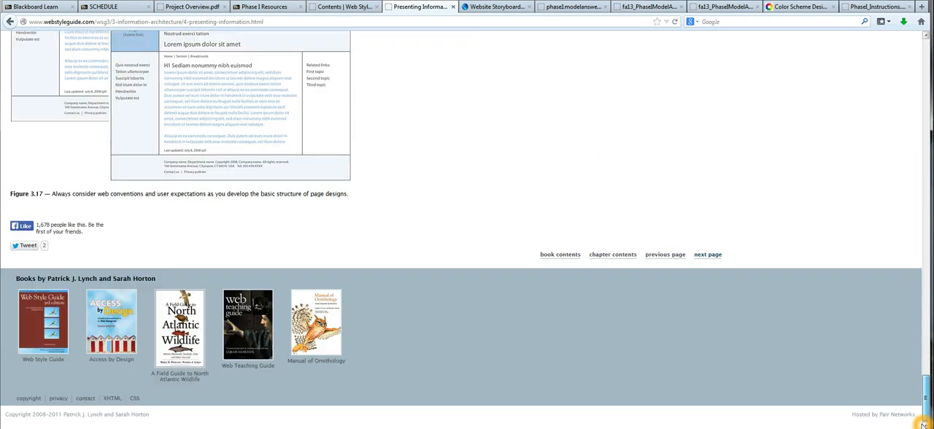
mouse_move(706, 254)
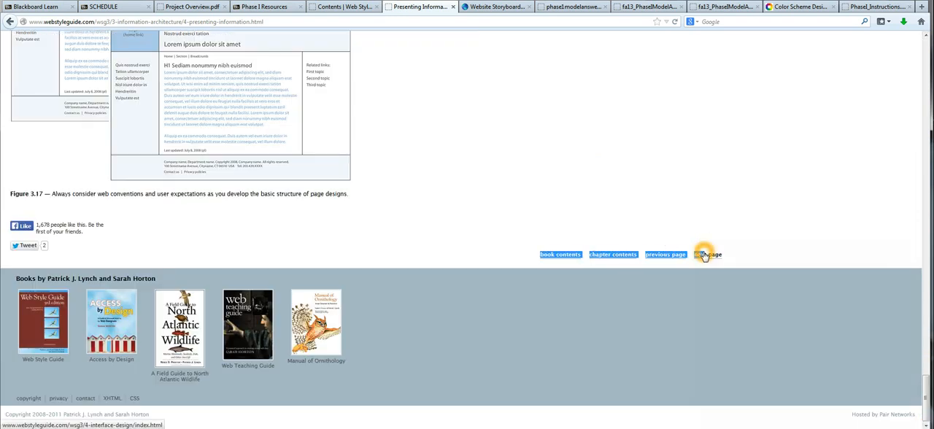
click(707, 254)
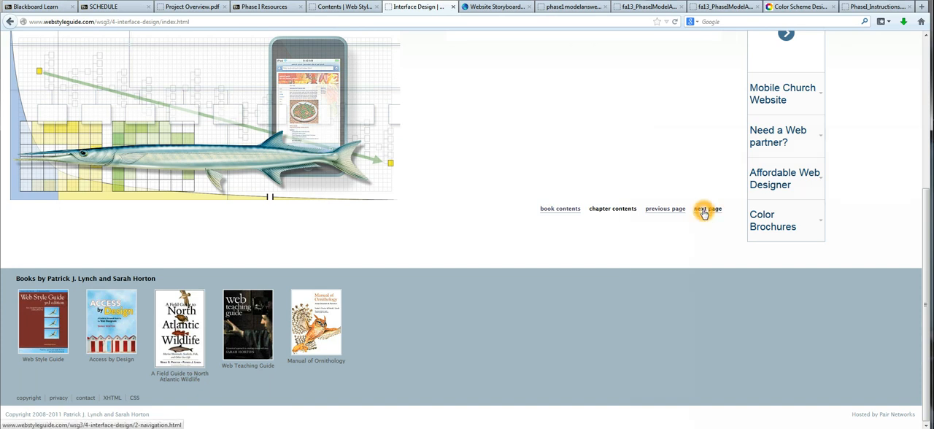
click(706, 209)
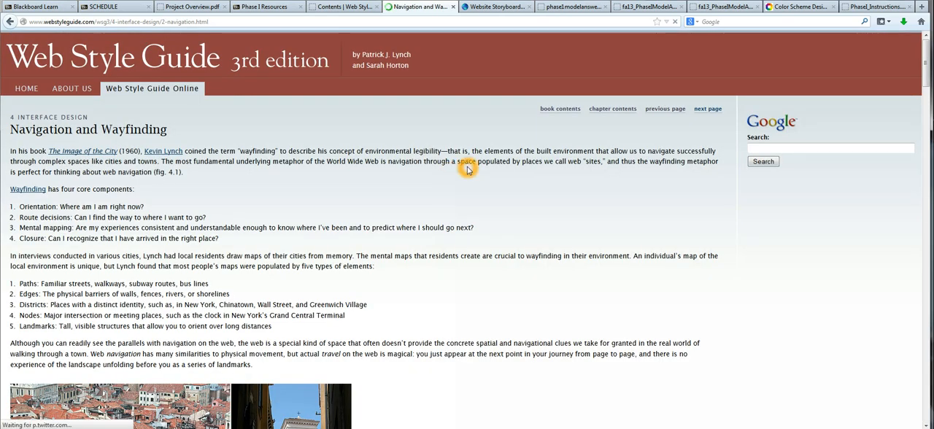
Step: Read through Navigation and Wayfinding to its search-scope figures, then return to Phase I Resources
scroll(down, 3)
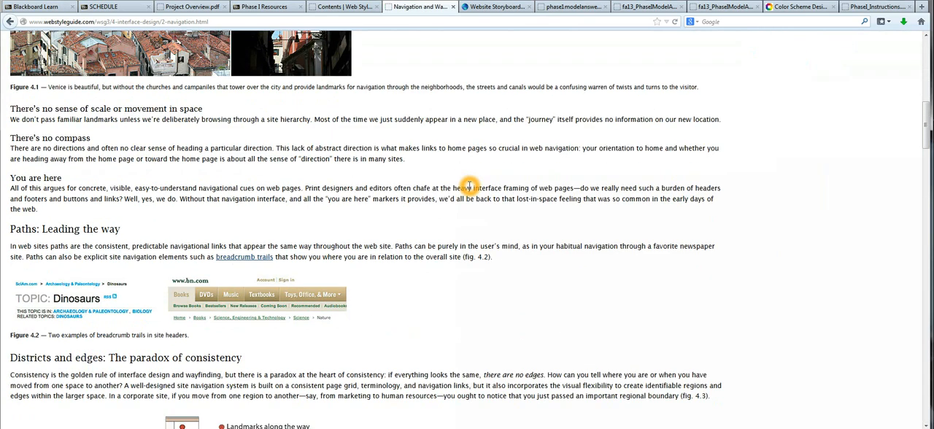
scroll(down, 3)
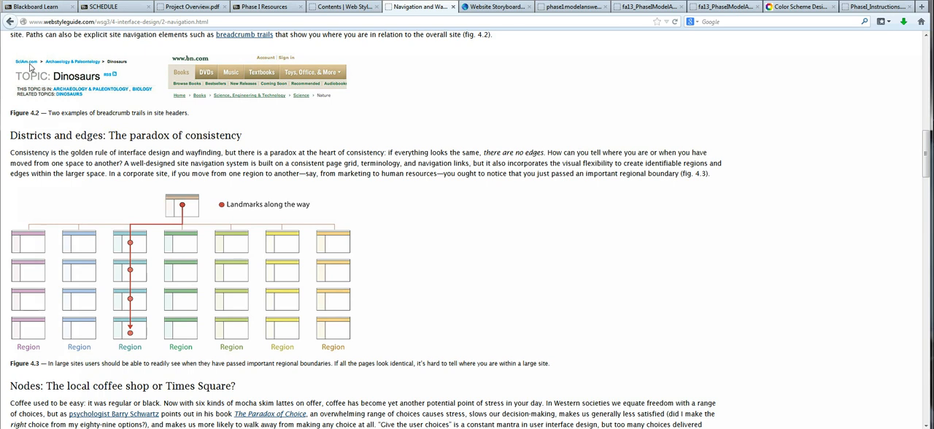
scroll(down, 3)
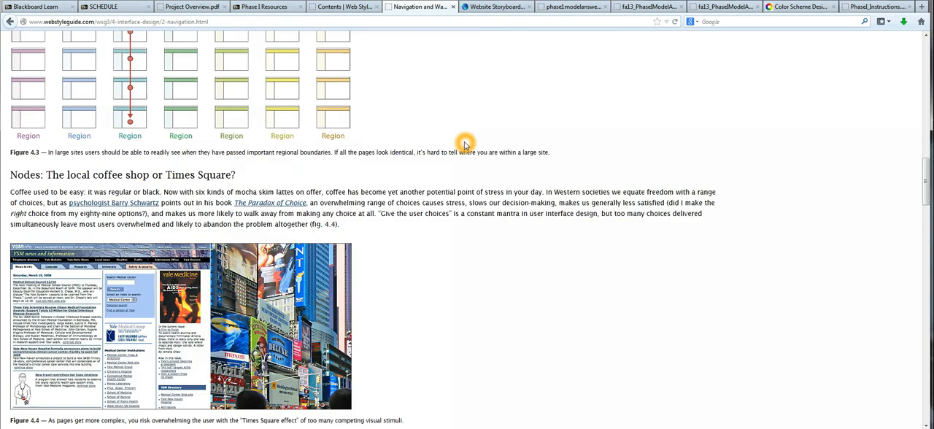
scroll(down, 3)
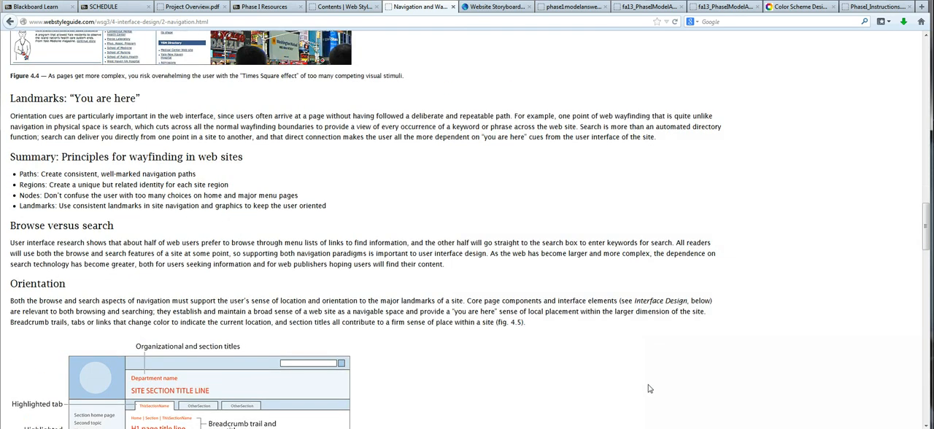
mouse_move(568, 274)
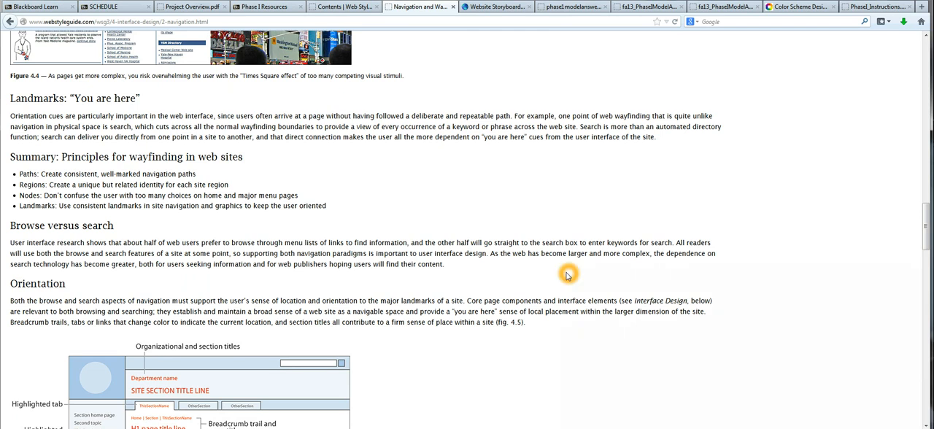
scroll(down, 3)
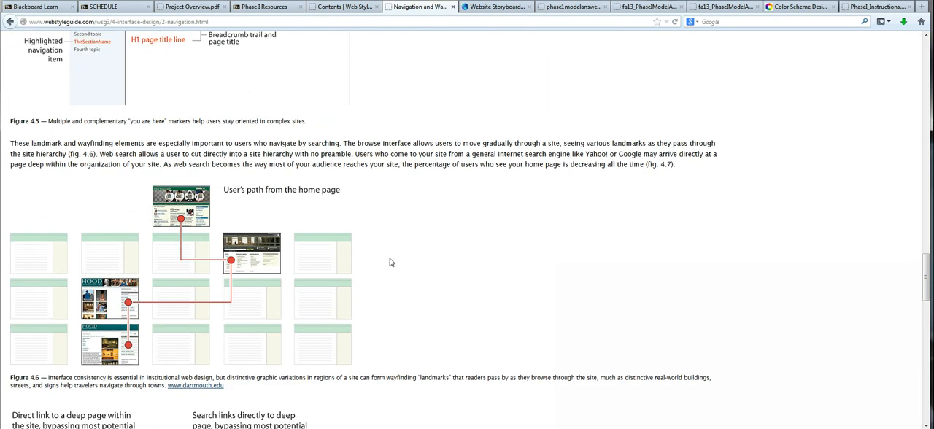
scroll(down, 3)
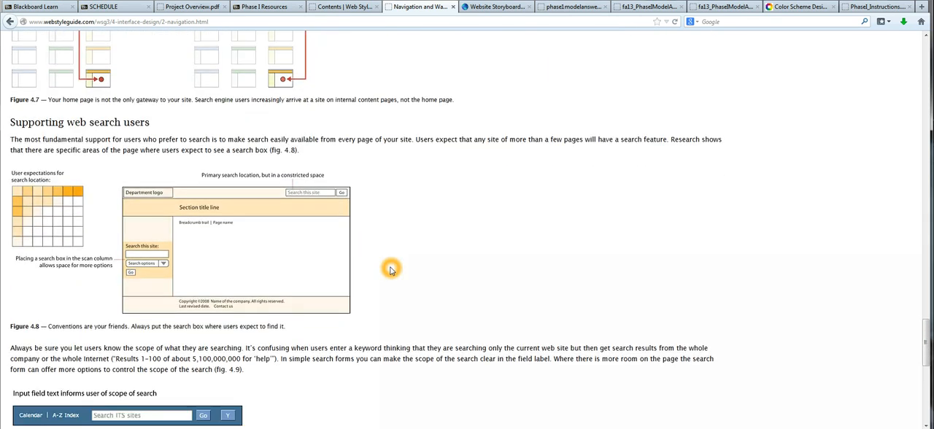
scroll(down, 3)
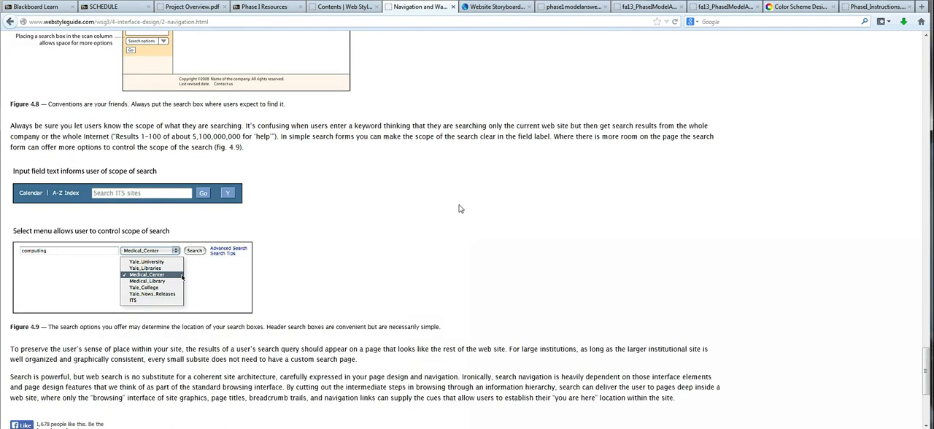
click(264, 6)
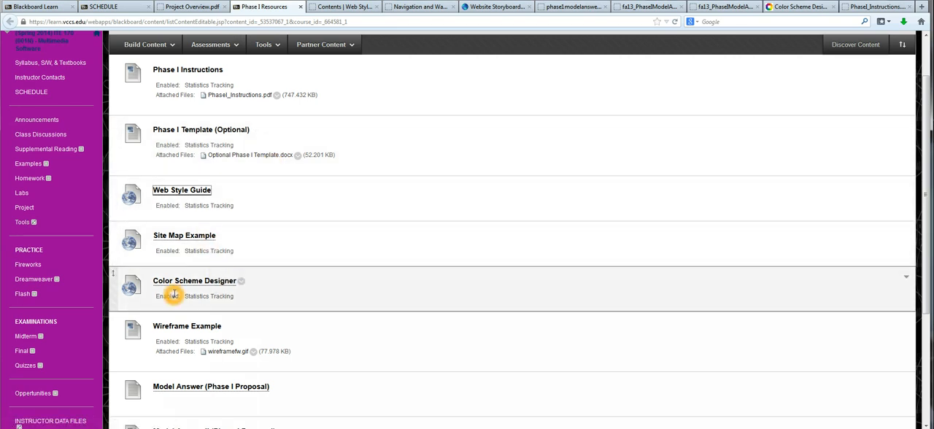
Step: Bring up link options for the Model Answer (Phase I Proposal) item
scroll(down, 3)
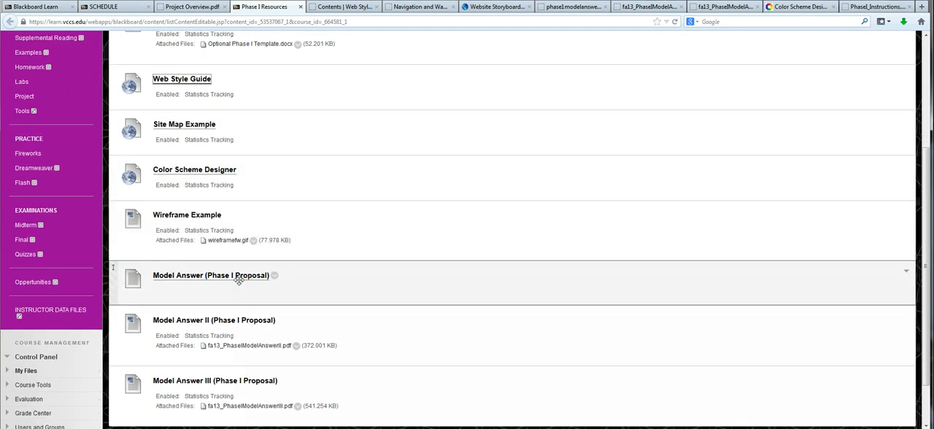
right_click(210, 274)
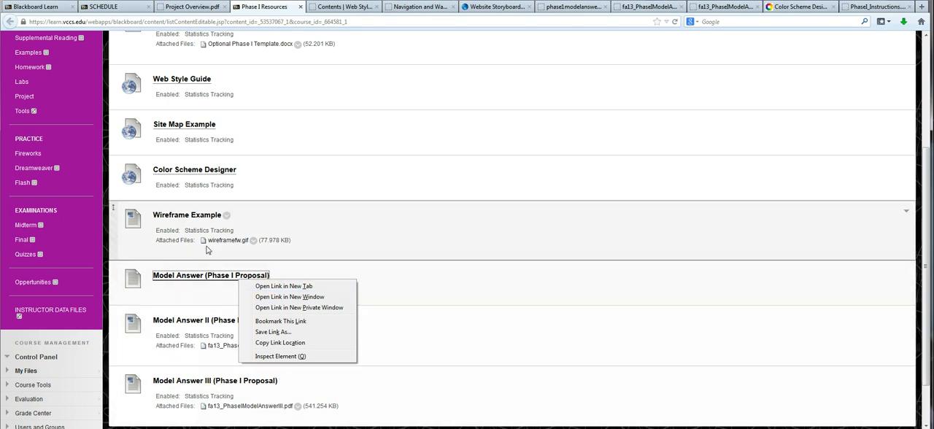
right_click(207, 245)
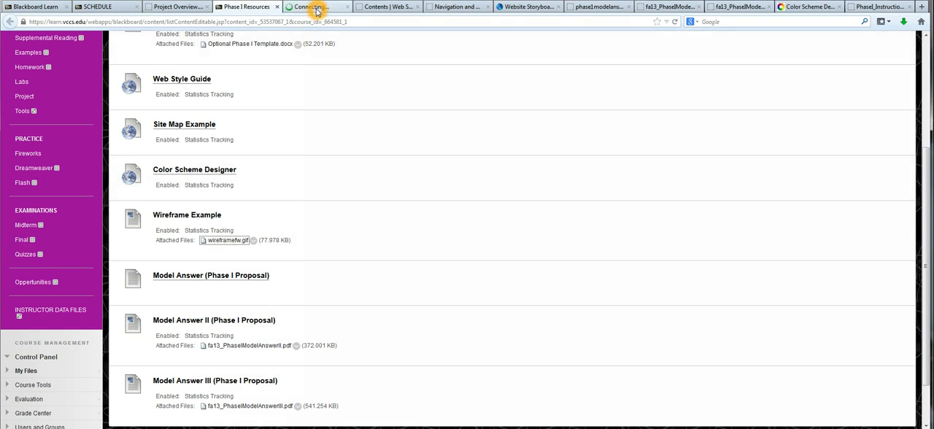
Step: Switch to the newly opened model answer tab
click(228, 240)
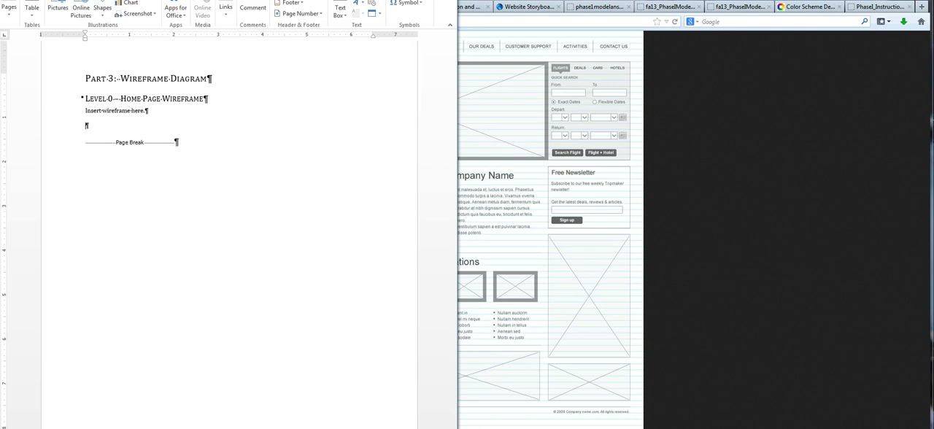
Step: Choose a rectangle shape to mark the wireframe spot in the Word document
click(102, 8)
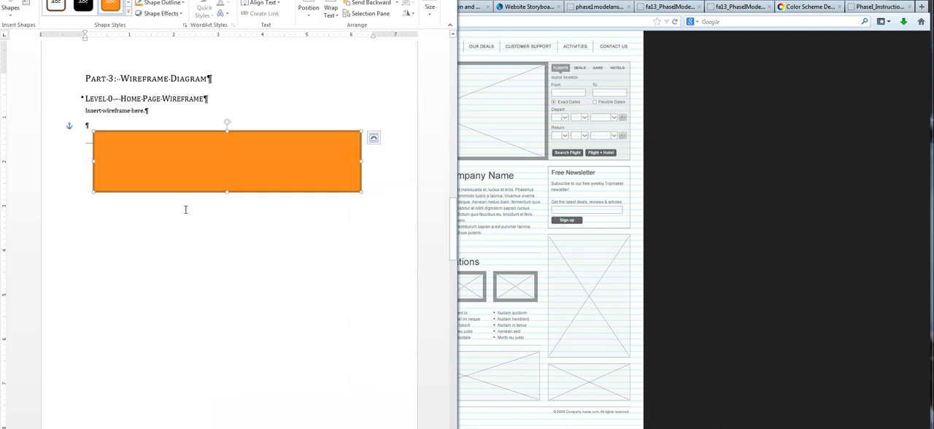
mouse_move(140, 235)
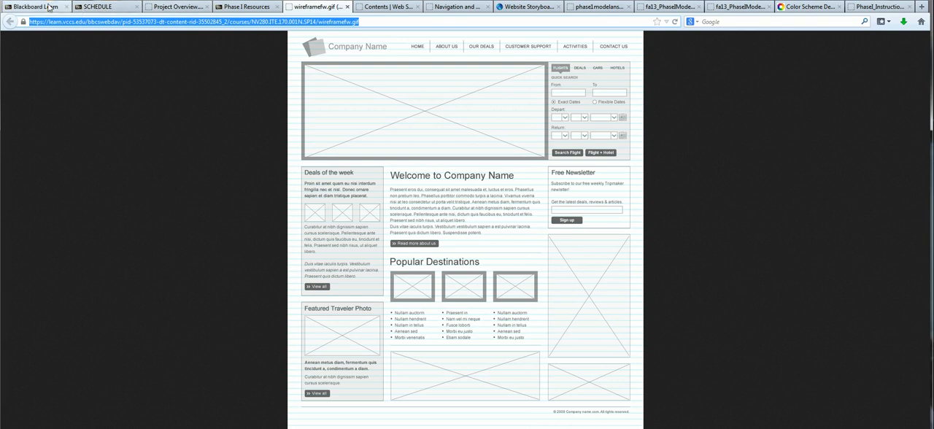
Step: Go from the Schedule tab to the Syllabus, S/W, & Textbooks page via the course menu
click(102, 6)
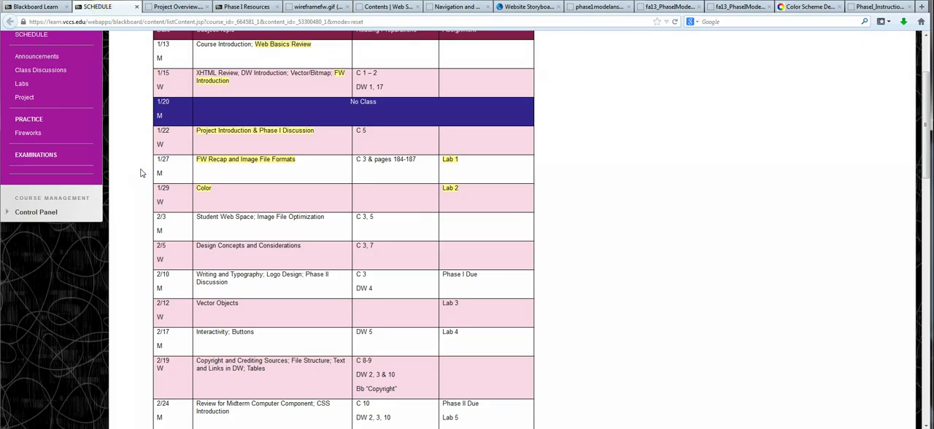
click(49, 119)
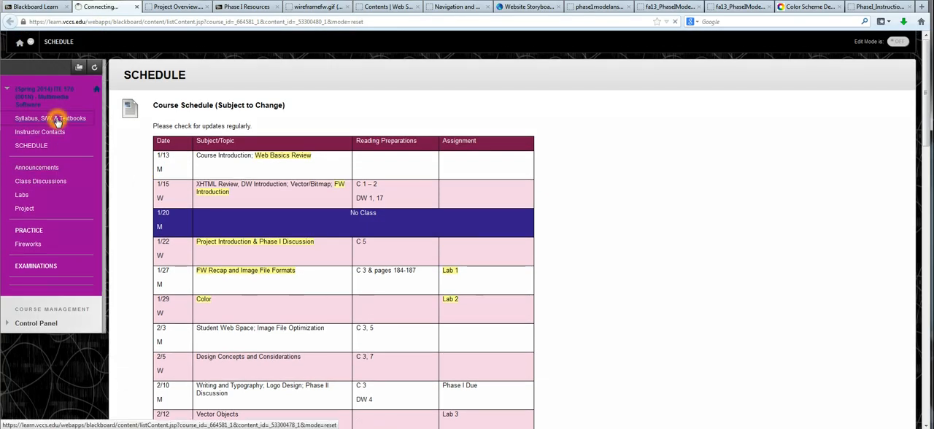
click(49, 118)
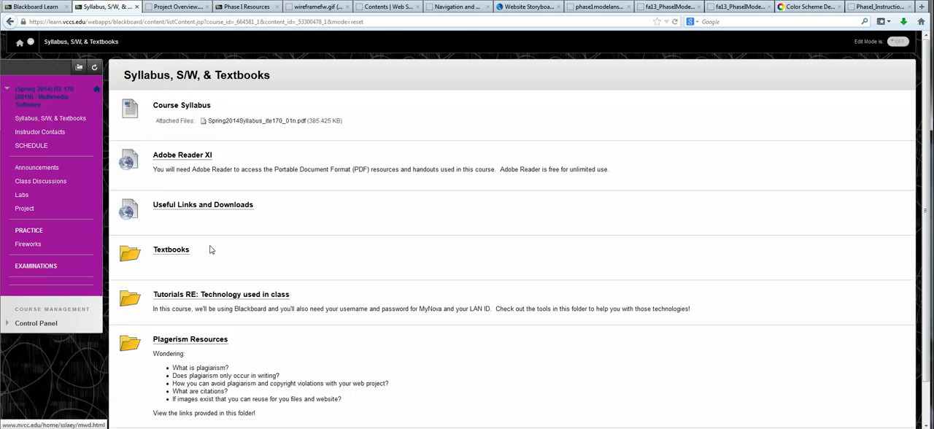
scroll(down, 3)
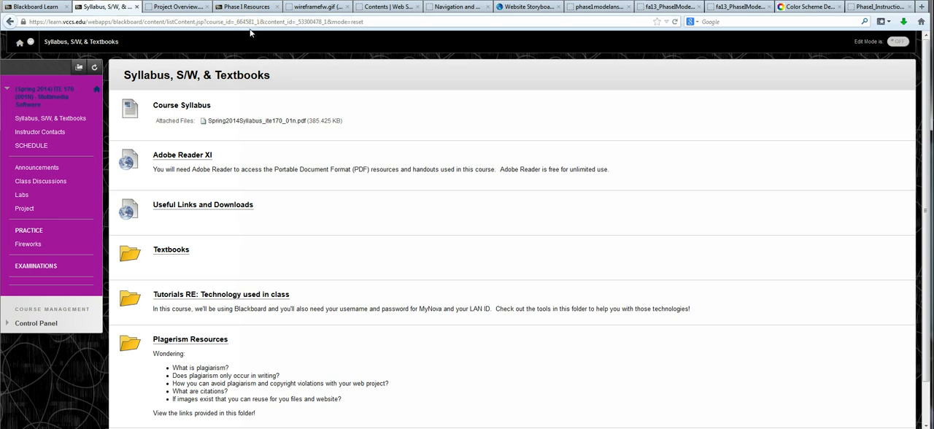
mouse_move(715, 96)
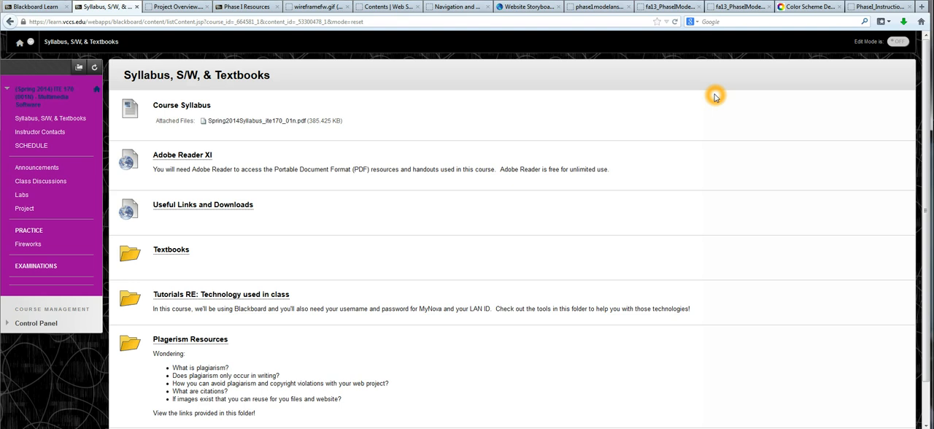
mouse_move(712, 105)
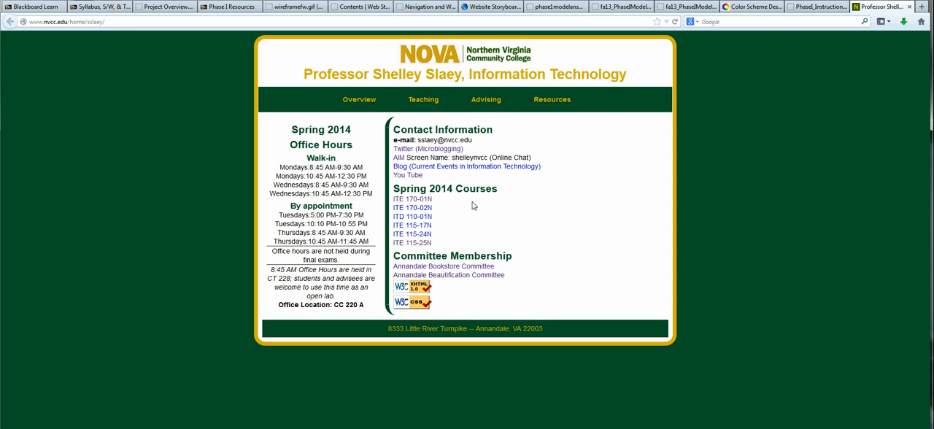
Step: Reach the ITE 170 page under Teaching and open its Evolus Pencil link in a new tab
click(423, 100)
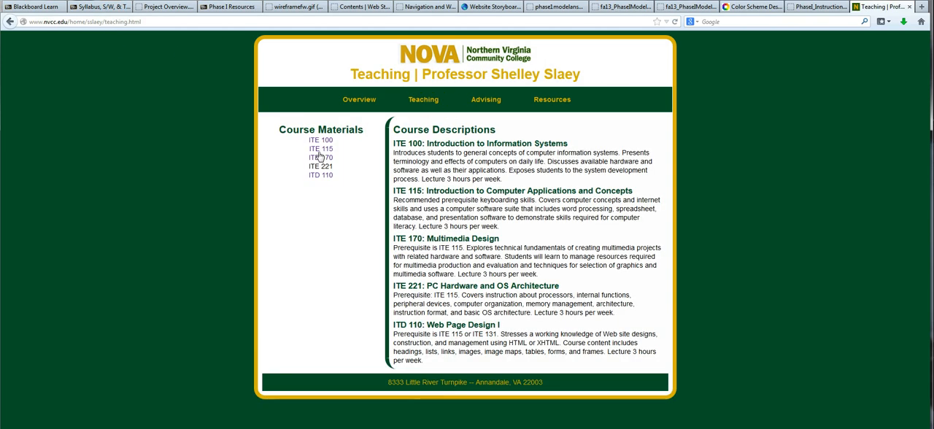
click(321, 158)
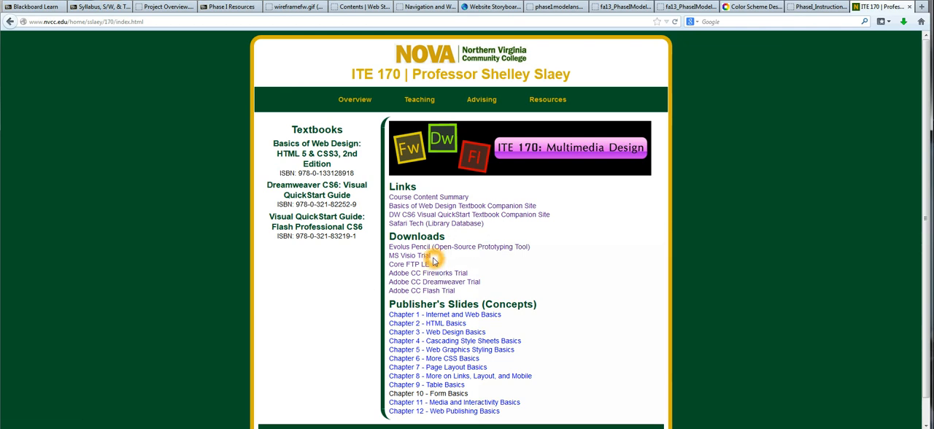
mouse_move(412, 254)
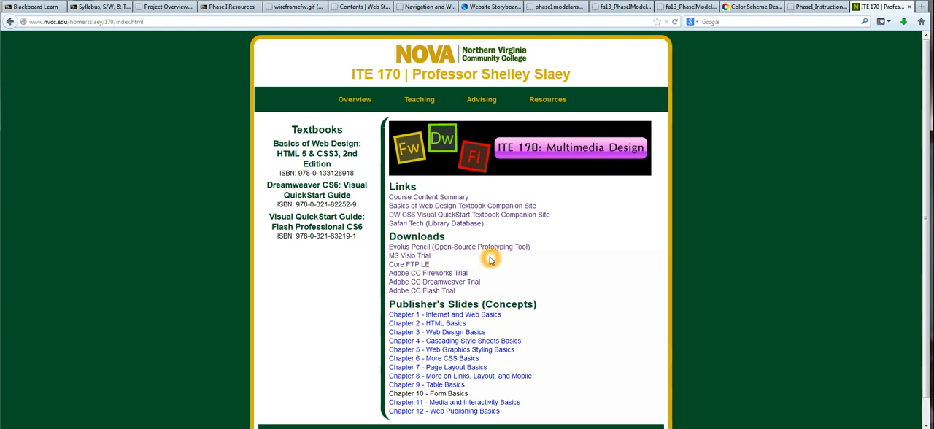
mouse_move(484, 255)
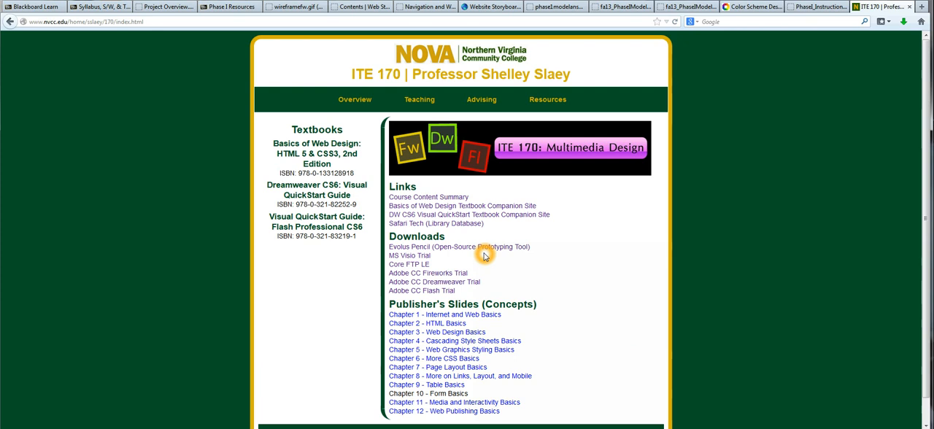
right_click(484, 254)
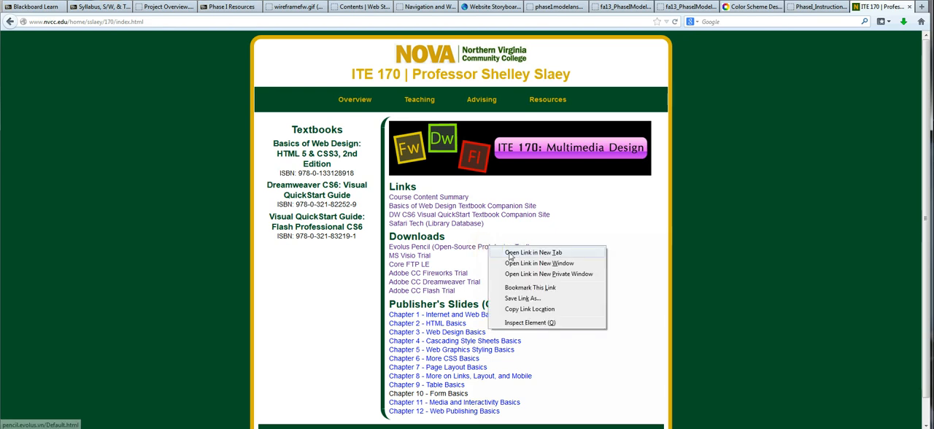
click(534, 253)
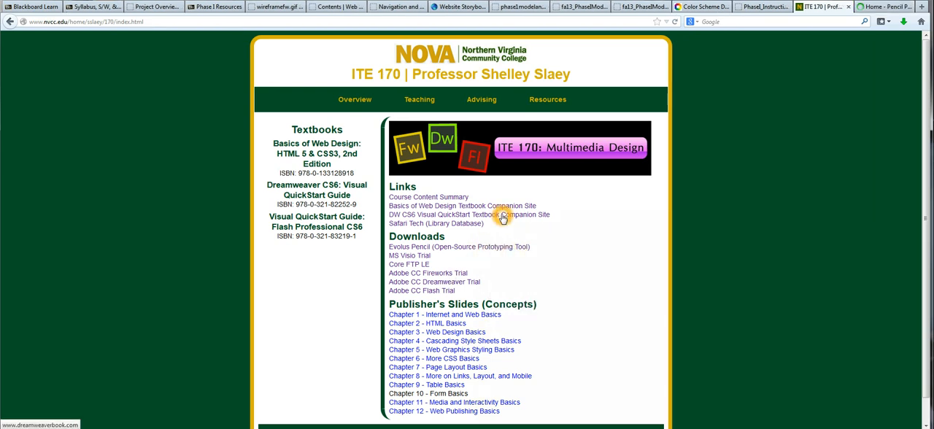
mouse_move(499, 204)
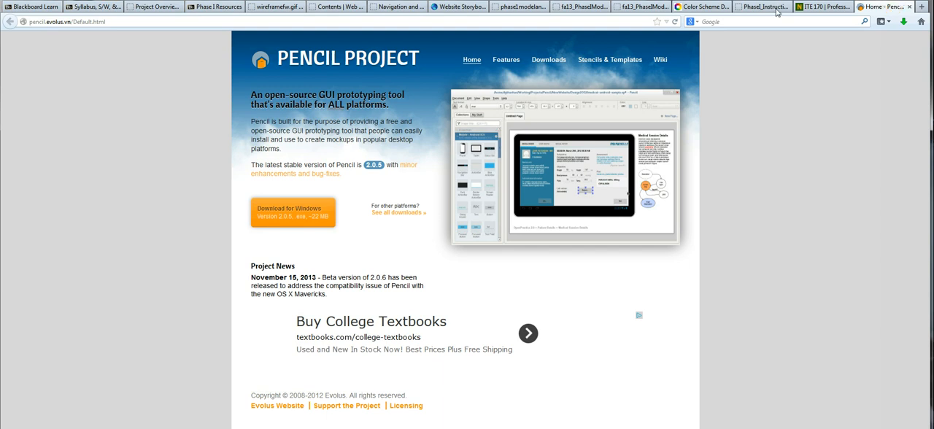
Step: Load the Pencil Downloads page and scroll to the standalone and Firefox extension installers
click(548, 60)
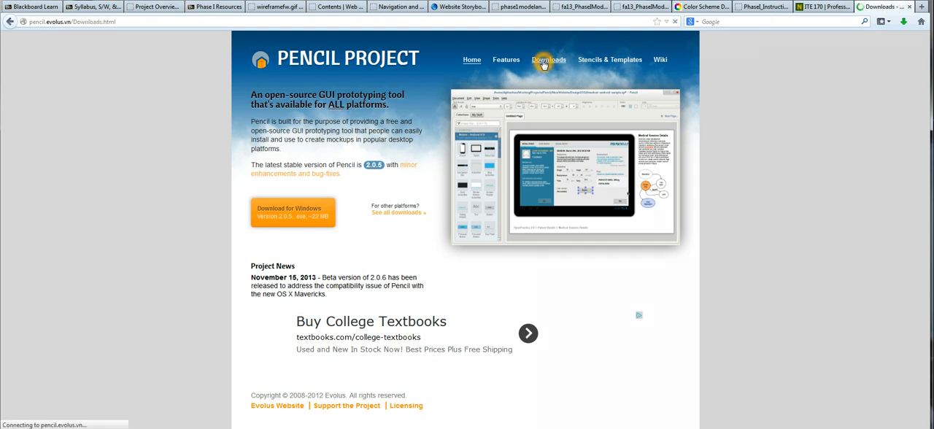
click(549, 59)
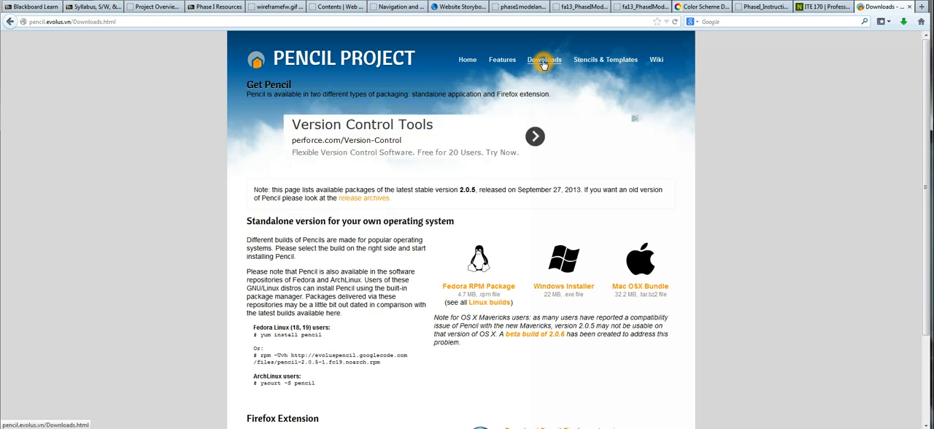
mouse_move(575, 81)
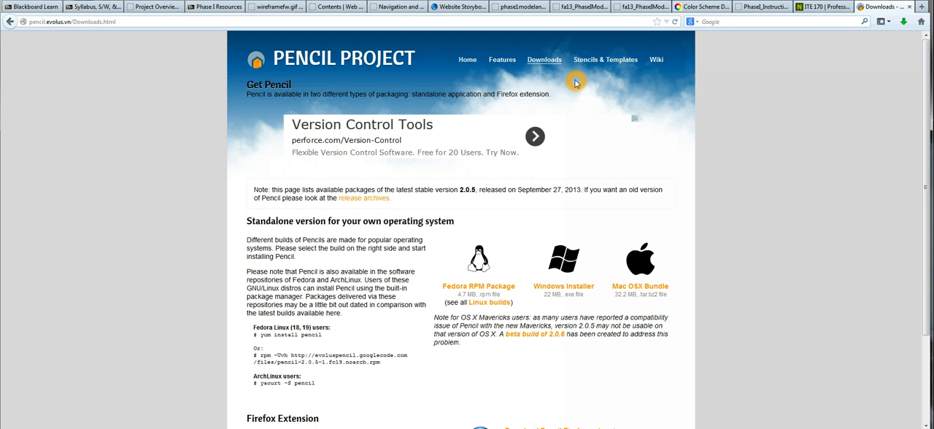
scroll(down, 3)
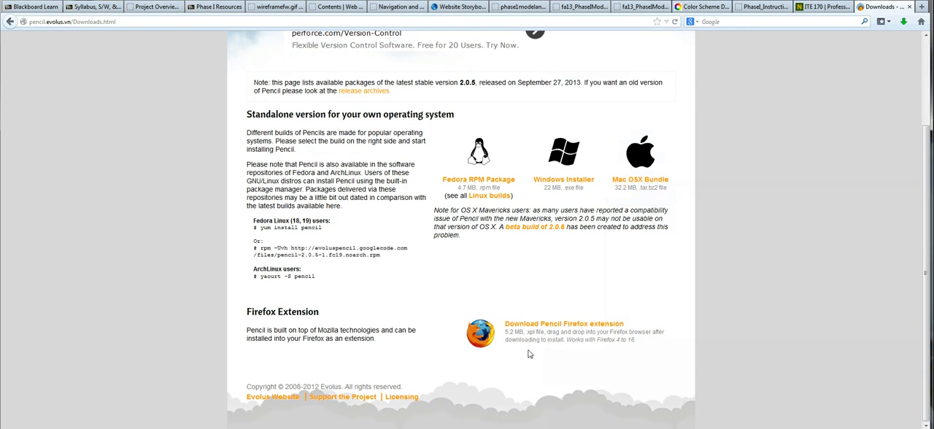
mouse_move(639, 347)
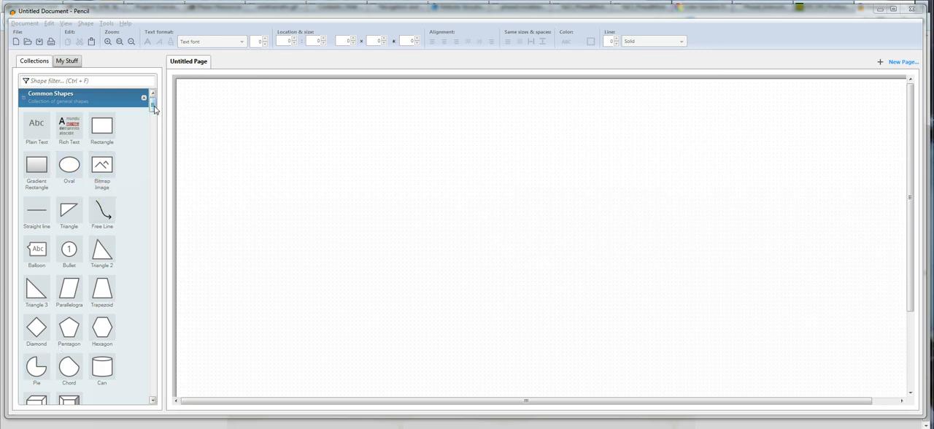
Step: Scroll the Collections panel past Common Shapes and Native GUI to Desktop - Sketchy GUI
scroll(down, 3)
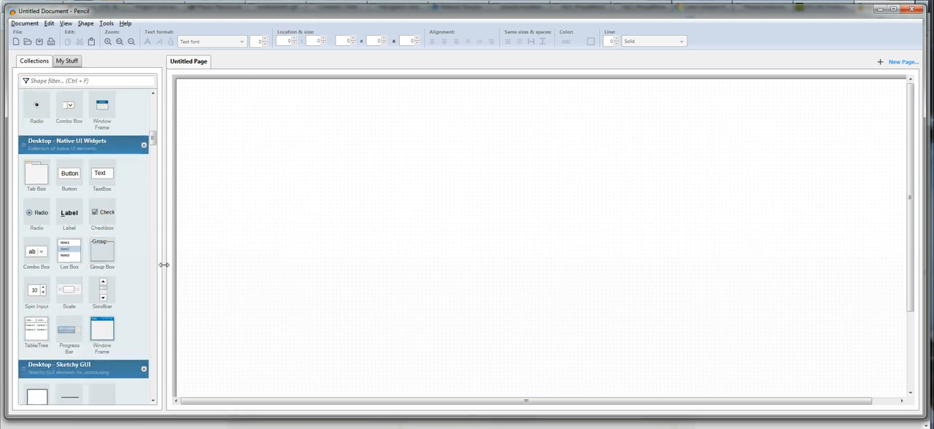
scroll(down, 3)
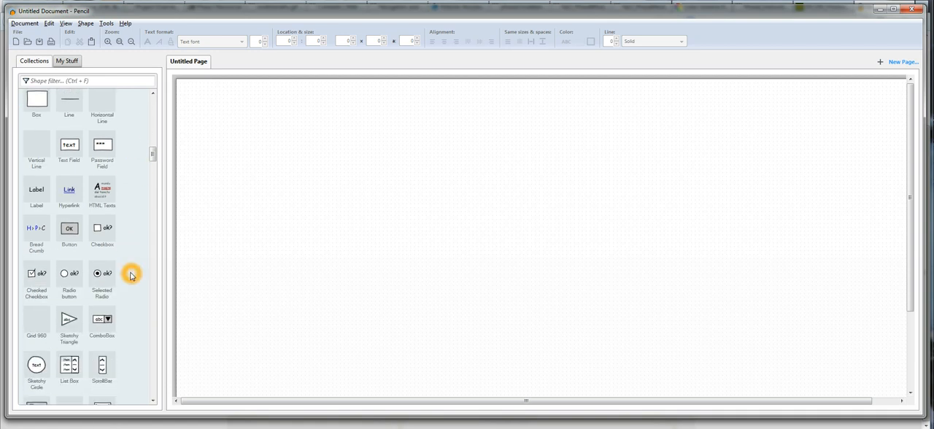
scroll(down, 3)
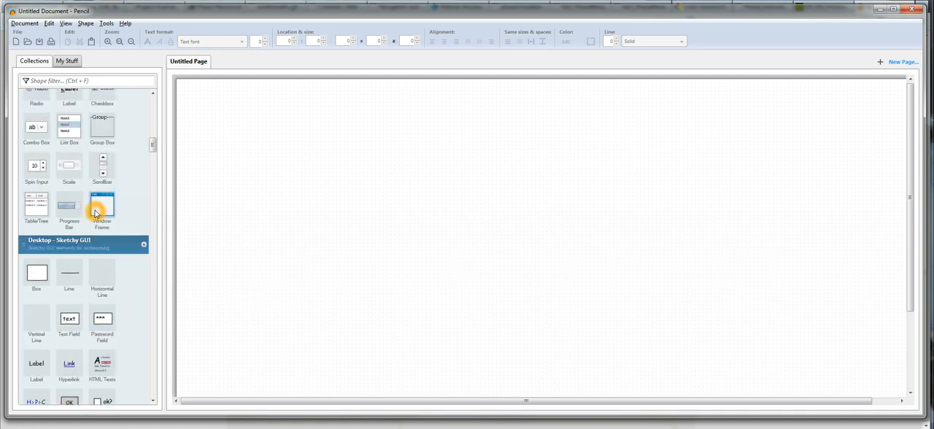
Step: Place a Window Frame at the page's top-left and enlarge it to cover most of the canvas
drag(103, 204, 290, 154)
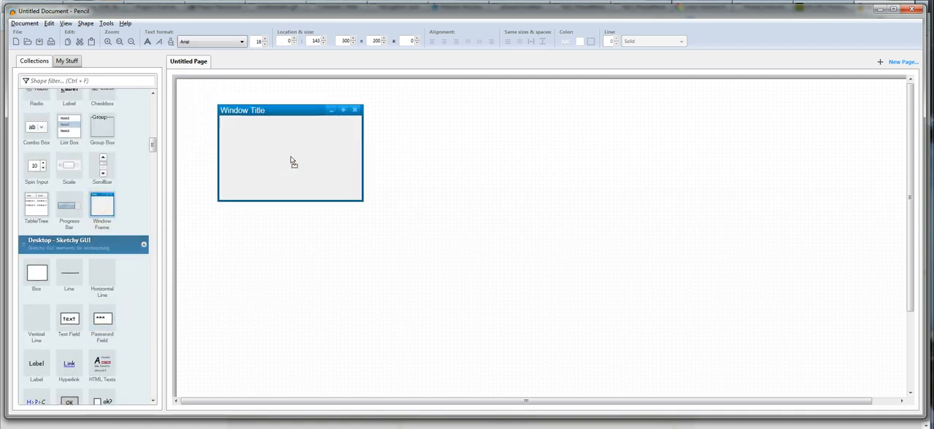
drag(289, 153, 263, 144)
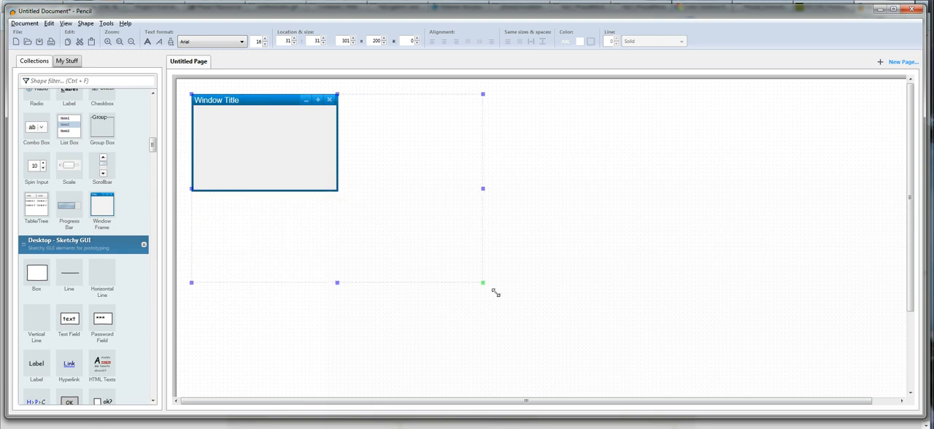
drag(482, 283, 669, 383)
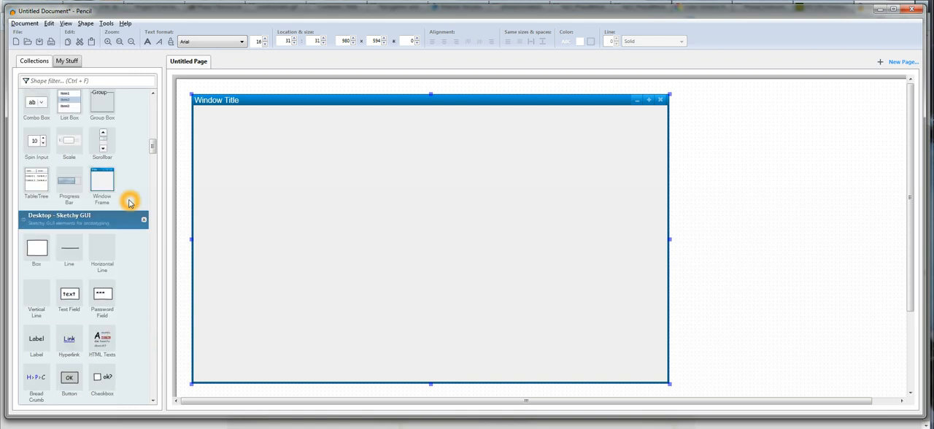
Step: Place four Button shapes in a column down the left side of the window frame
scroll(down, 3)
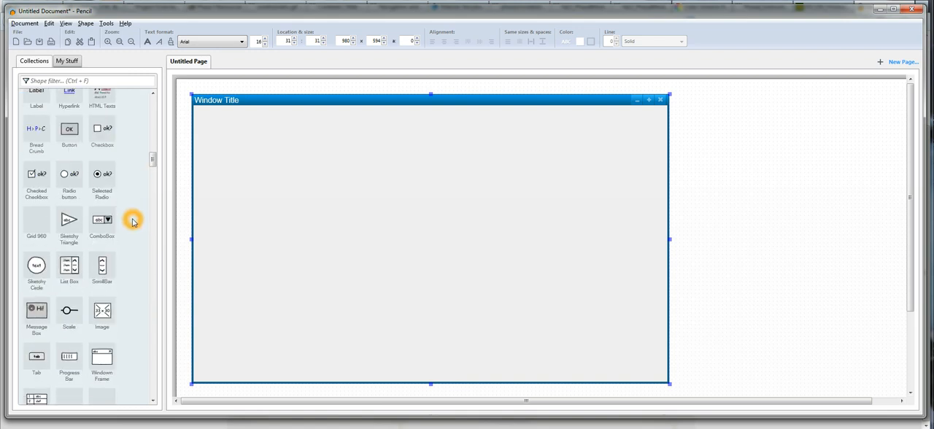
scroll(down, 3)
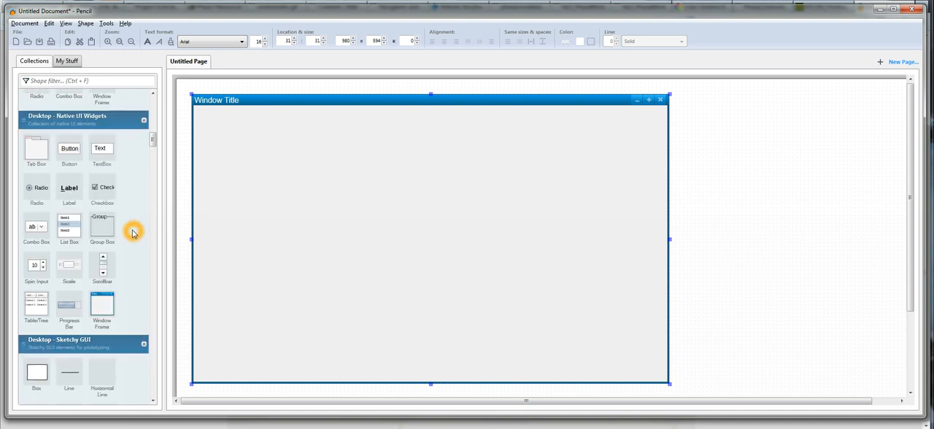
scroll(down, 3)
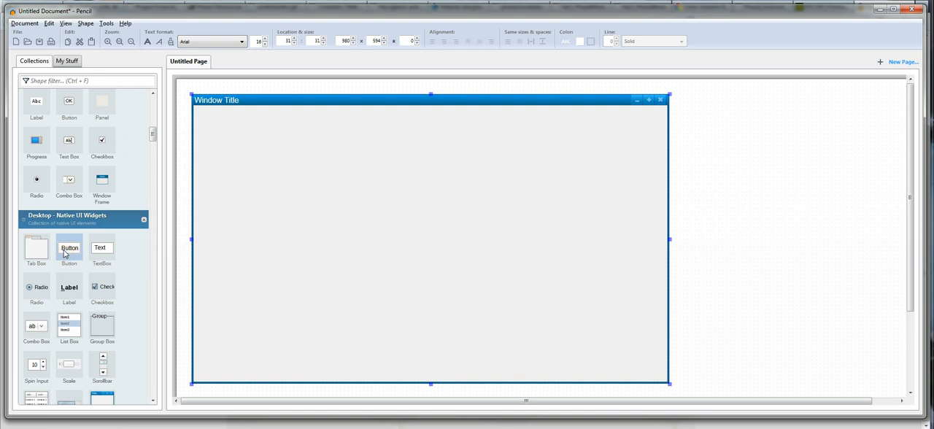
drag(69, 248, 224, 176)
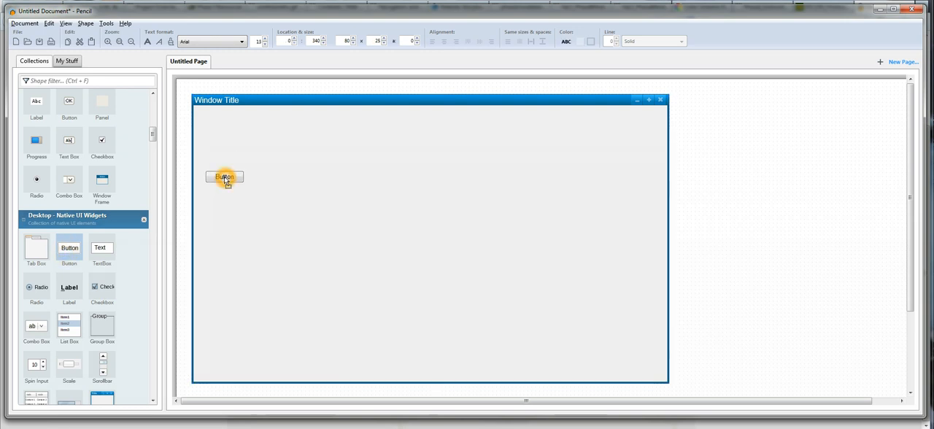
drag(225, 176, 225, 196)
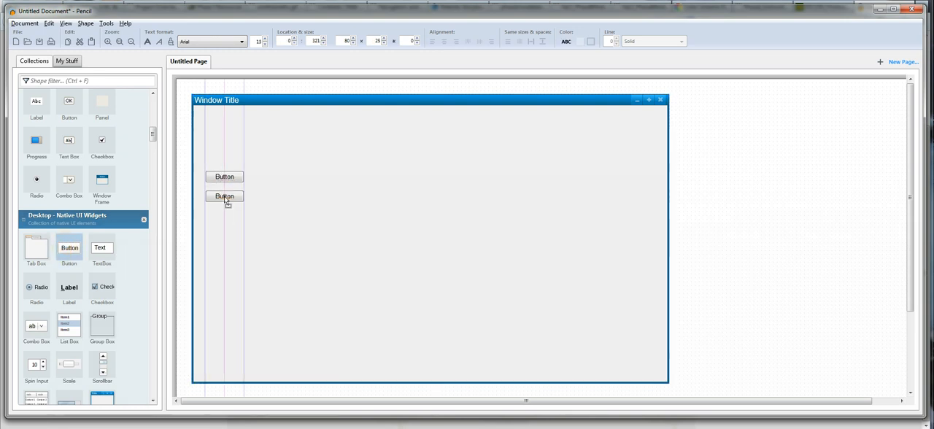
click(225, 195)
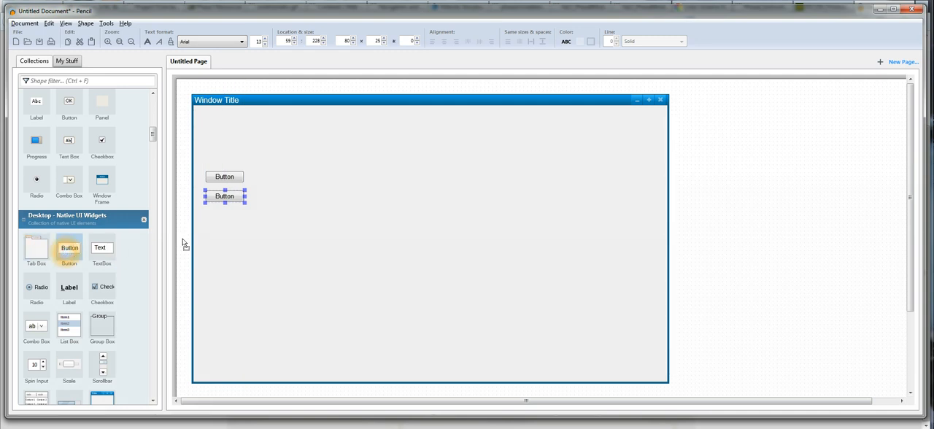
drag(225, 196, 225, 213)
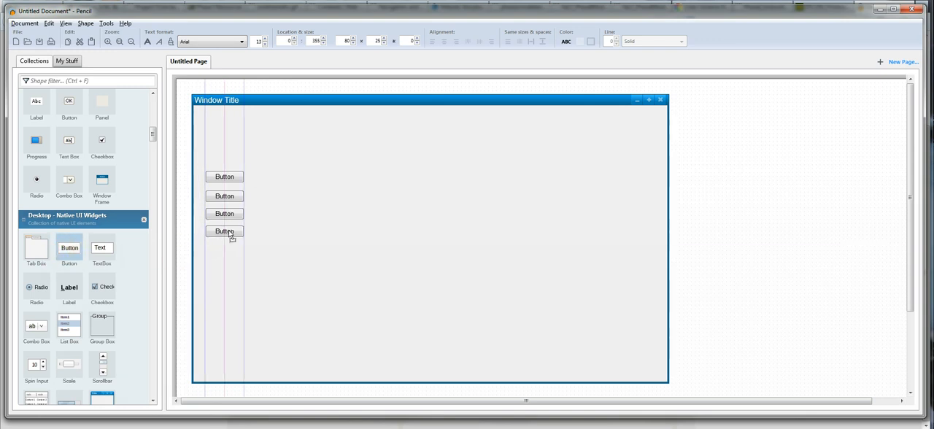
Step: Select all four buttons and give them equal vertical spacing
click(225, 230)
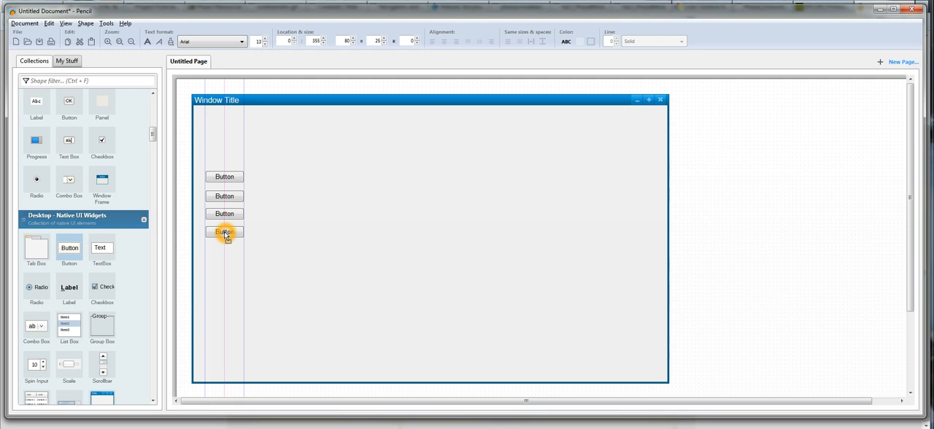
click(225, 231)
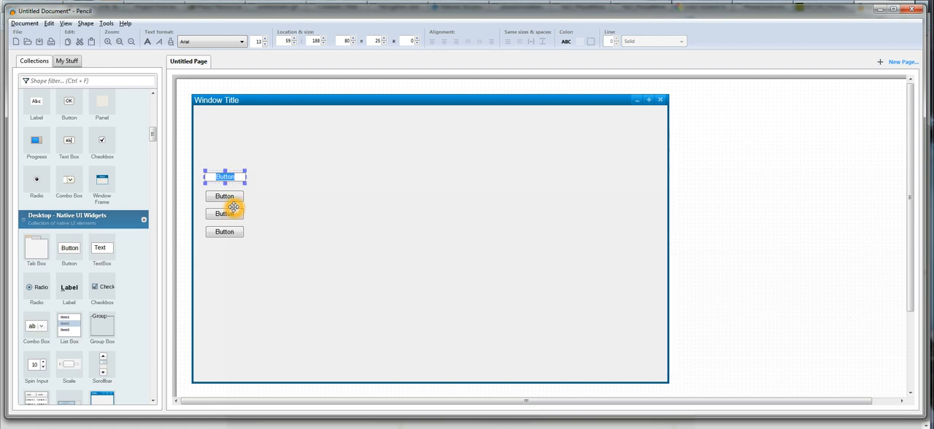
drag(225, 176, 225, 195)
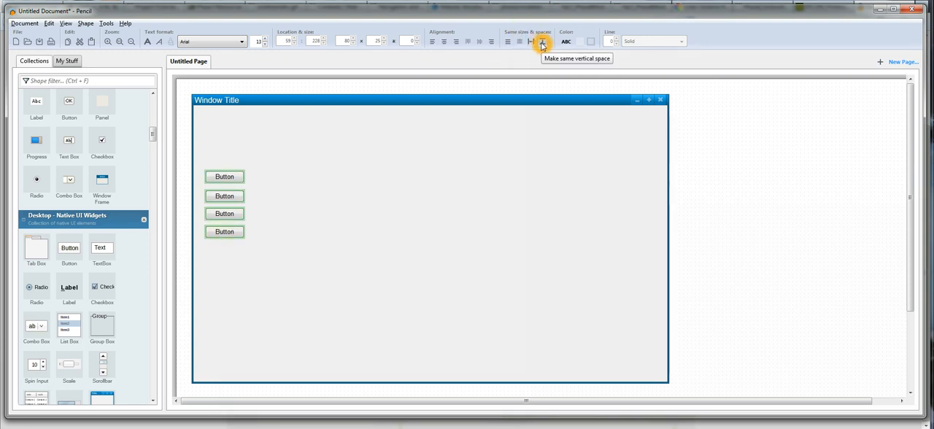
click(542, 41)
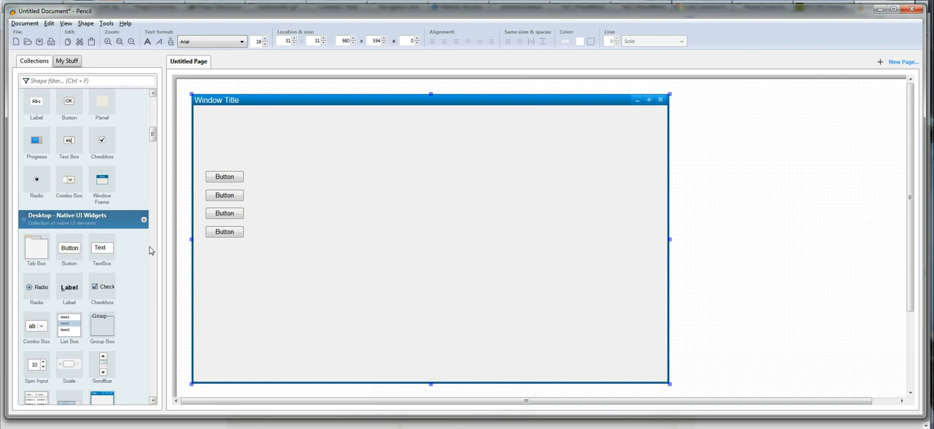
Step: Place a Heading level 1 title from Basic Web Elements beside the buttons after browsing the Collections panel
scroll(down, 3)
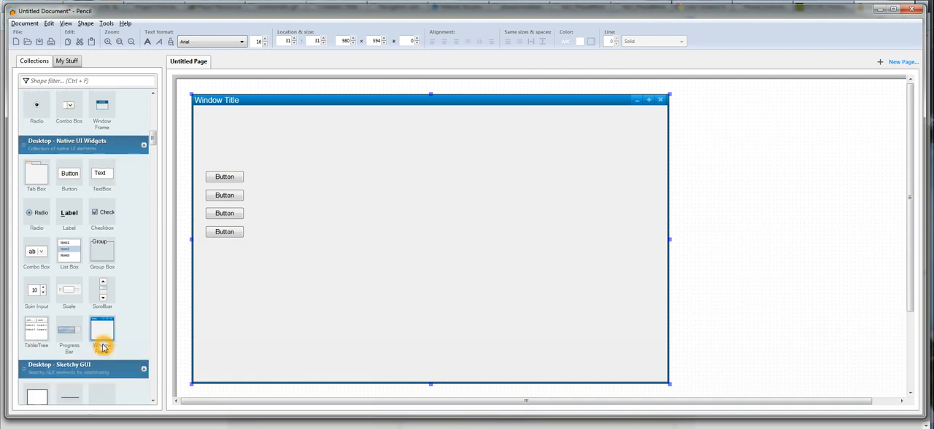
scroll(down, 3)
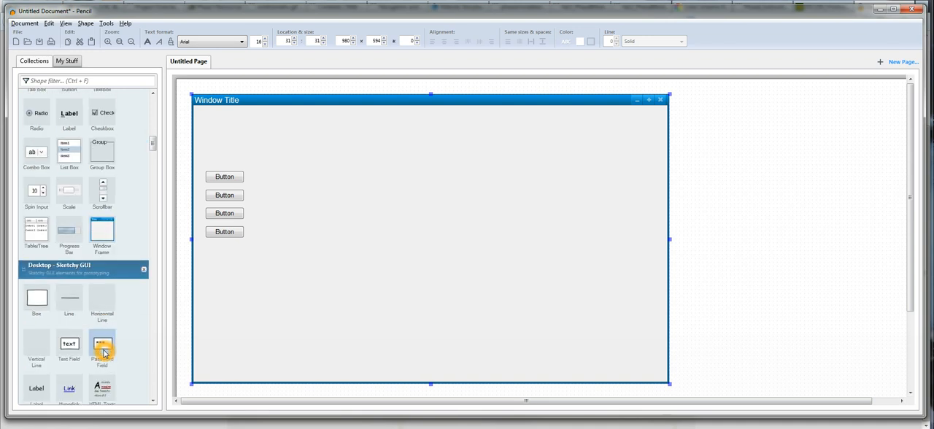
scroll(down, 3)
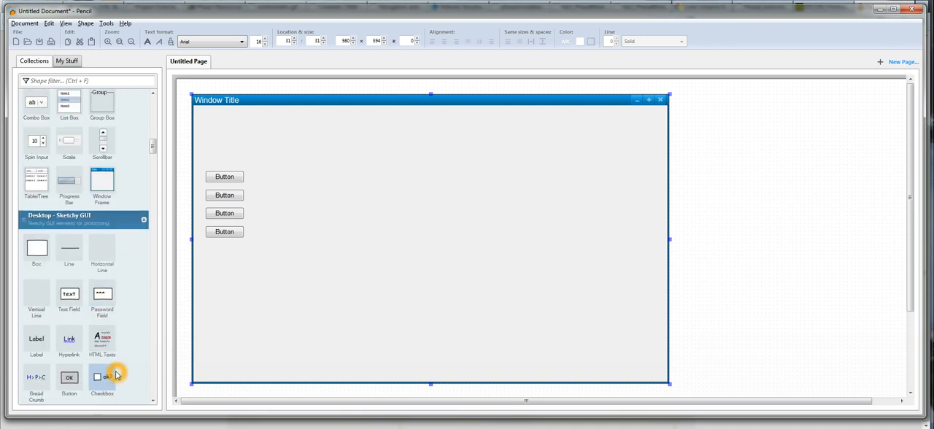
scroll(down, 3)
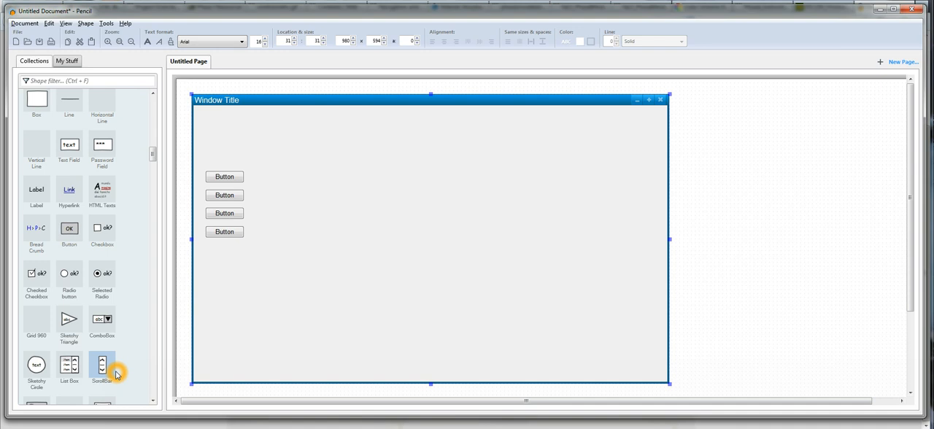
scroll(down, 3)
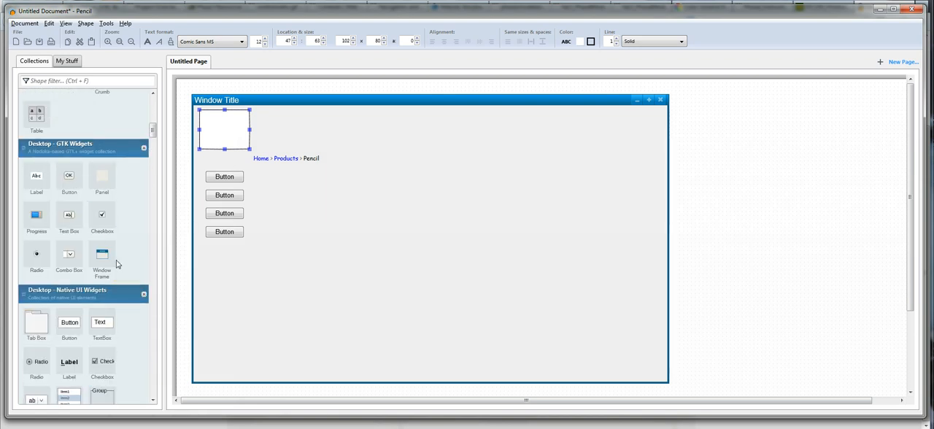
scroll(down, 3)
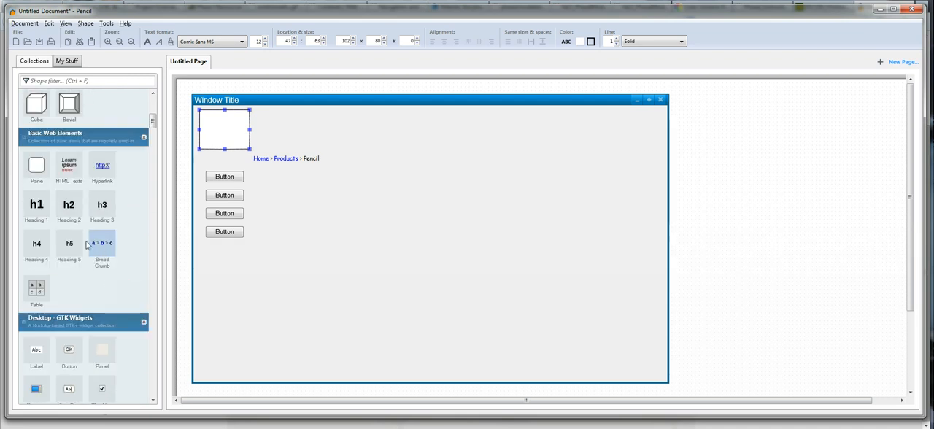
drag(35, 204, 295, 177)
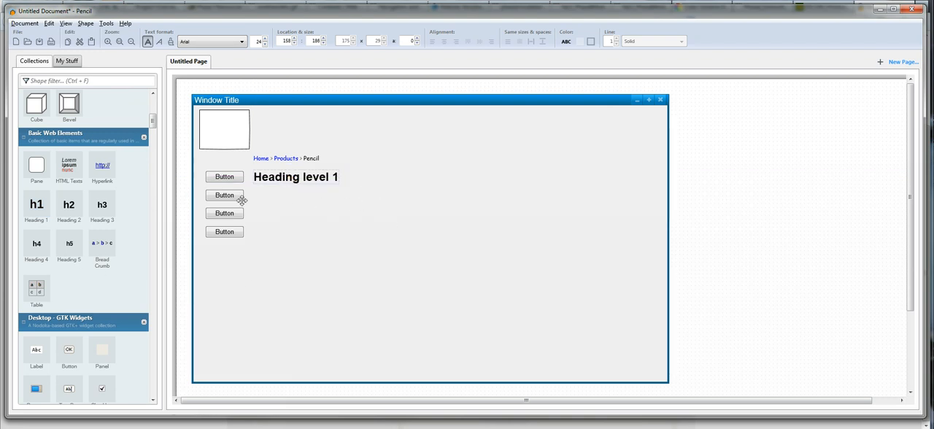
mouse_move(345, 182)
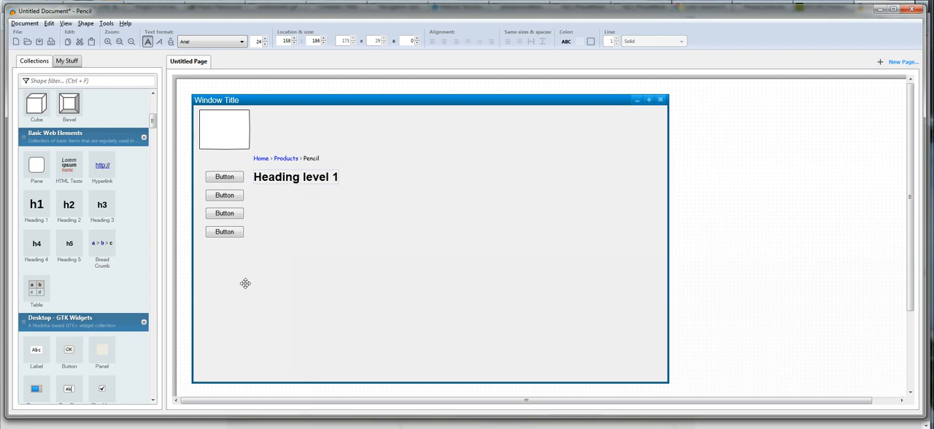
mouse_move(307, 215)
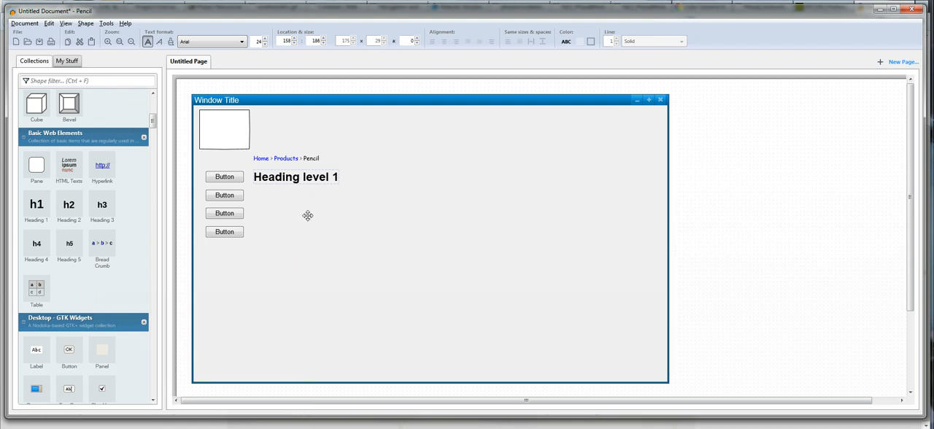
scroll(down, 3)
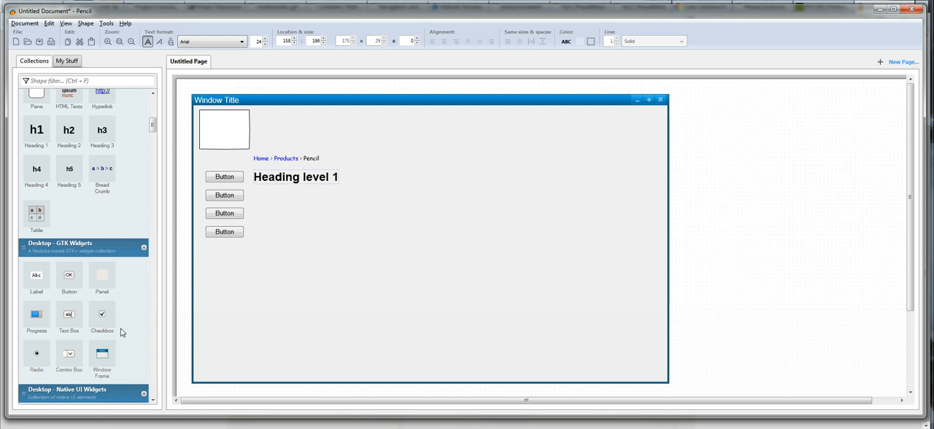
Step: Add an image placeholder below the heading and a small 75 × 75 one fitted into the logo box
scroll(down, 3)
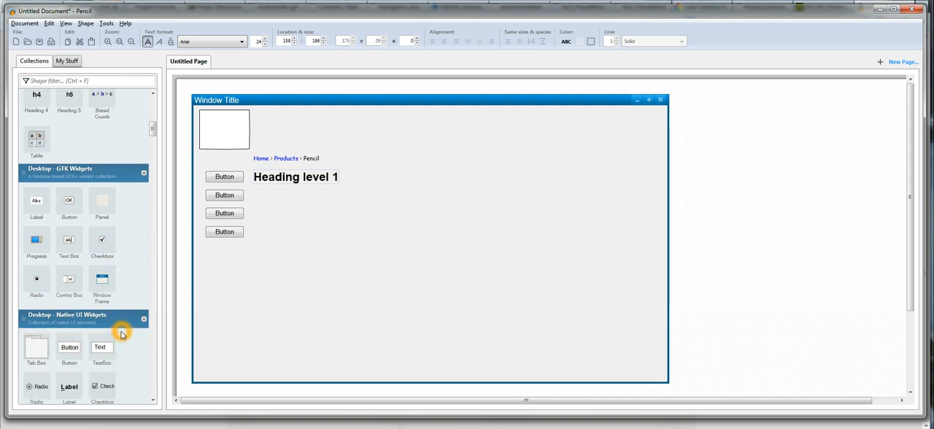
scroll(down, 3)
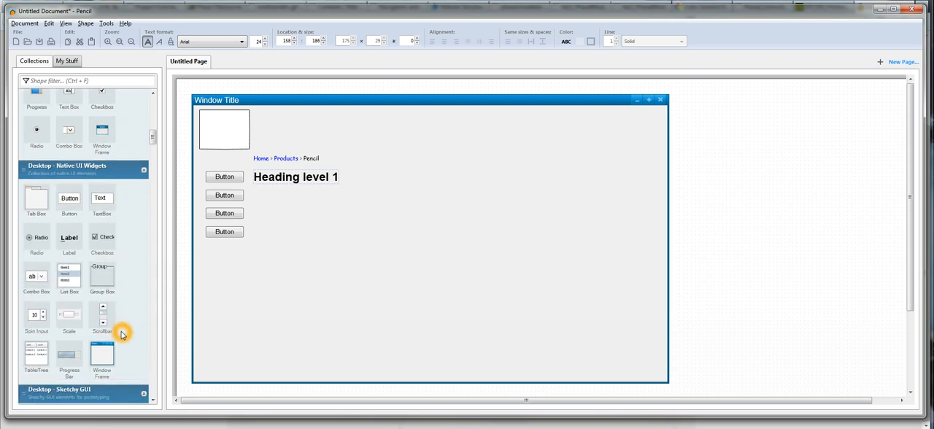
scroll(down, 3)
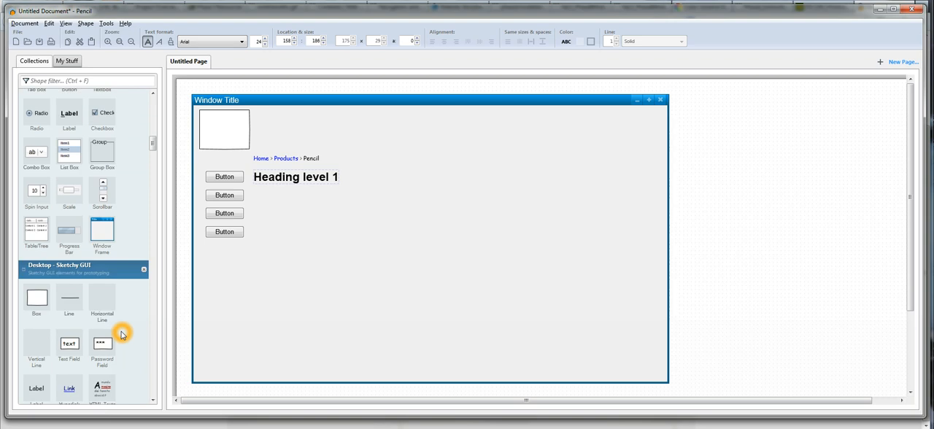
scroll(down, 3)
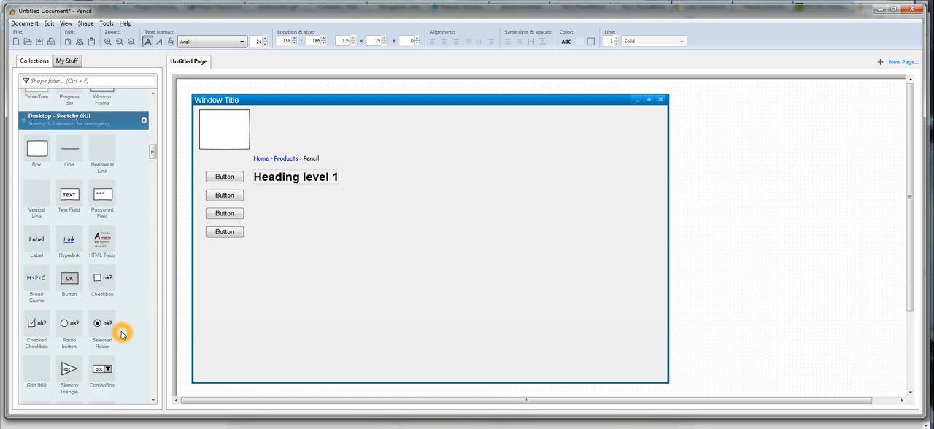
scroll(down, 3)
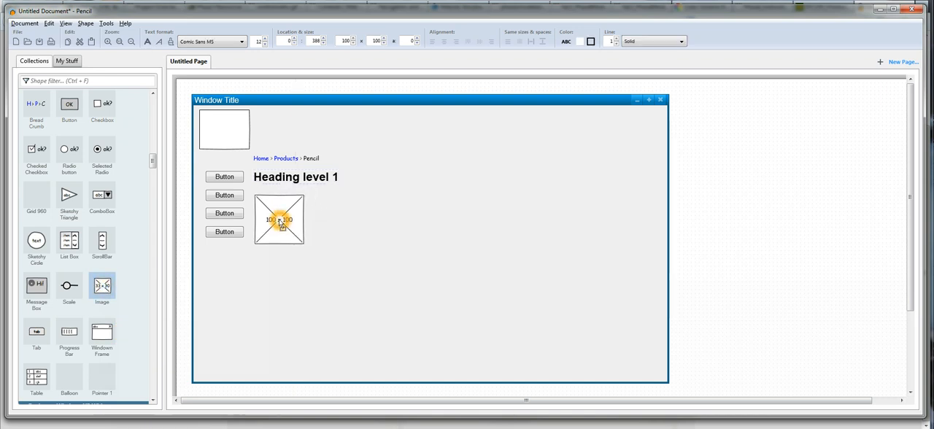
click(278, 219)
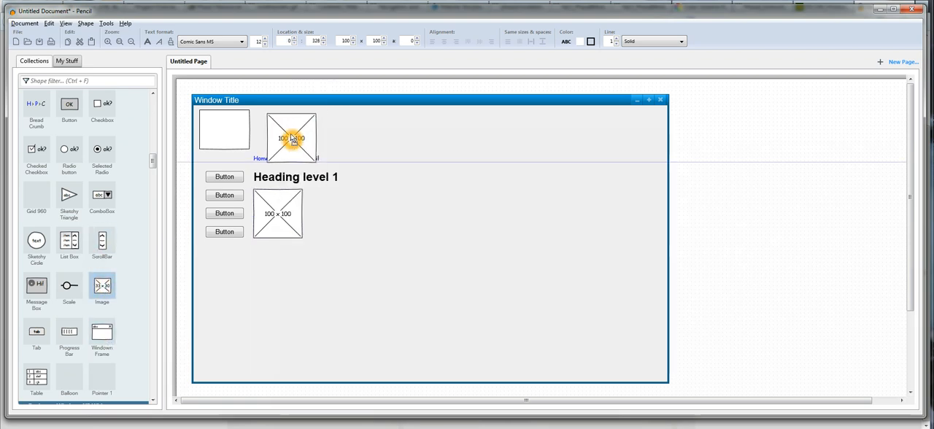
click(290, 139)
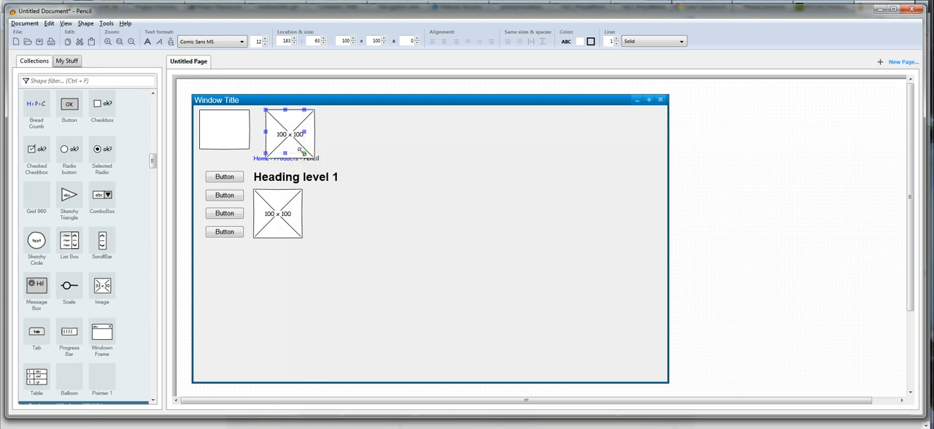
drag(306, 152, 298, 146)
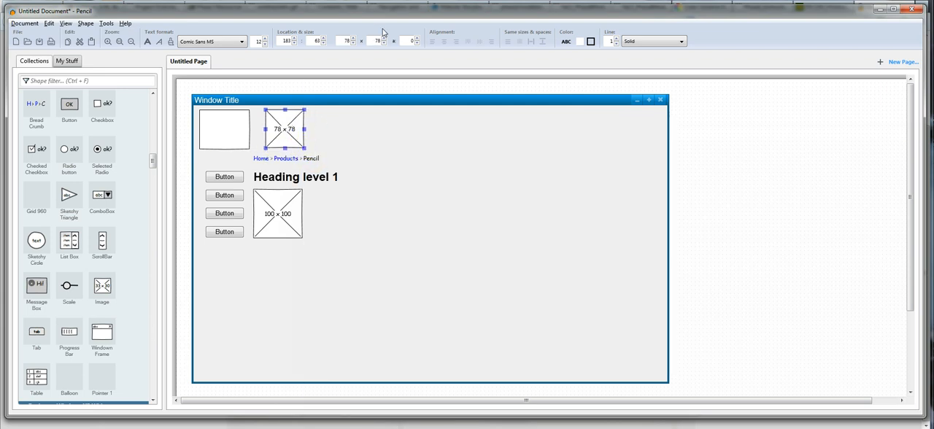
click(353, 44)
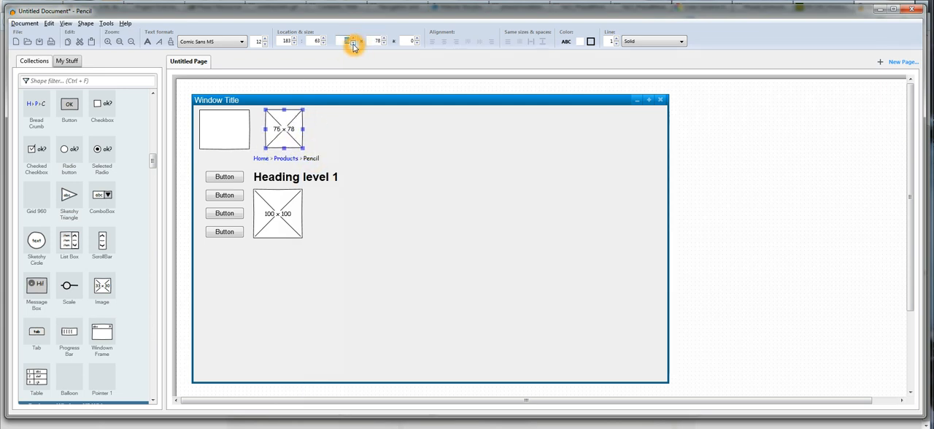
click(382, 44)
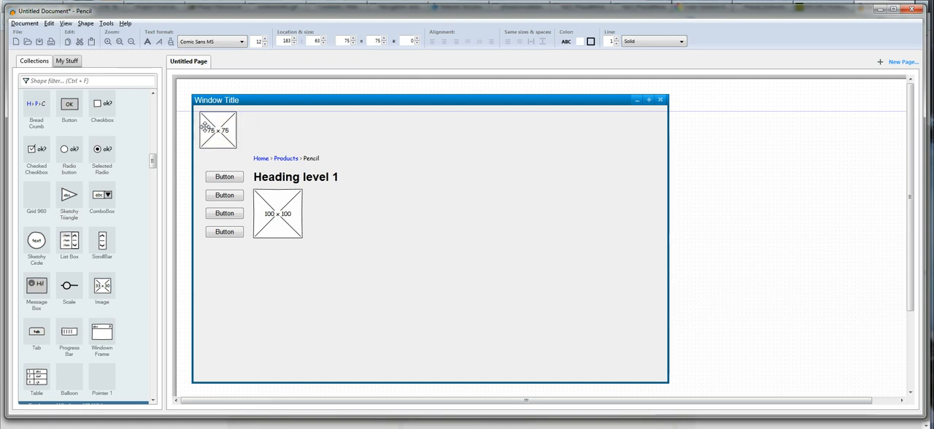
click(217, 129)
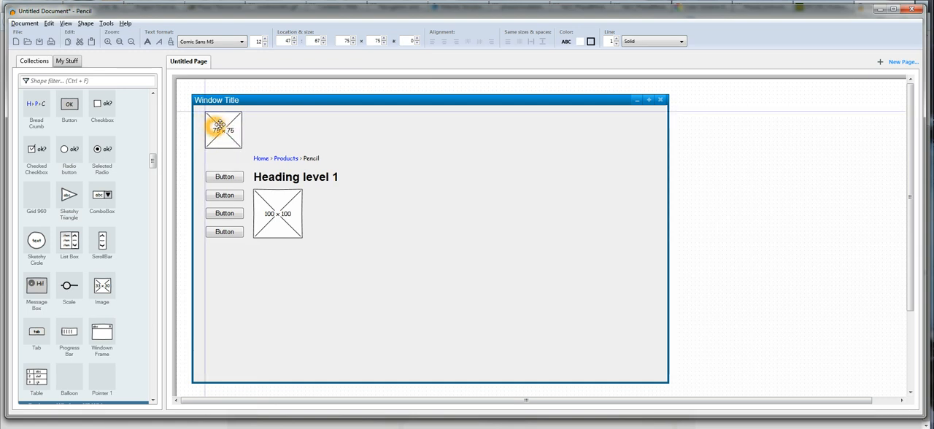
click(223, 128)
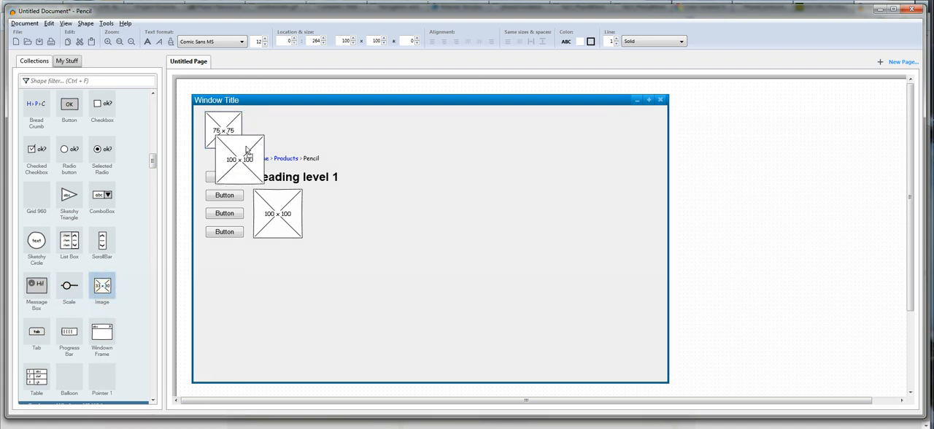
Step: Add a banner image placeholder beside the logo and size it to 780 wide by 75 high
drag(236, 153, 270, 130)
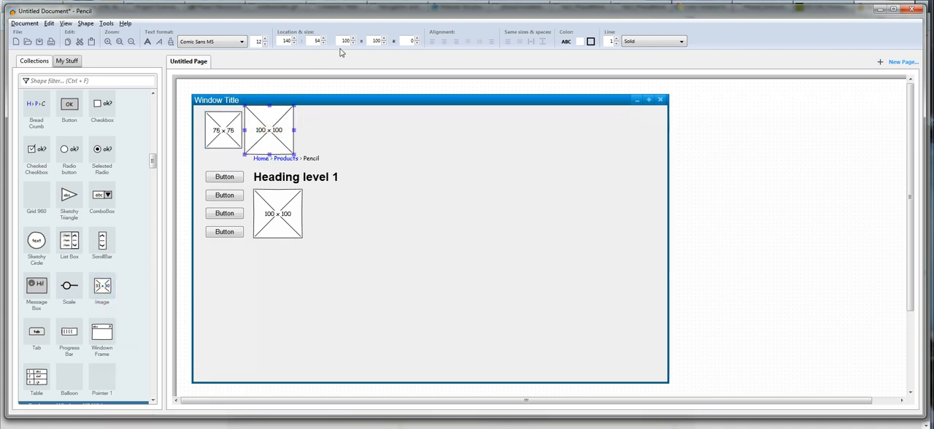
click(353, 38)
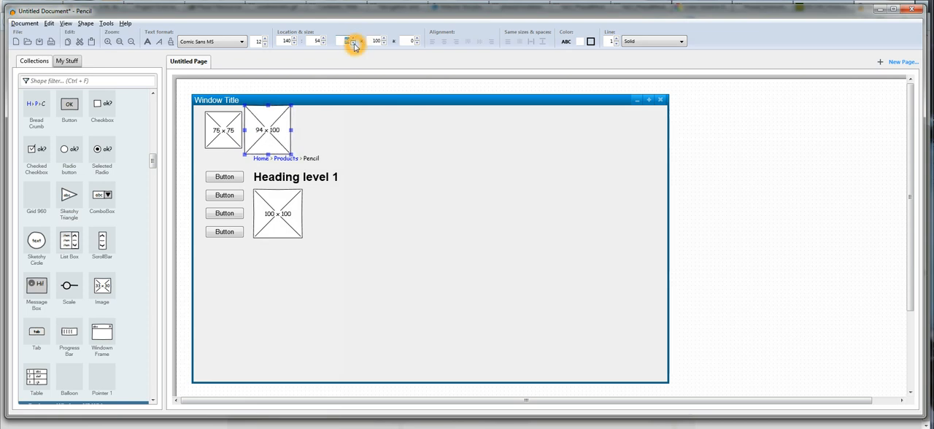
click(344, 44)
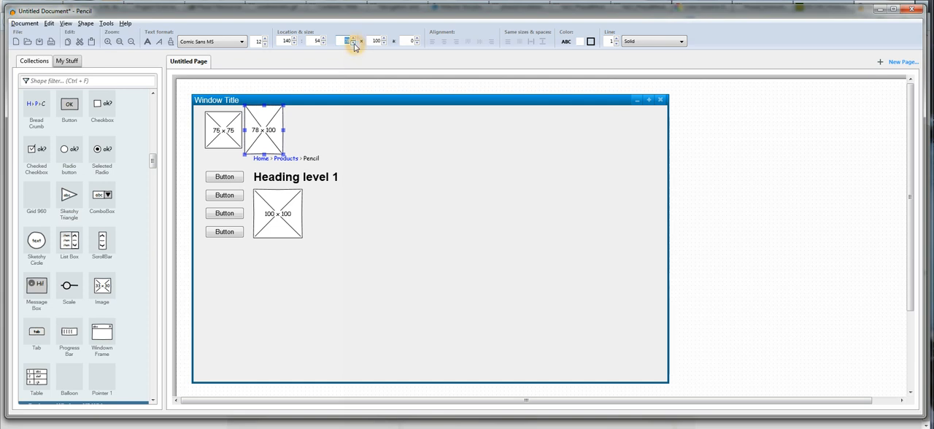
click(354, 44)
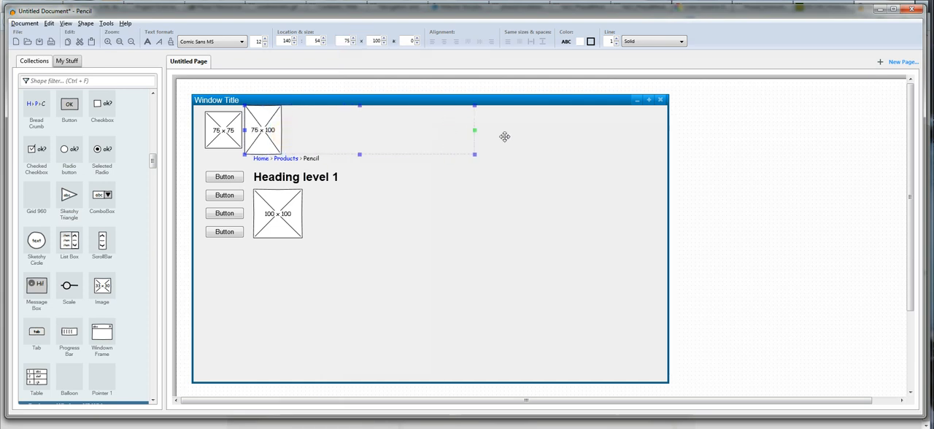
drag(474, 137, 628, 142)
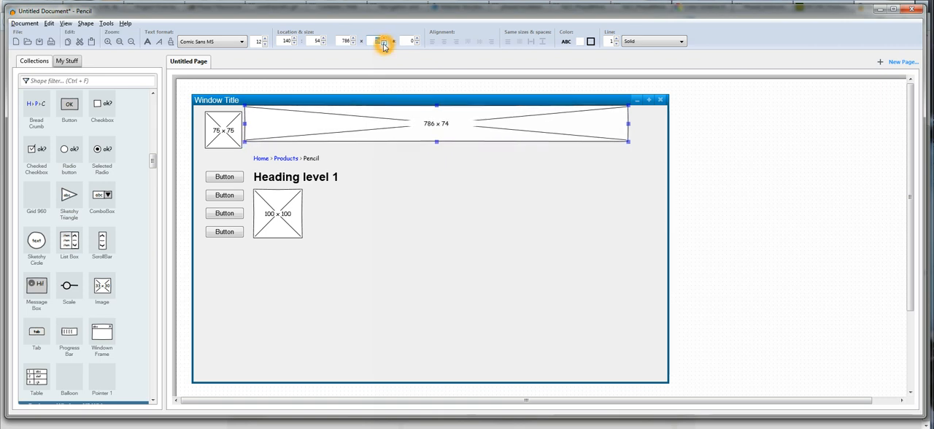
click(380, 37)
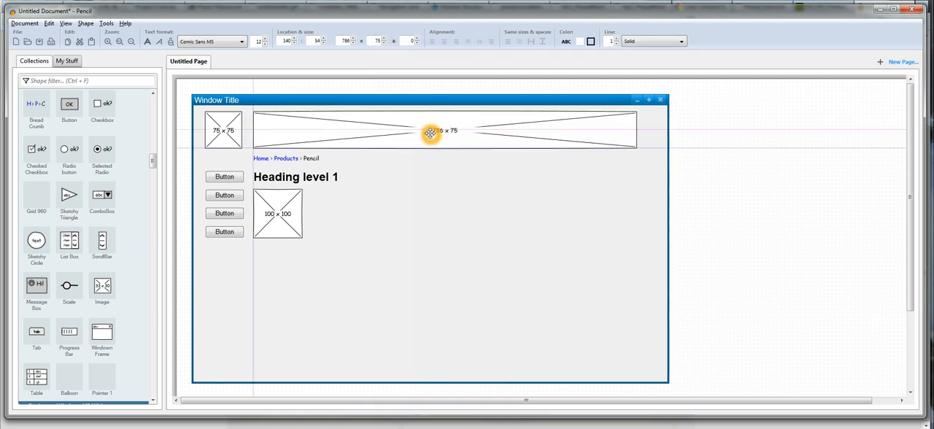
click(445, 130)
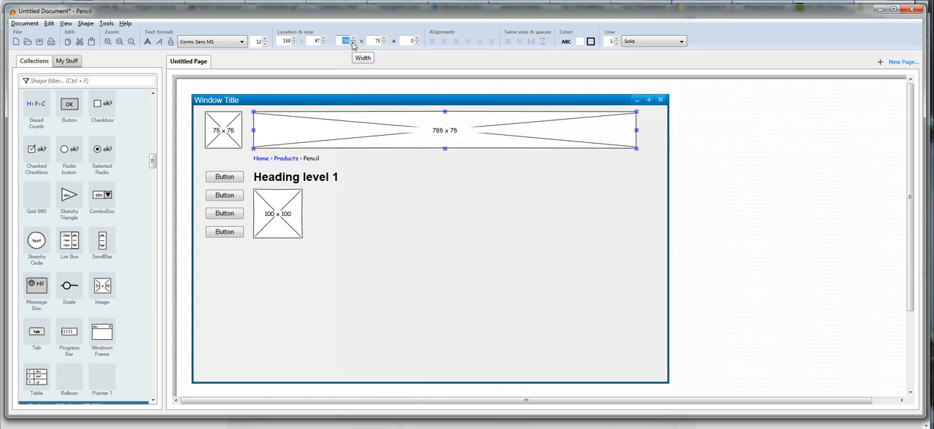
click(351, 44)
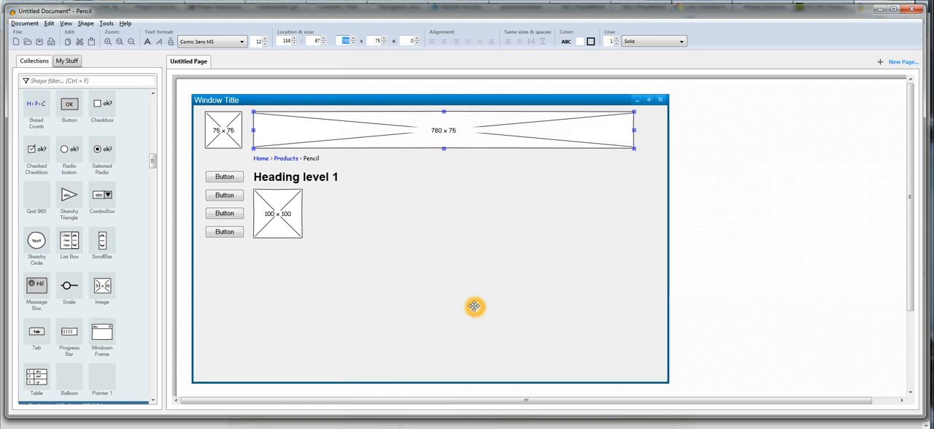
mouse_move(450, 292)
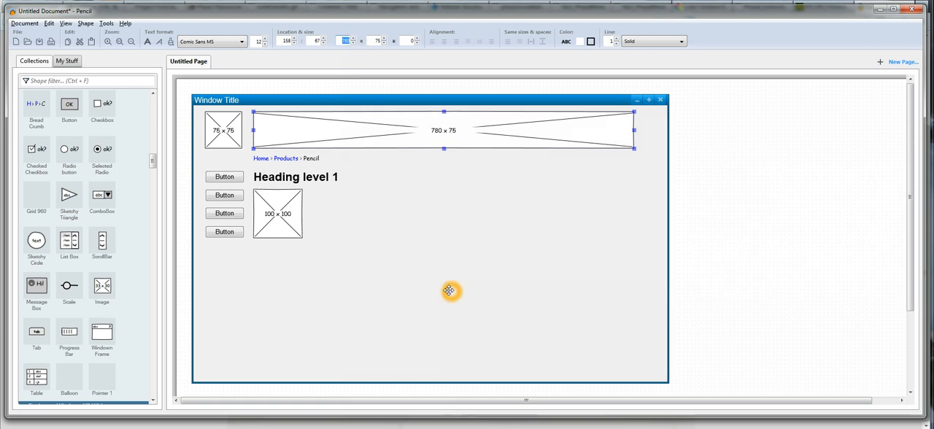
mouse_move(287, 169)
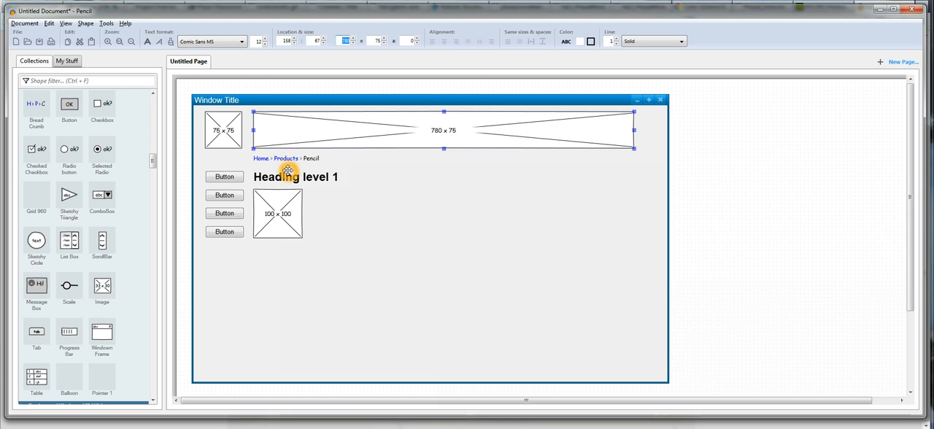
mouse_move(193, 292)
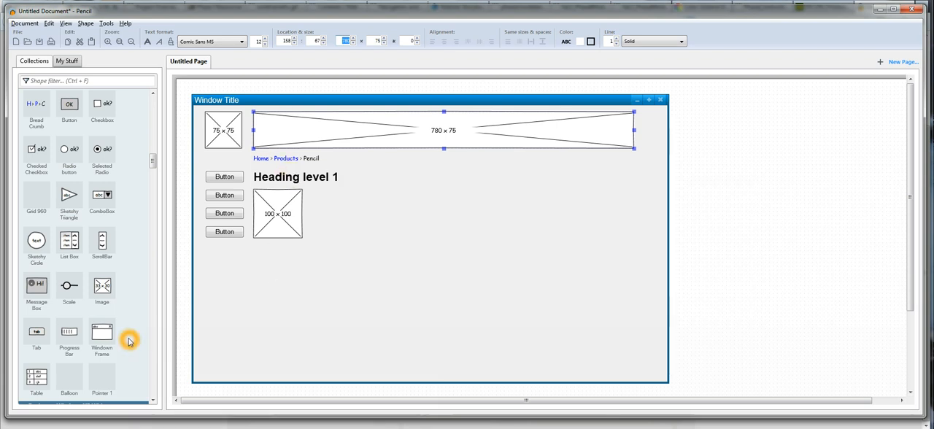
Step: Place three Tab shapes side by side next to the square image placeholder
scroll(down, 3)
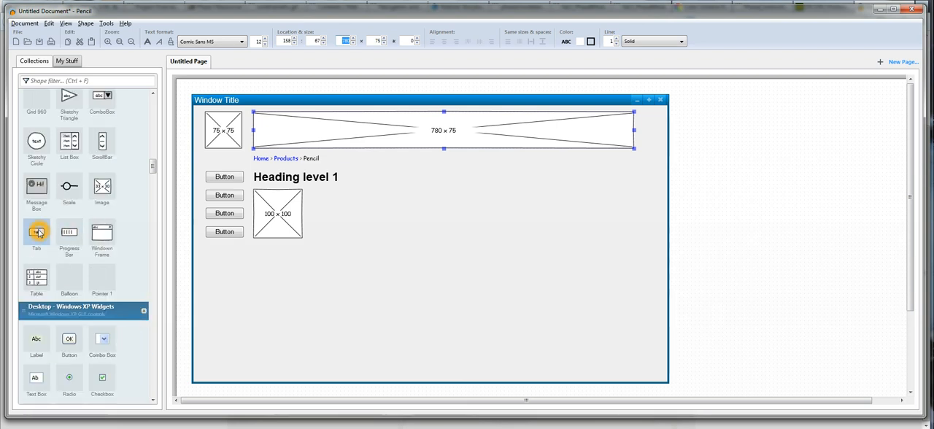
mouse_move(11, 237)
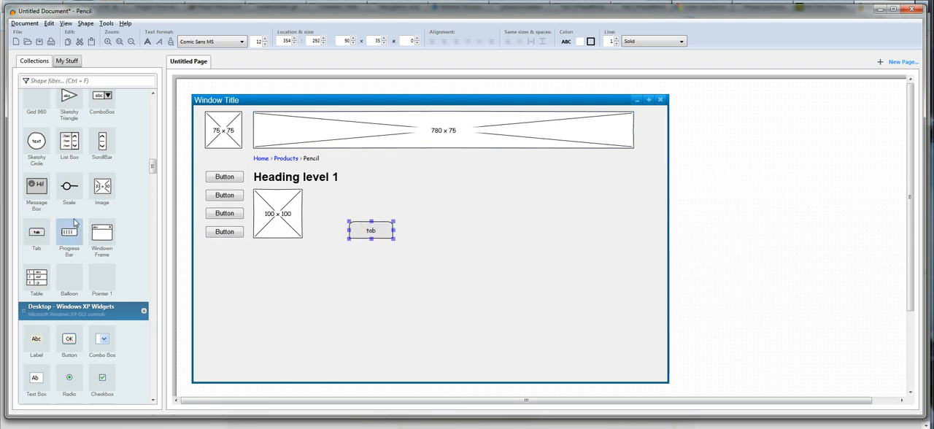
drag(370, 230, 414, 231)
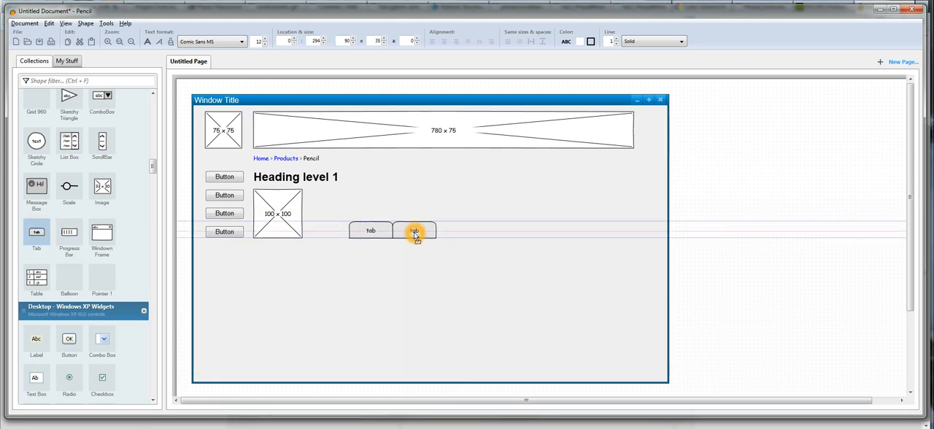
drag(414, 230, 458, 236)
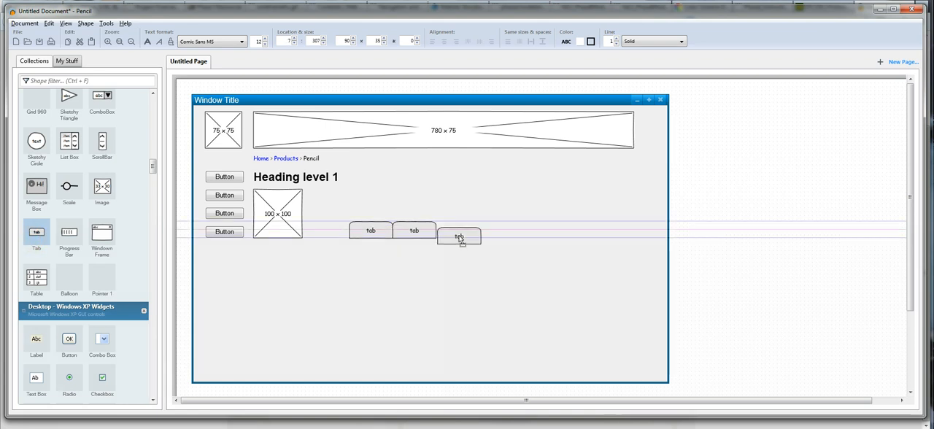
click(458, 237)
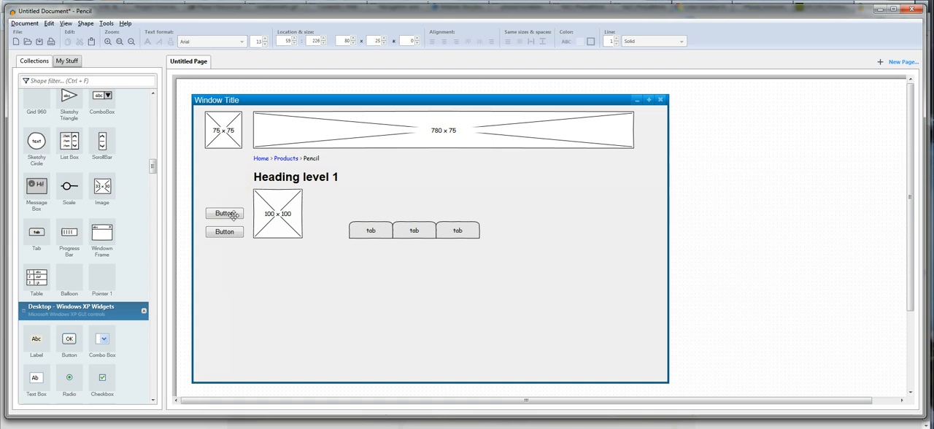
Step: Remove the remaining left-column buttons, move the heading and breadcrumb down, and move the tab row under the banner
click(277, 213)
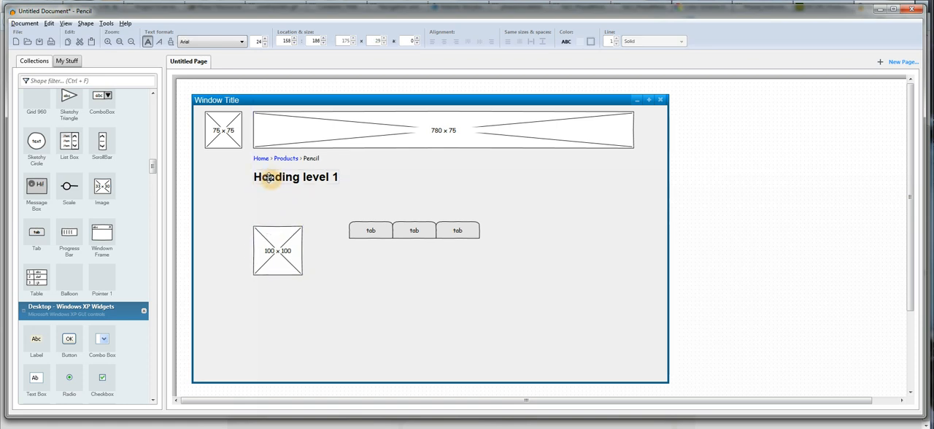
drag(295, 177, 294, 204)
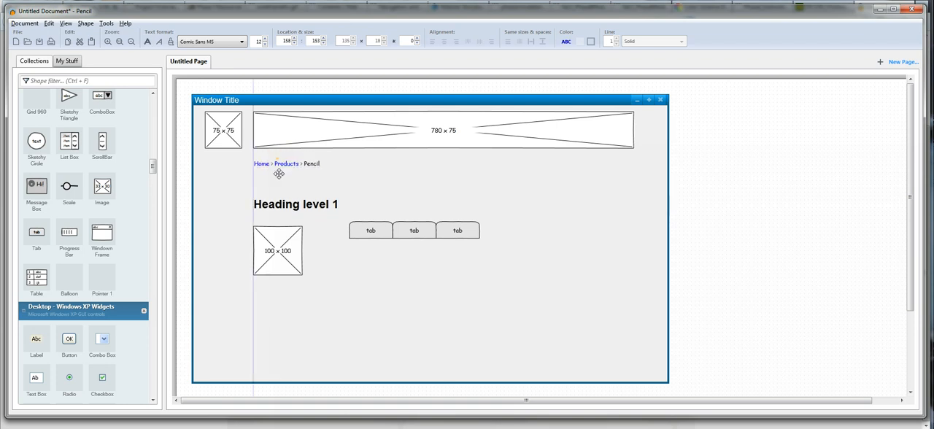
click(457, 230)
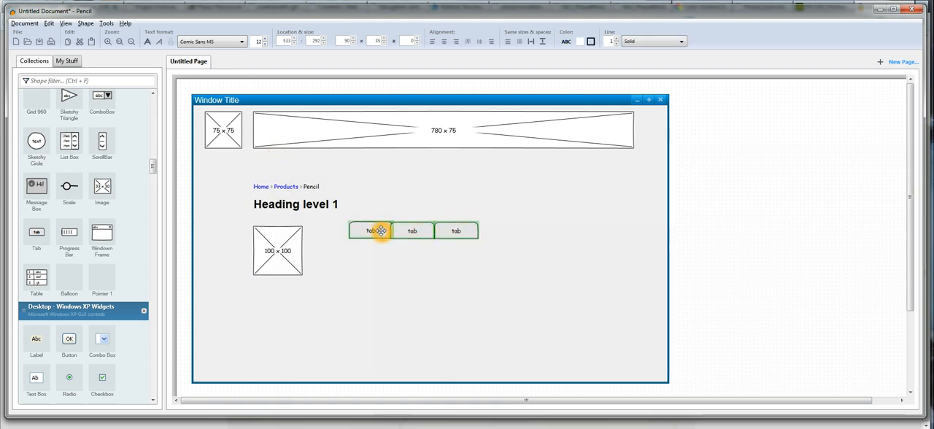
drag(381, 231, 283, 167)
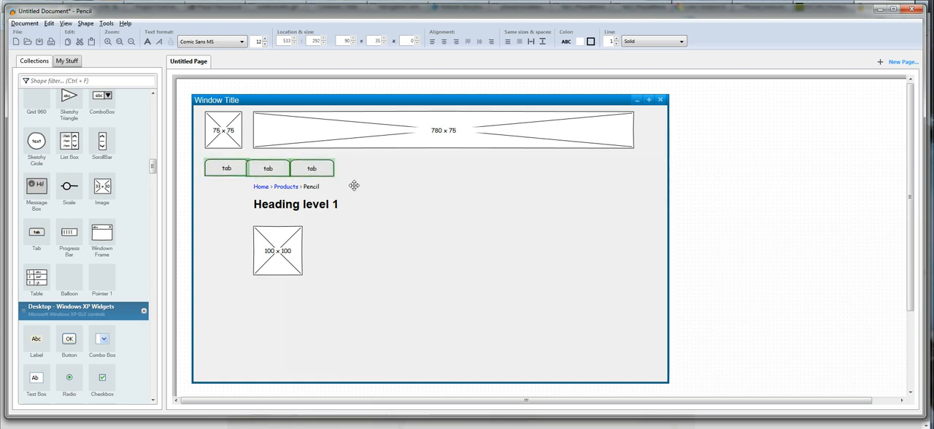
Step: Extend the tab row with a fourth tab at its end
click(268, 168)
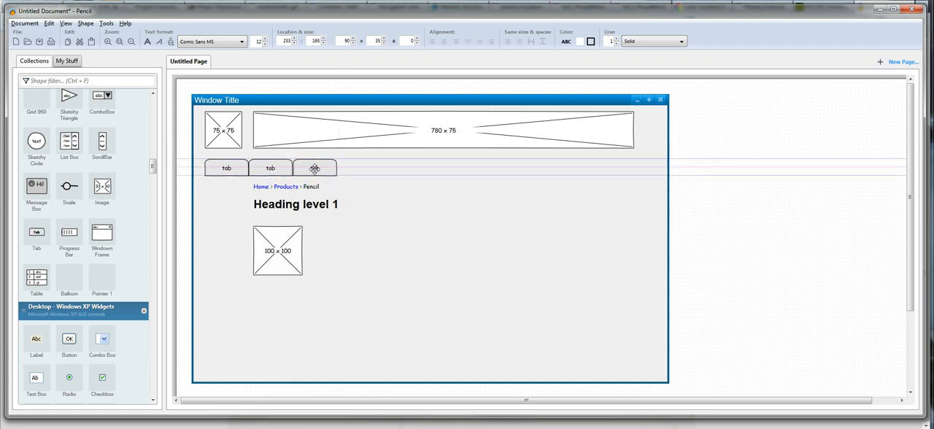
click(314, 168)
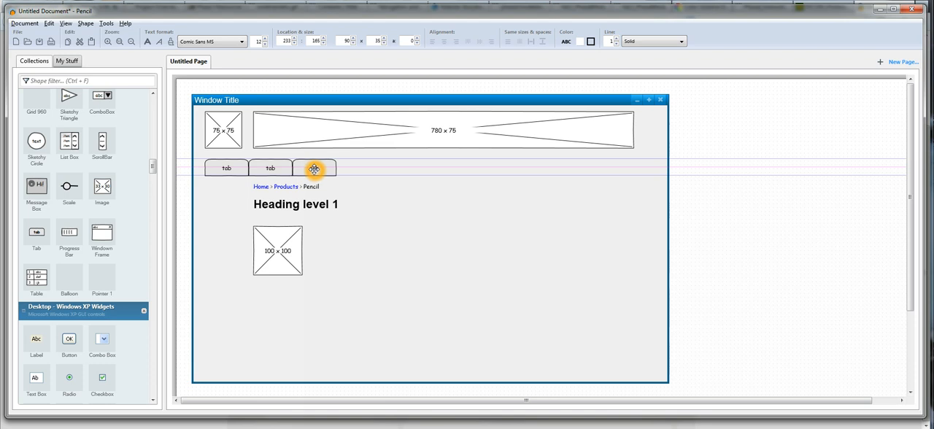
click(314, 168)
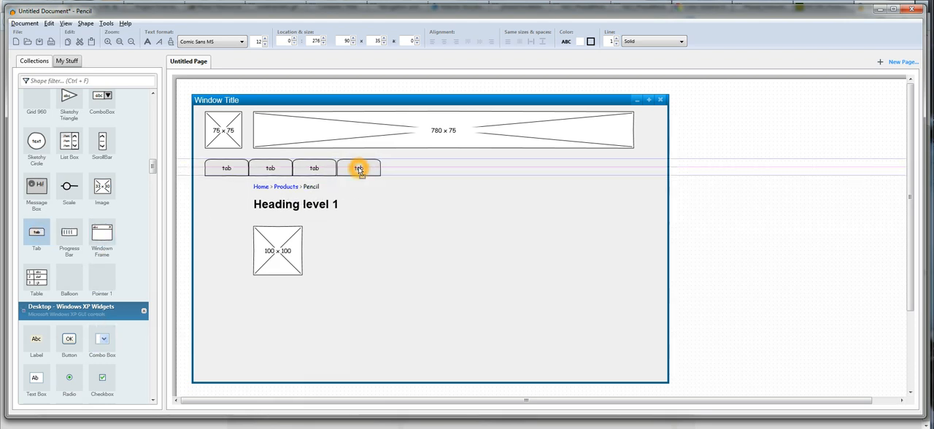
click(359, 168)
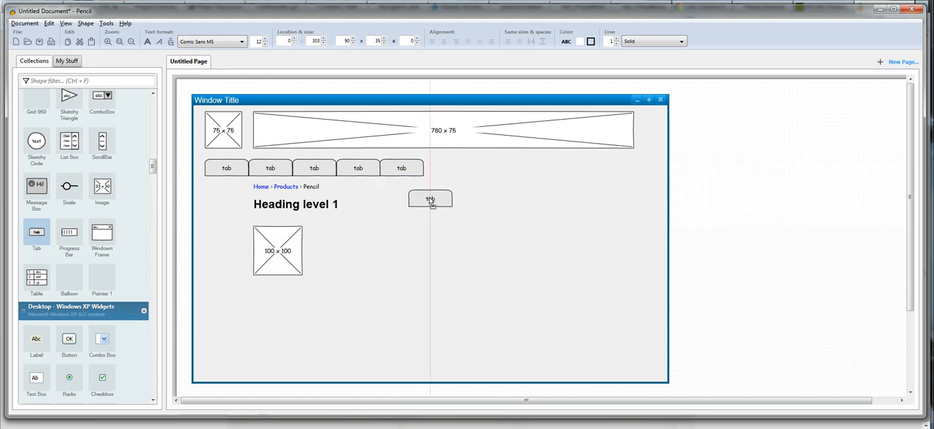
Step: Add a sixth tab to the row and relabel the first tab 'About'
drag(429, 199, 448, 173)
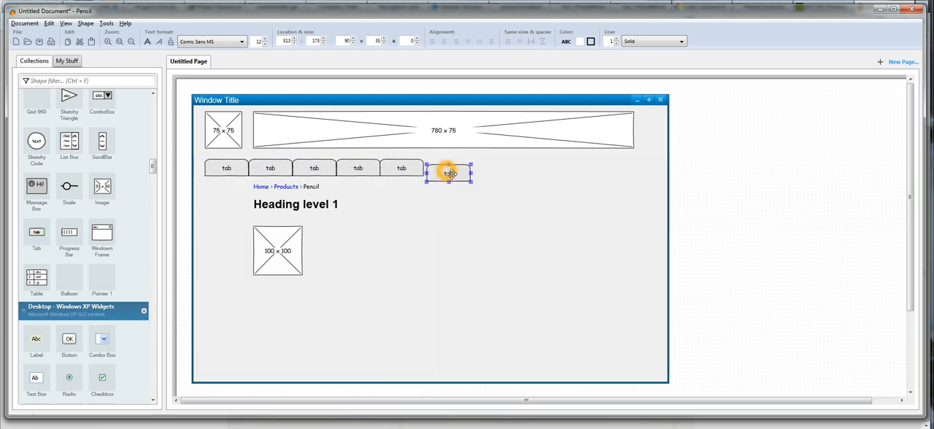
double_click(227, 168)
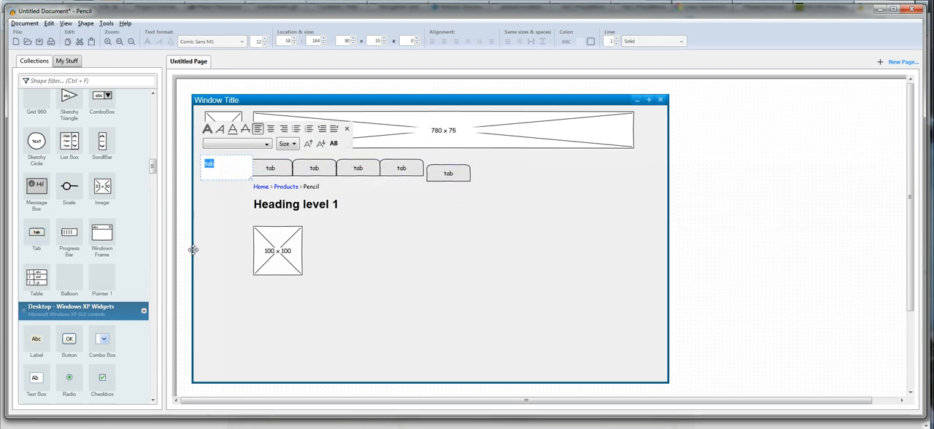
text(About)
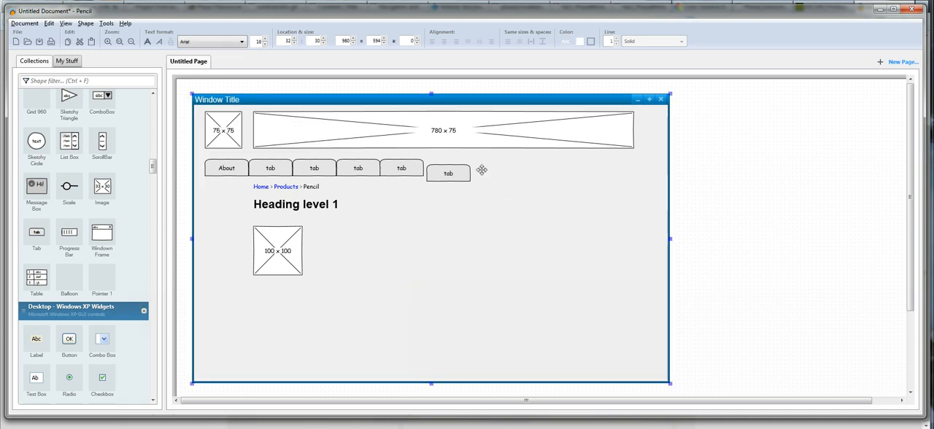
click(448, 173)
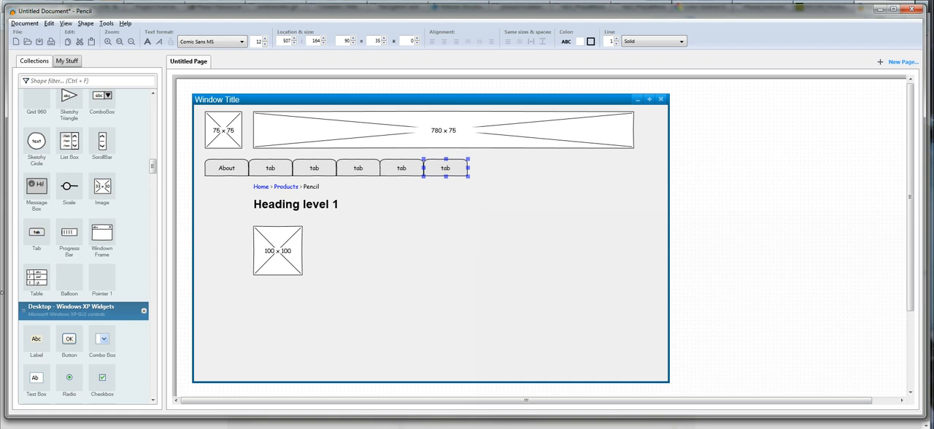
mouse_move(120, 296)
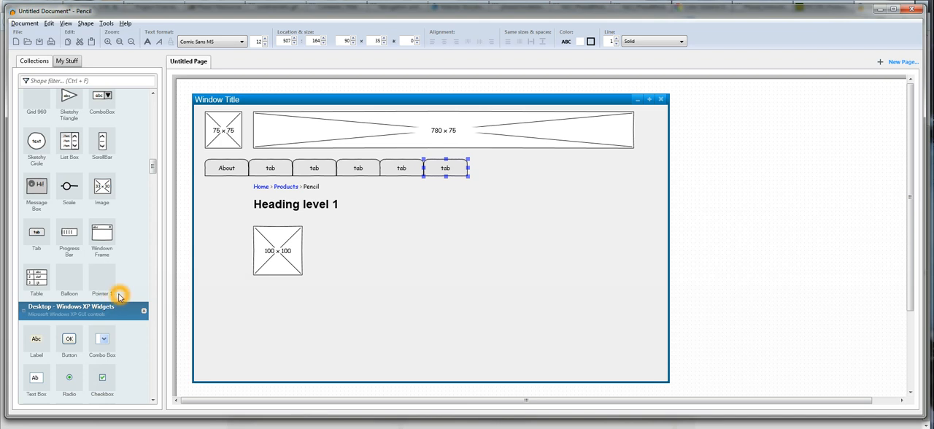
Step: Browse further down the shape collections panel
scroll(down, 3)
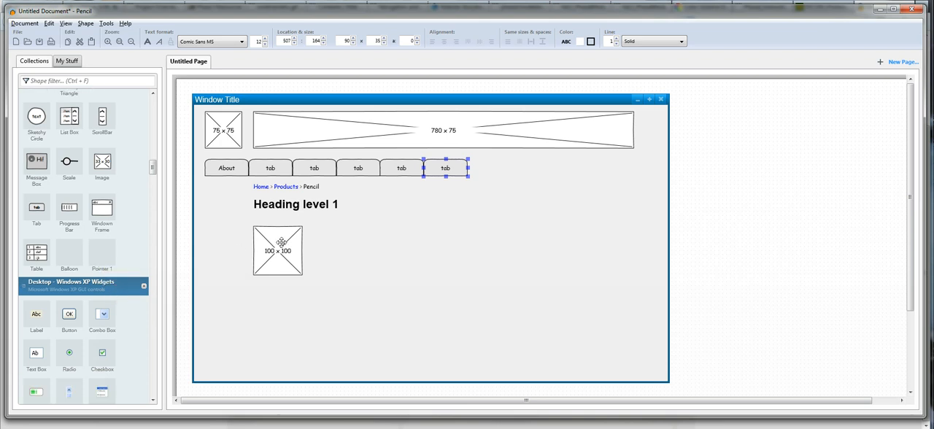
mouse_move(269, 229)
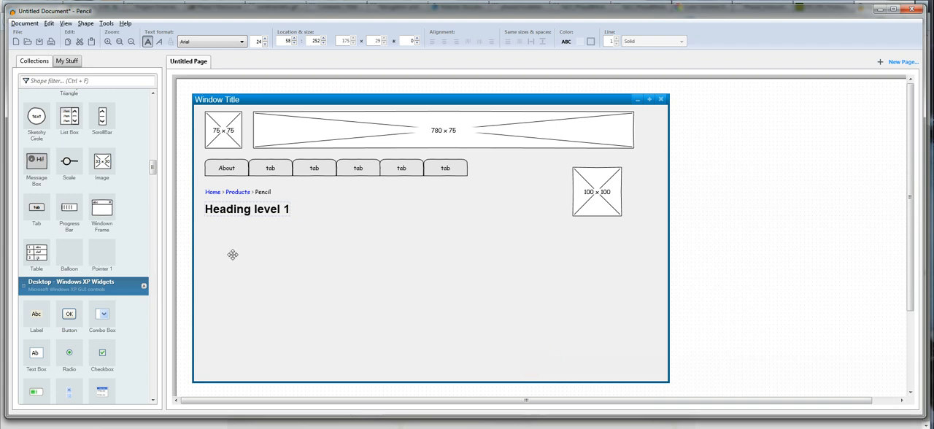
mouse_move(172, 268)
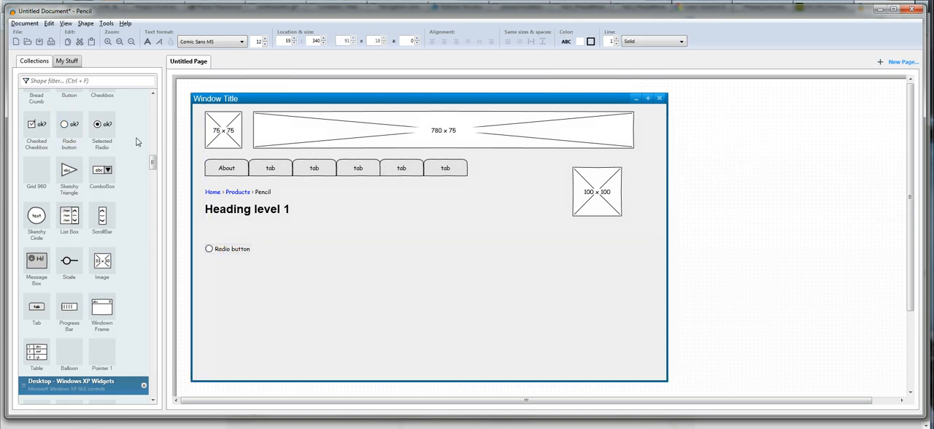
Step: Add radio buttons in a column under the heading with checkboxes placed beside them
drag(102, 124, 226, 263)
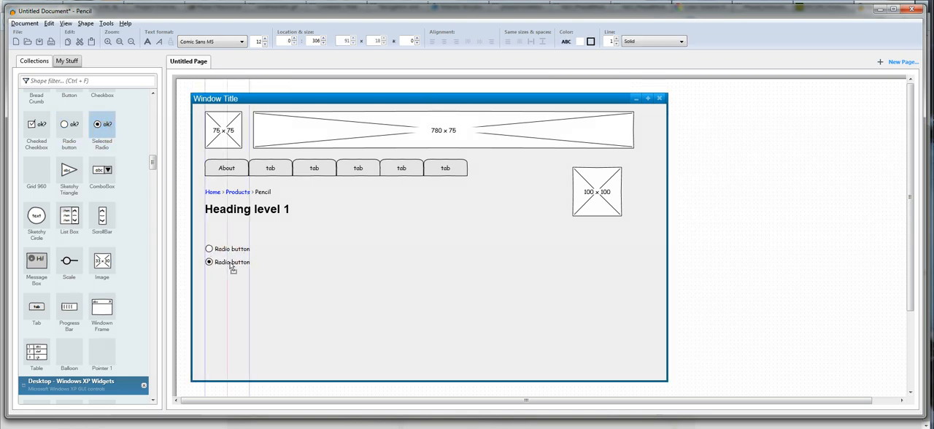
click(227, 262)
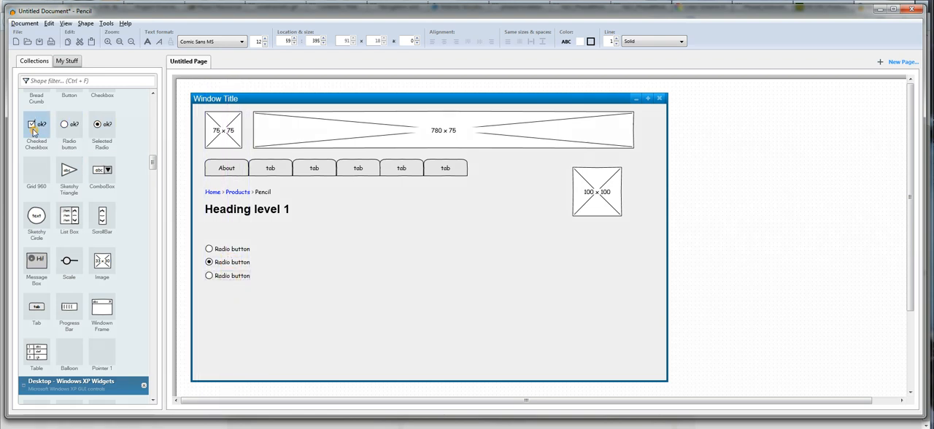
drag(37, 124, 285, 248)
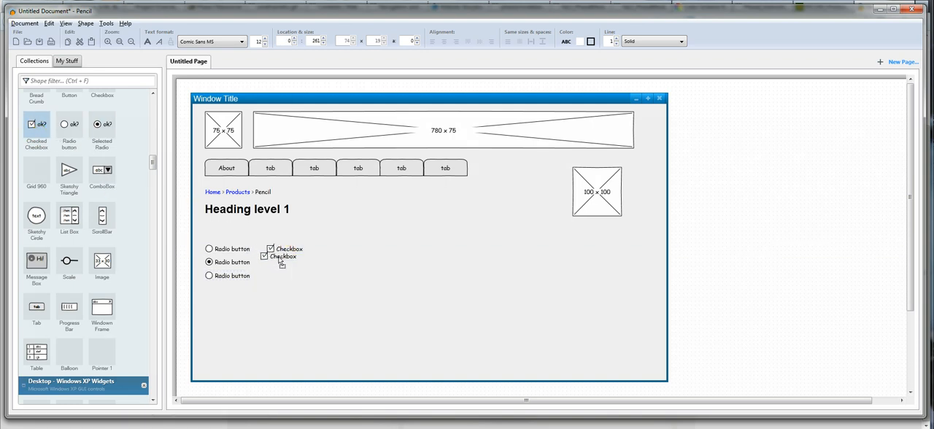
click(283, 263)
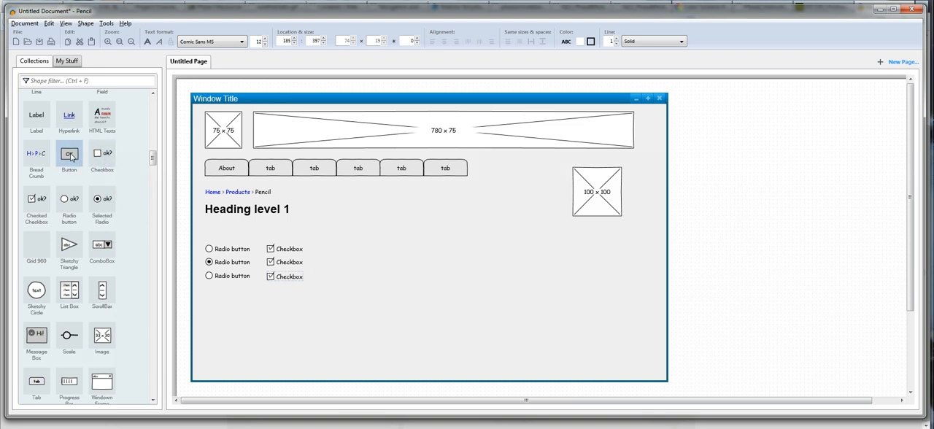
Step: Add a Text Field under the heading and a Button lower in the window frame
drag(70, 153, 227, 324)
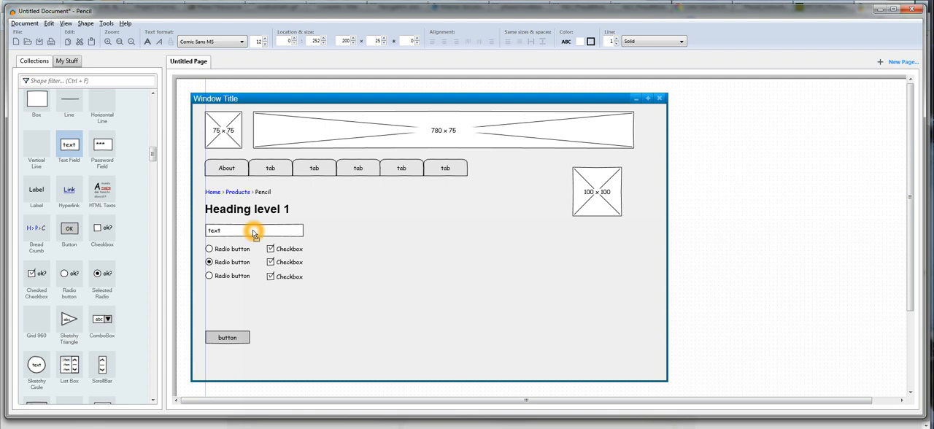
click(254, 231)
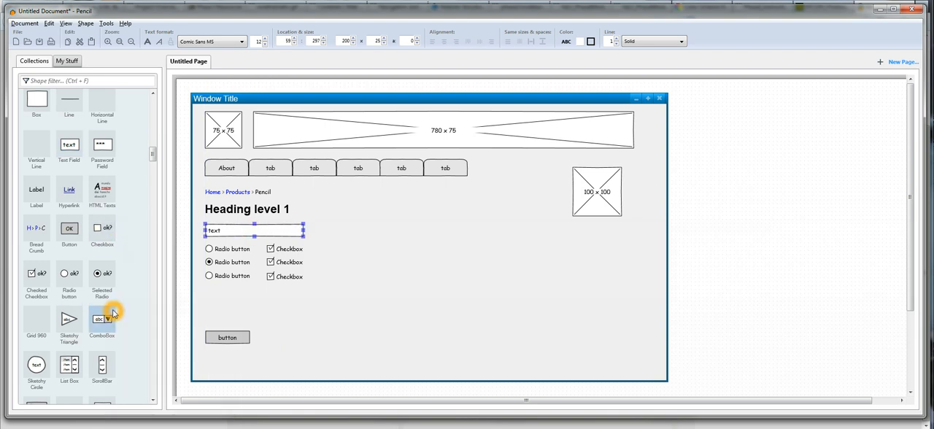
scroll(down, 3)
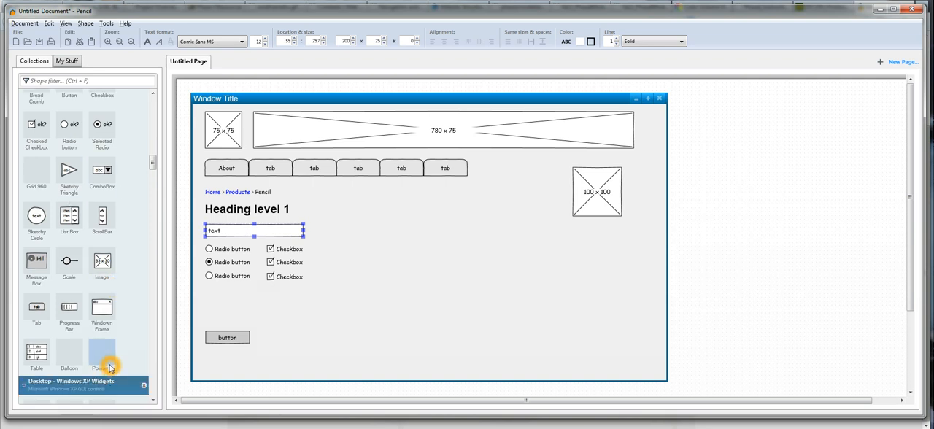
mouse_move(102, 306)
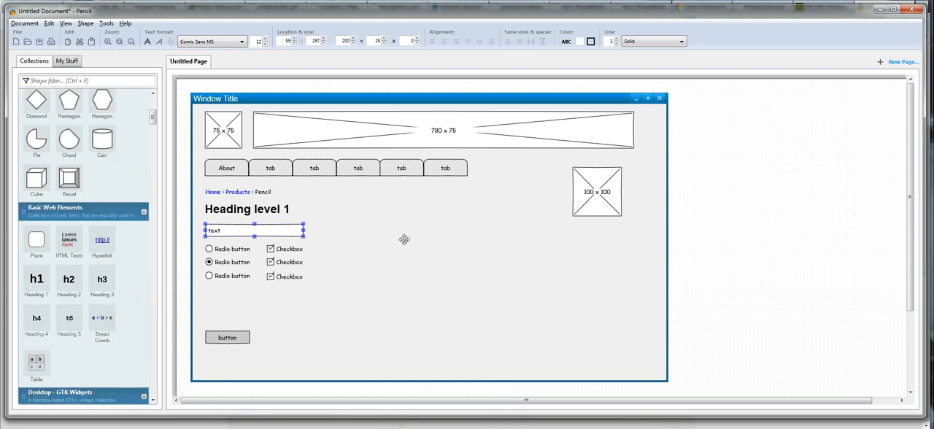
click(37, 365)
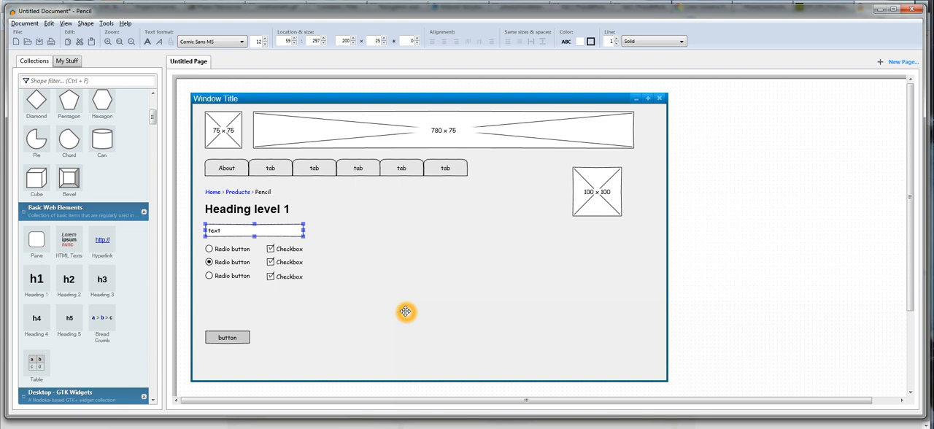
mouse_move(879, 38)
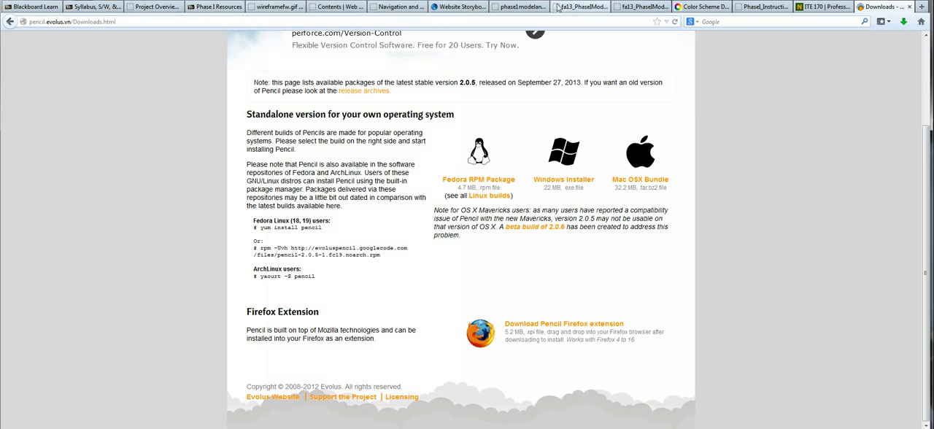
Step: Switch to the browser tab showing the example Classes wireframe PDF
click(581, 5)
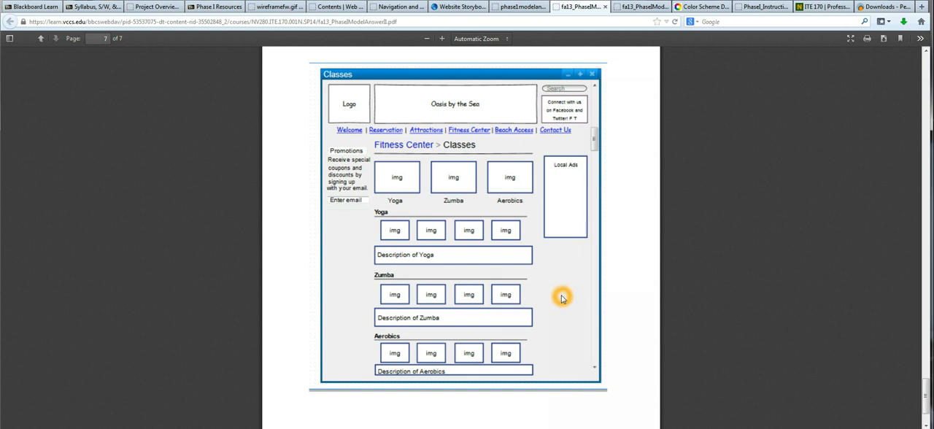
mouse_move(220, 174)
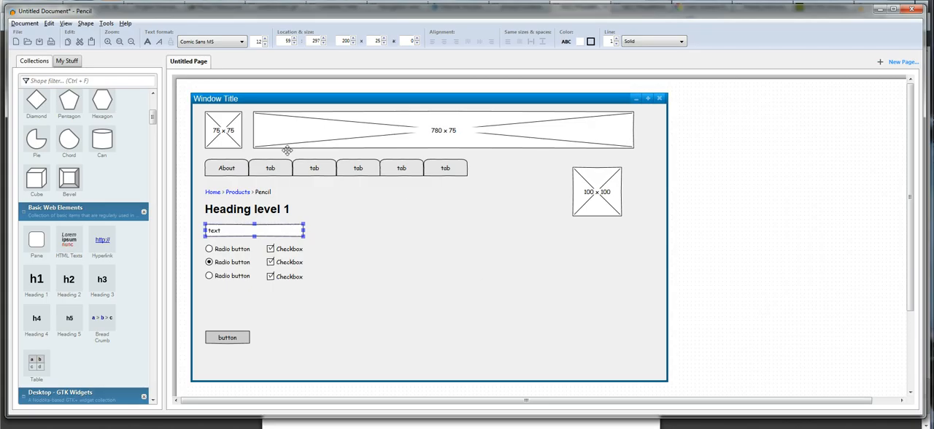
Step: Save the wireframe via Document > Save As to the Desktop as sample.ep
click(24, 23)
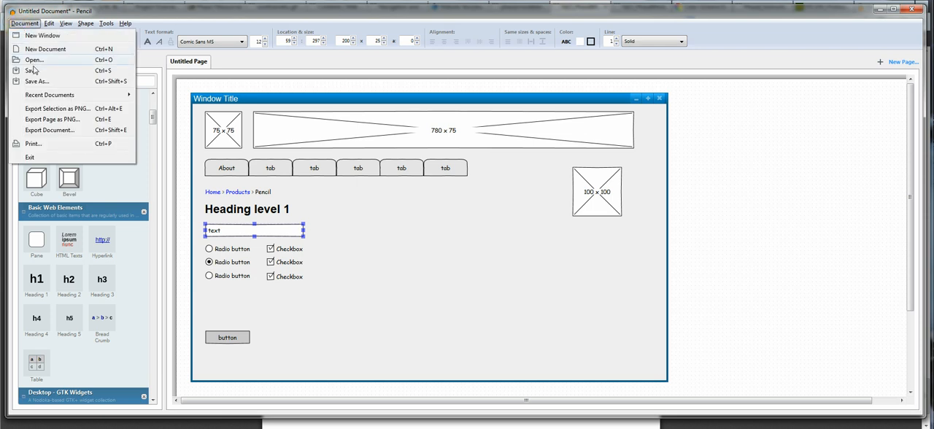
click(36, 80)
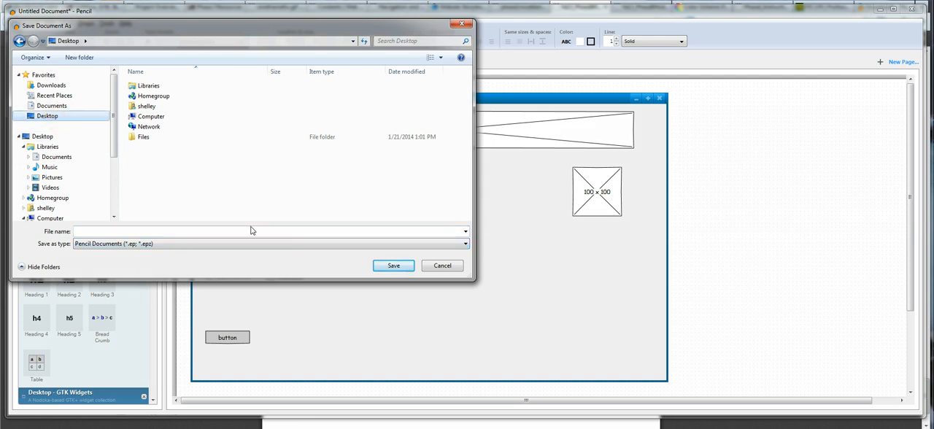
mouse_move(85, 139)
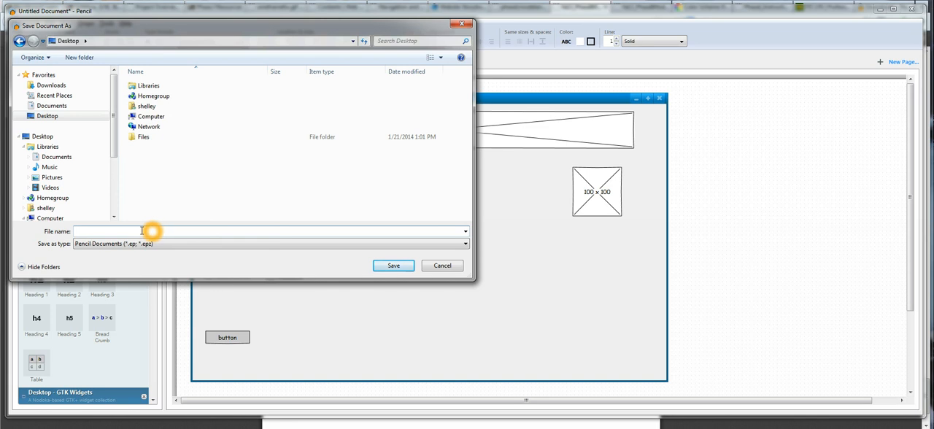
text(sample)
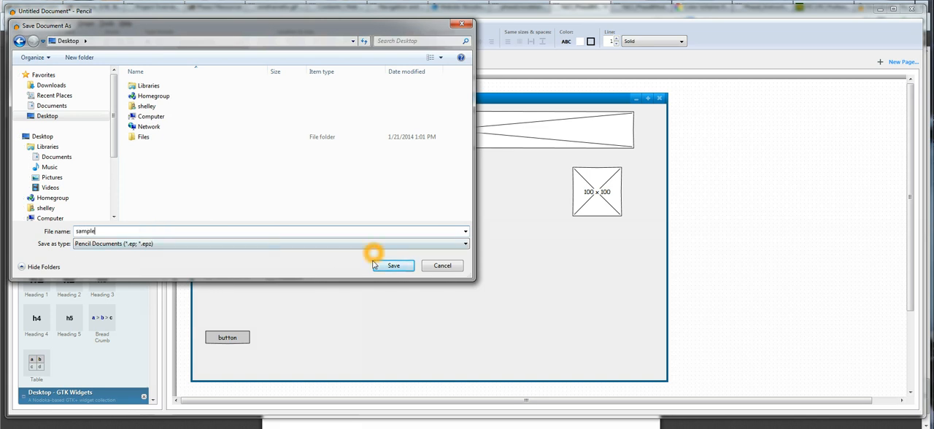
click(394, 265)
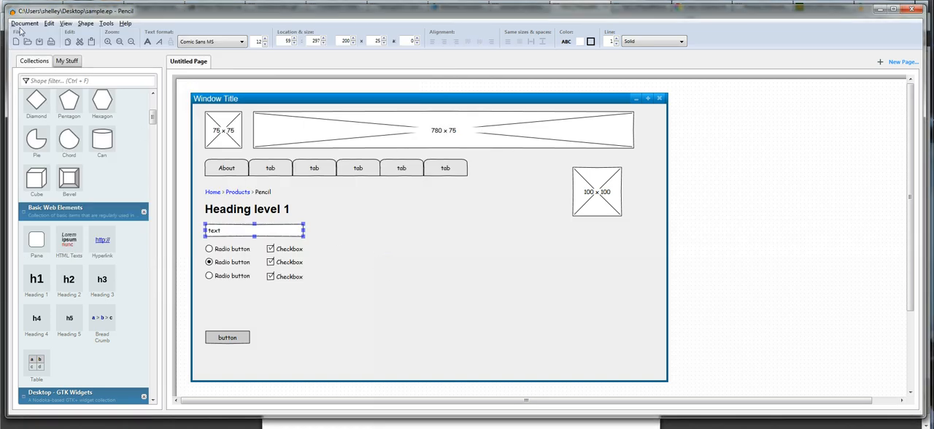
Step: Export the wireframe page as a PNG image to the Desktop with the default name
click(24, 23)
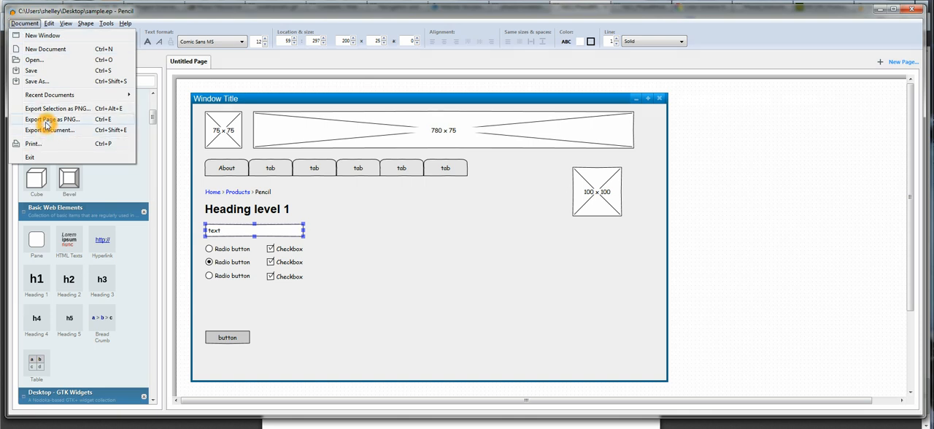
click(49, 119)
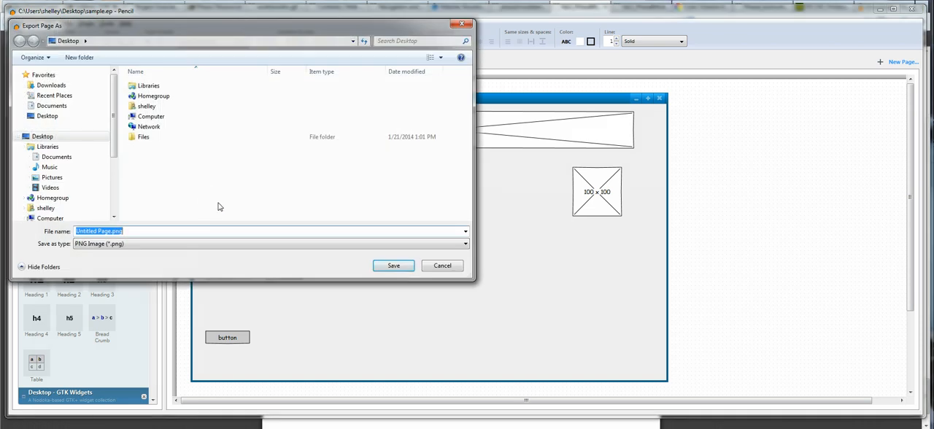
click(440, 265)
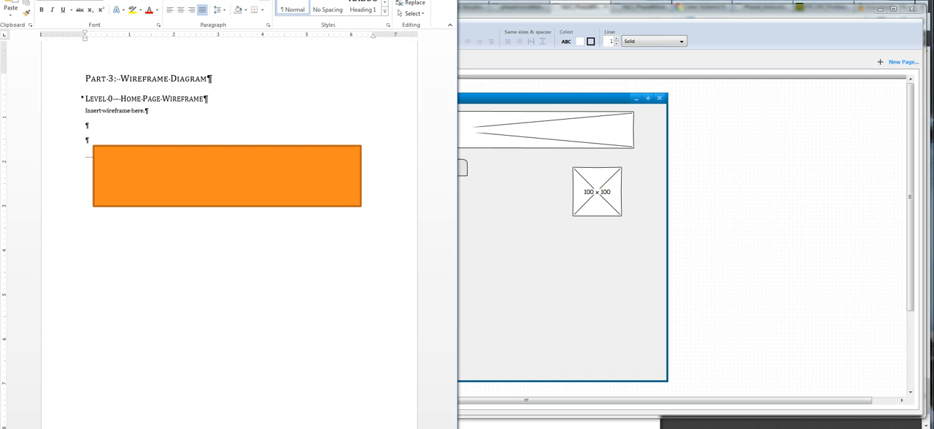
Step: Insert Untitled Page.png from the Desktop under the Home Page Wireframe heading and shrink it to fit
click(57, 7)
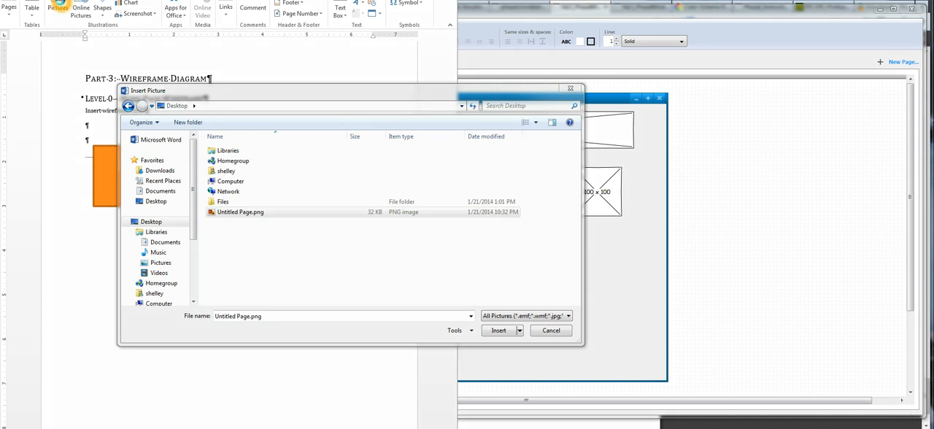
click(239, 212)
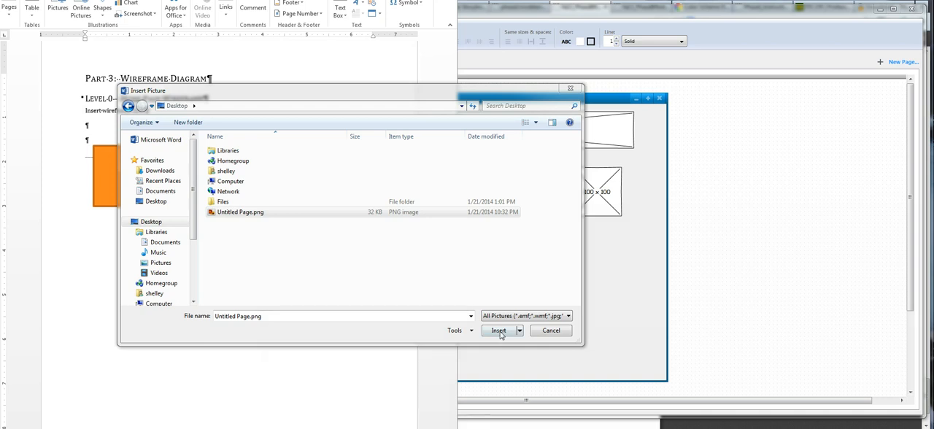
click(499, 330)
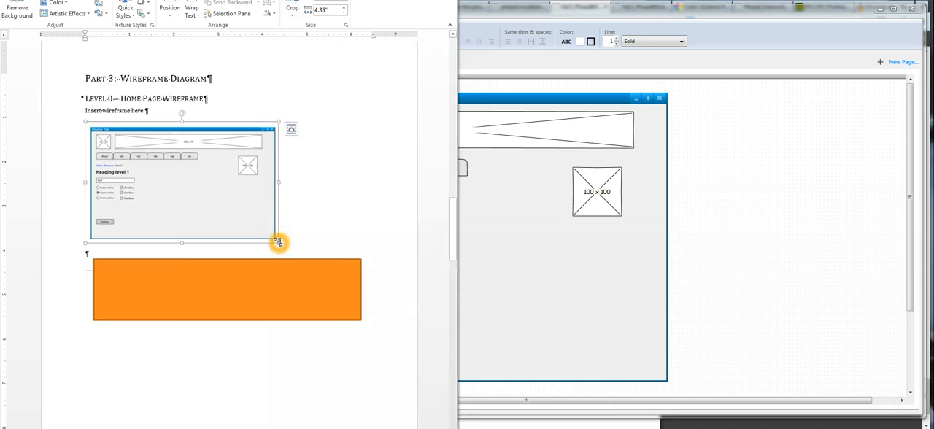
drag(278, 242, 368, 298)
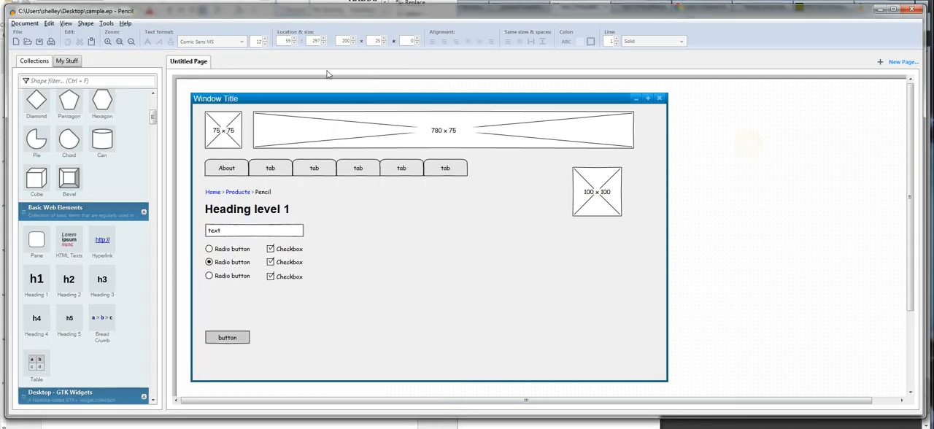
Step: Start Save Document As, glance at Downloads, then cancel without saving
click(23, 24)
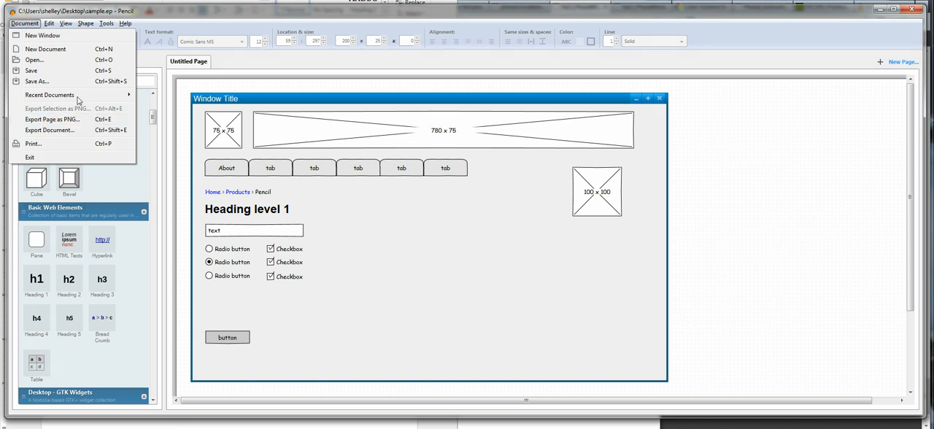
click(35, 80)
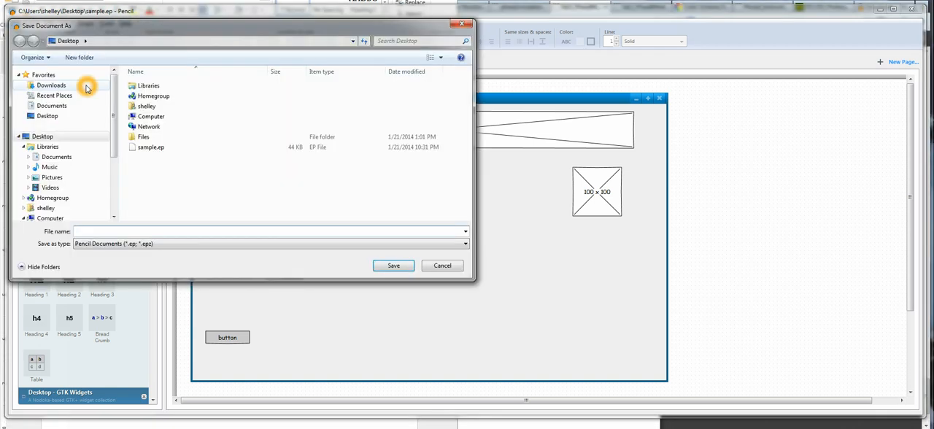
click(464, 243)
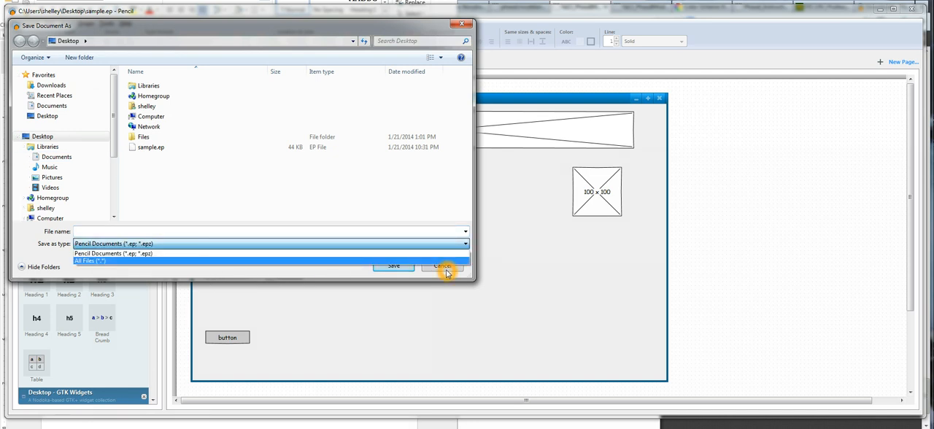
click(444, 266)
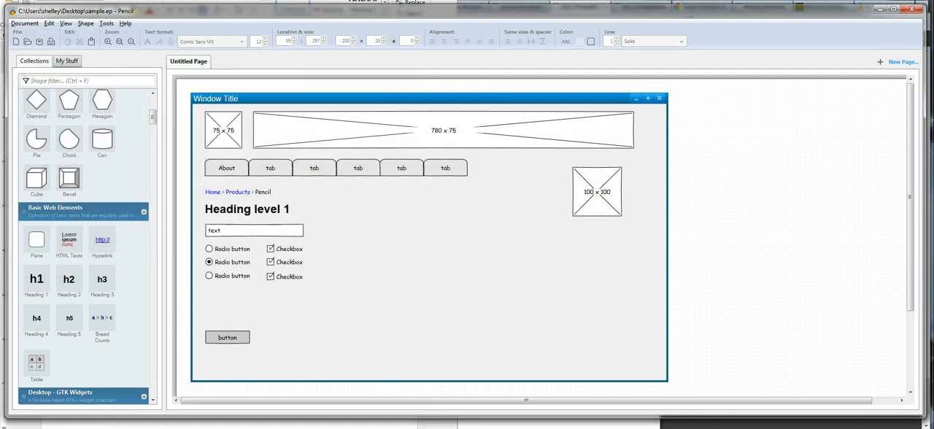
Step: Launch Export Document from the Document menu
click(24, 23)
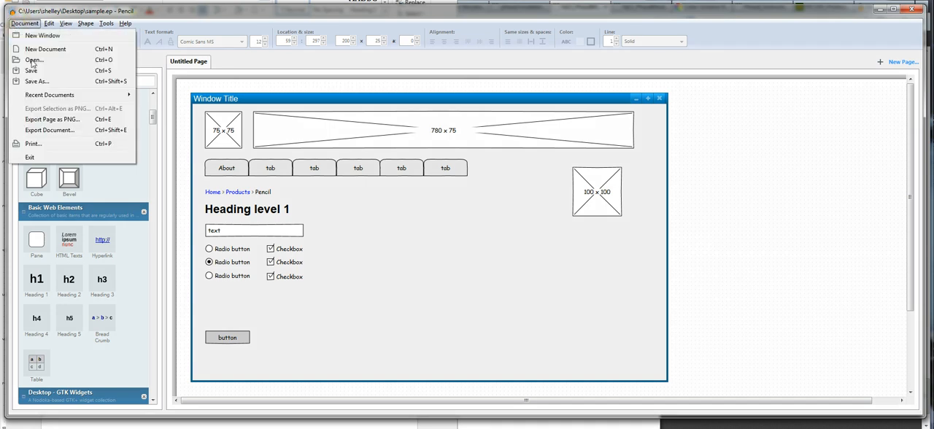
click(50, 130)
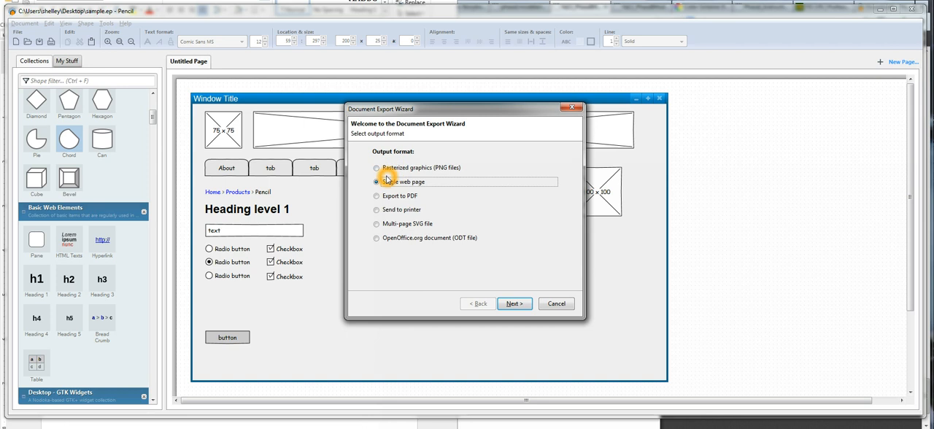
Step: Pick Single web page as the output format in the export wizard
click(376, 181)
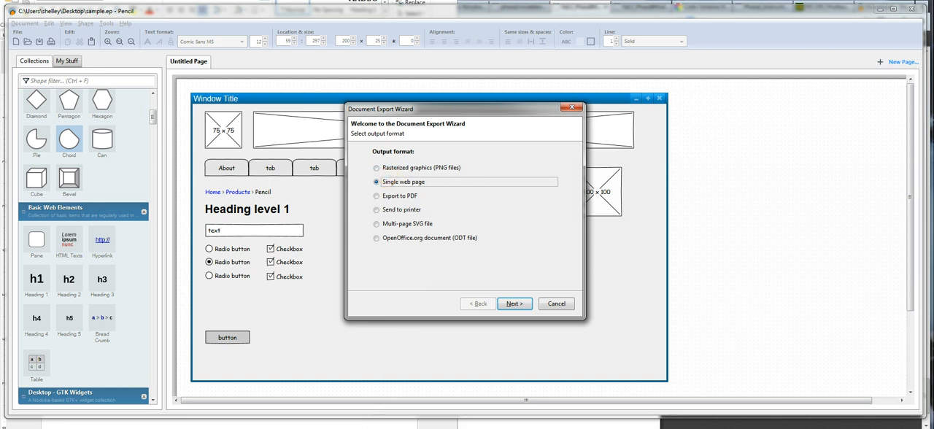
mouse_move(446, 205)
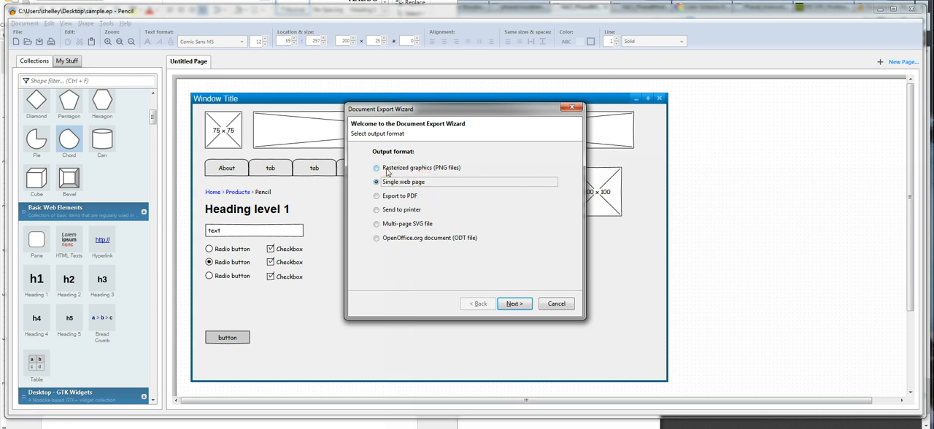
mouse_move(414, 178)
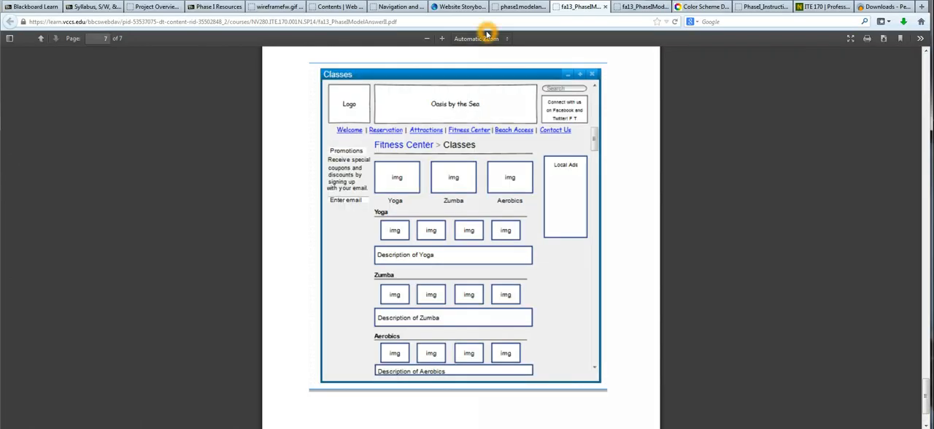
mouse_move(642, 122)
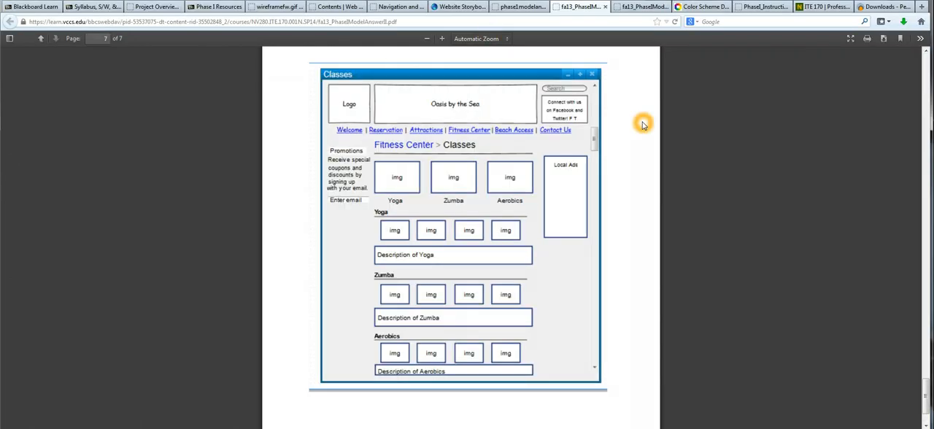
mouse_move(613, 114)
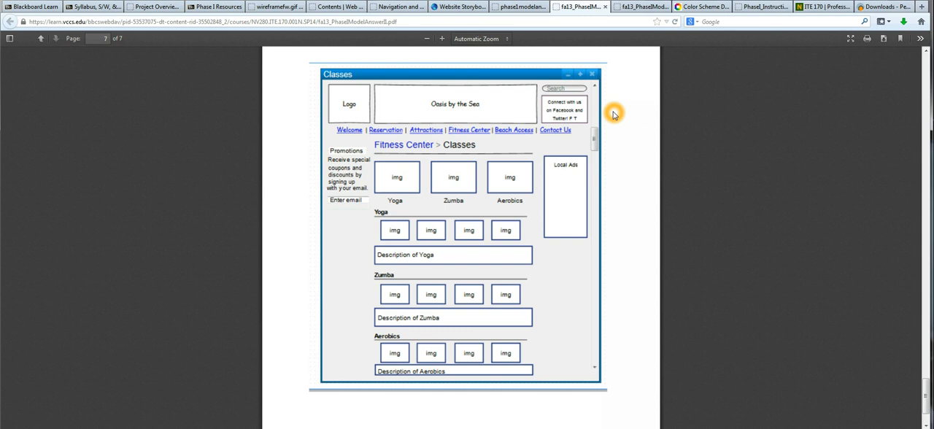
Step: Return from the model answer PDF to the Phase I Resources course page
click(213, 6)
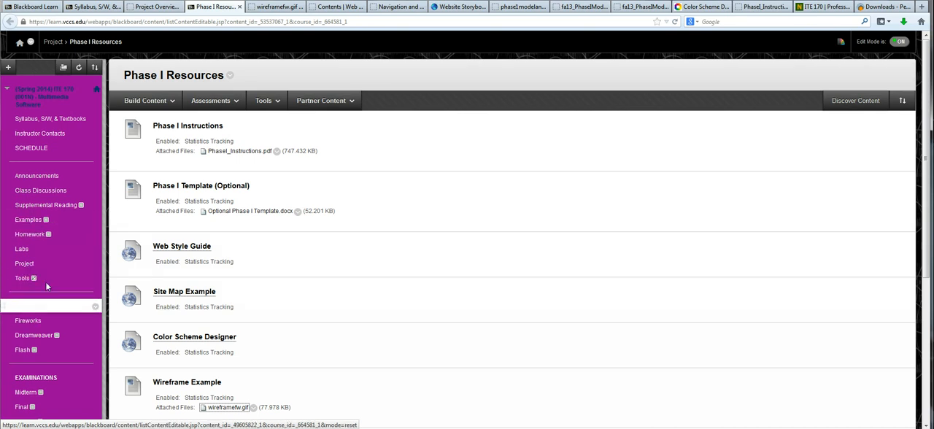
Step: Read down the course Project page to the grading breakdown, then enter the Phase I Resources folder
click(23, 263)
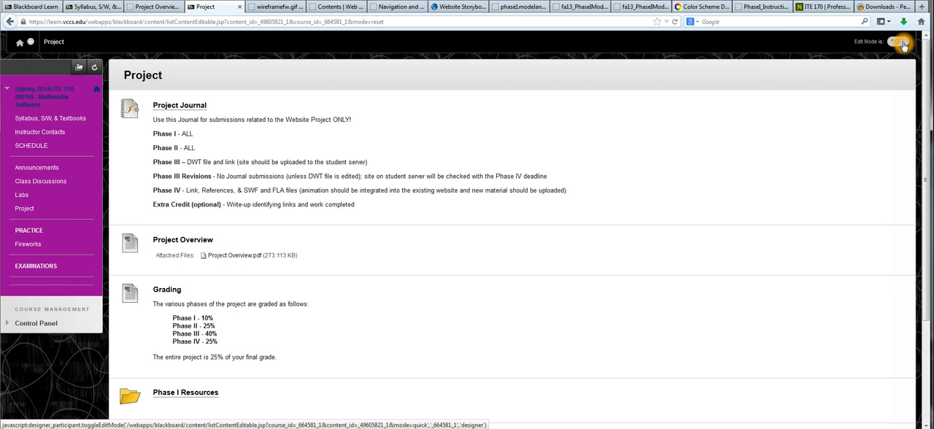
click(899, 41)
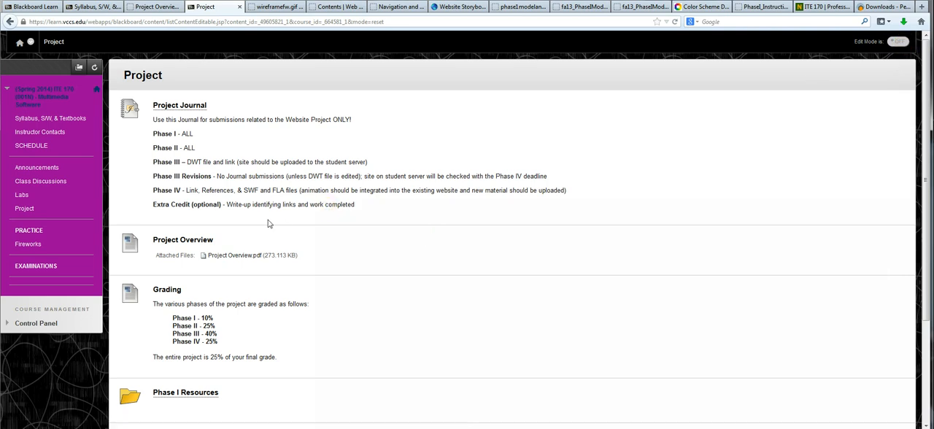
mouse_move(23, 208)
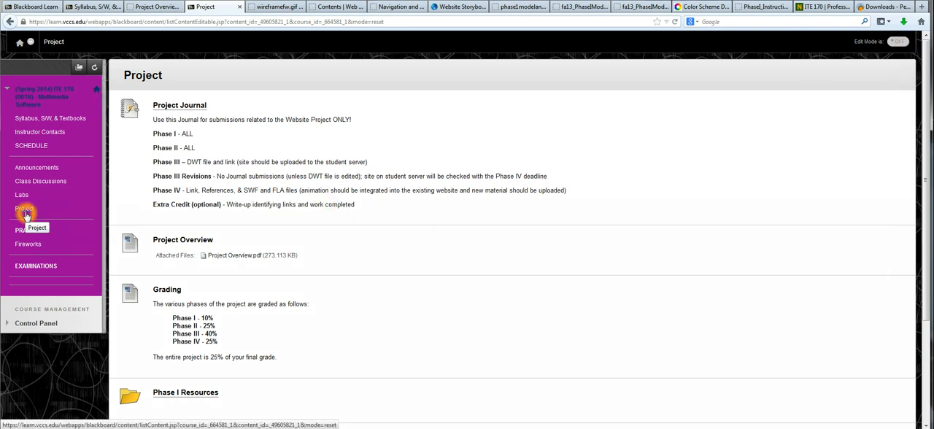
scroll(down, 3)
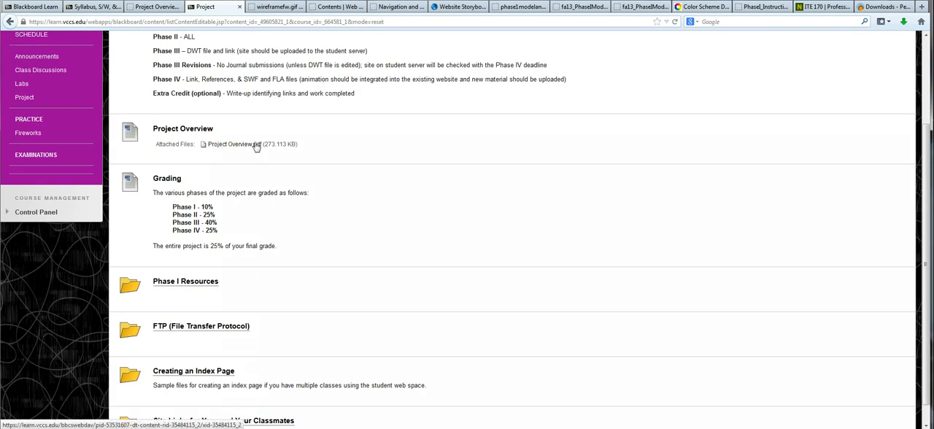
mouse_move(212, 205)
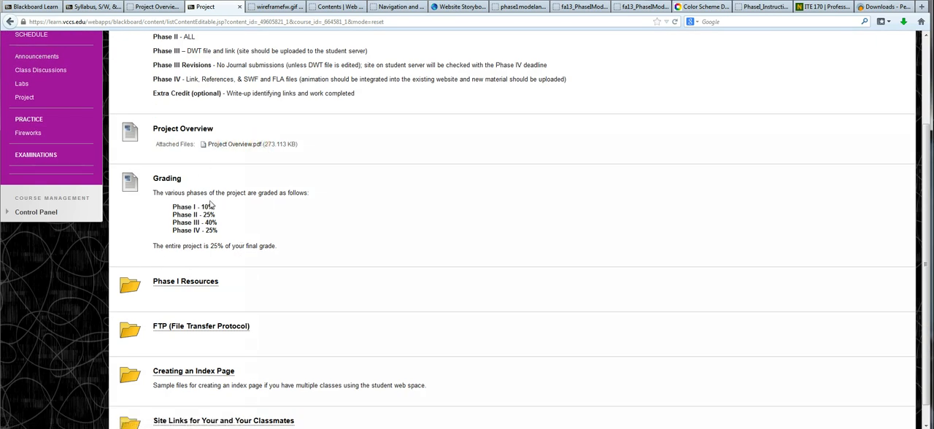
scroll(down, 3)
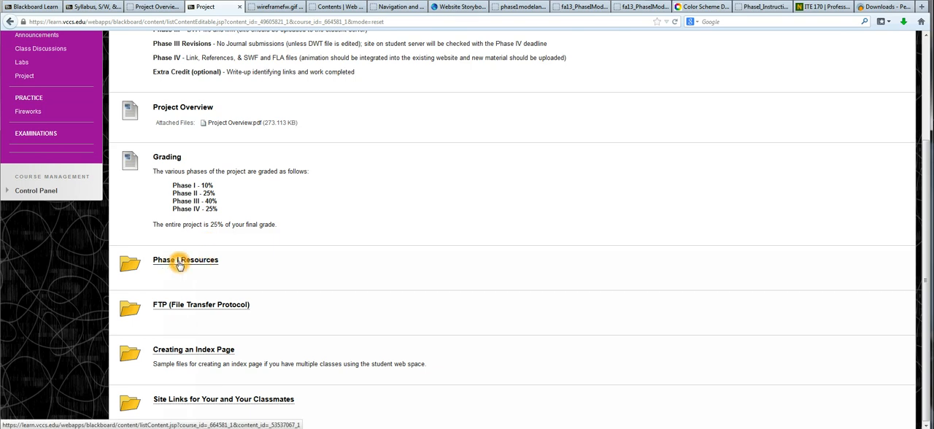
click(185, 260)
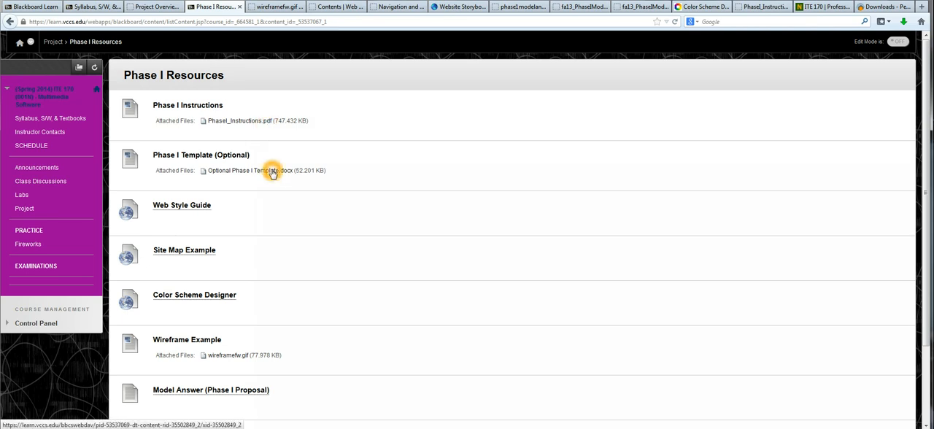
Step: Scroll the Phase I Resources list down to the Model Answer II and III entries
scroll(down, 3)
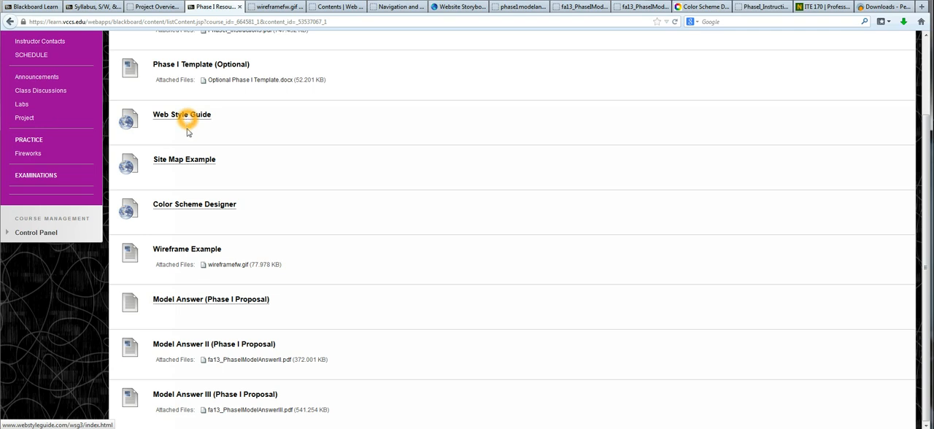
mouse_move(178, 162)
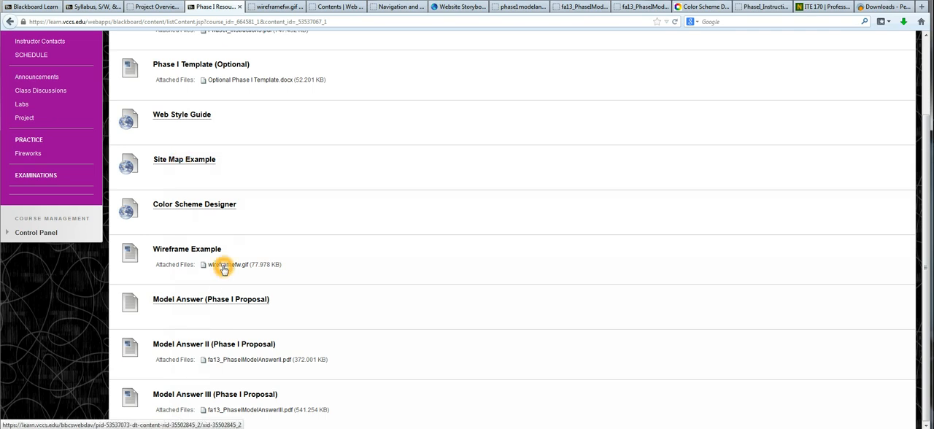
mouse_move(204, 213)
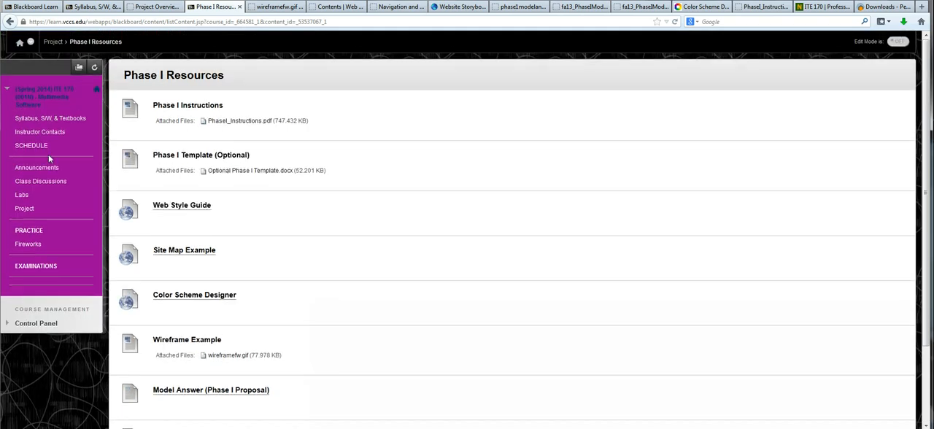
Step: View the course Schedule page and read its dated table down to mid-February
click(30, 146)
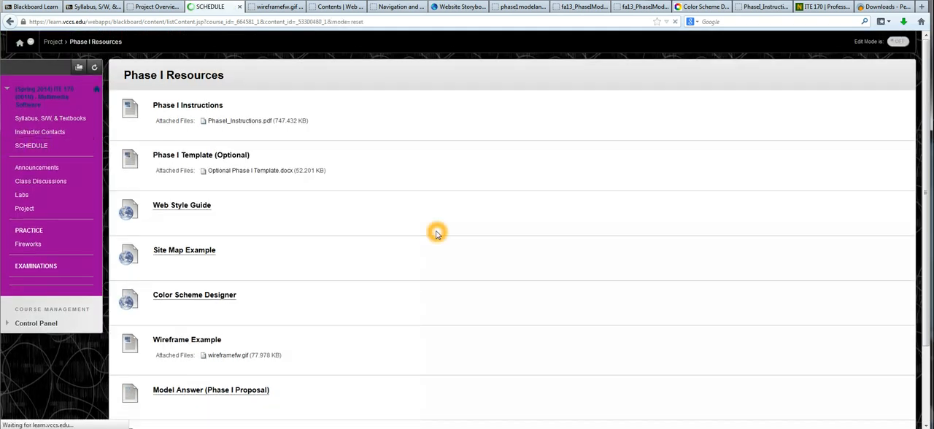
click(30, 146)
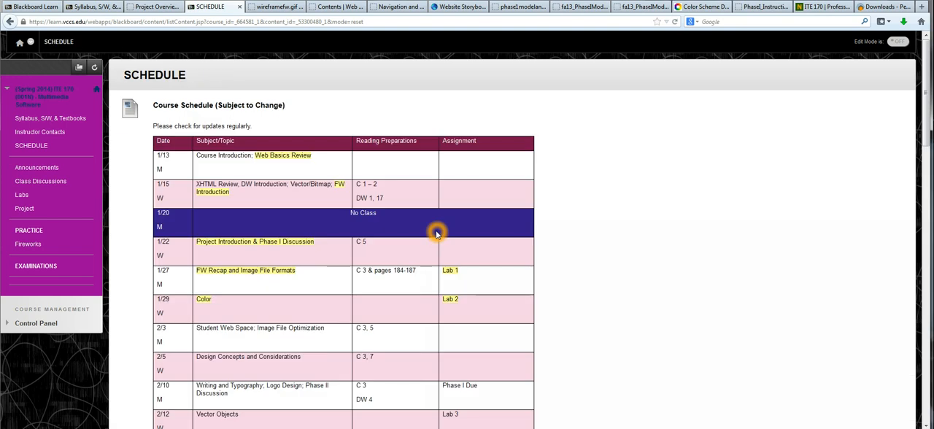
scroll(down, 3)
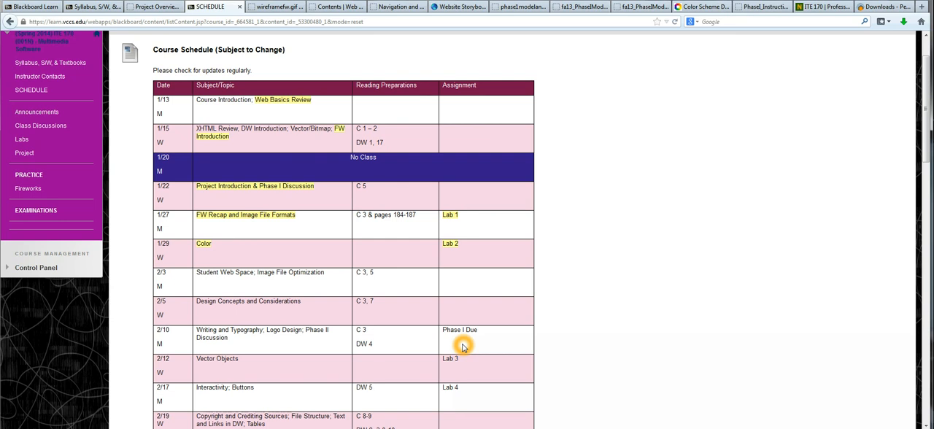
mouse_move(522, 343)
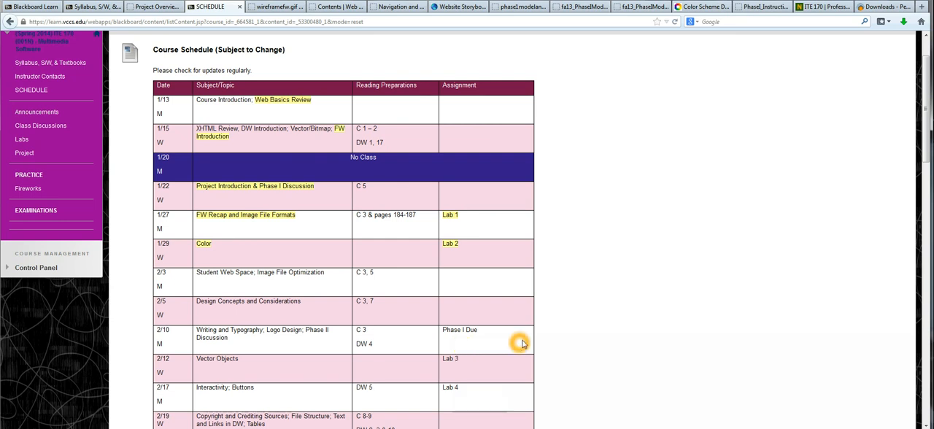
mouse_move(526, 324)
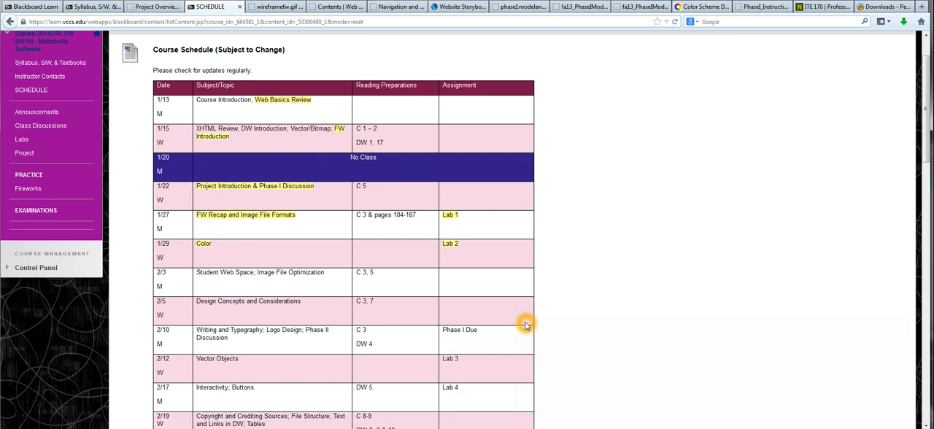